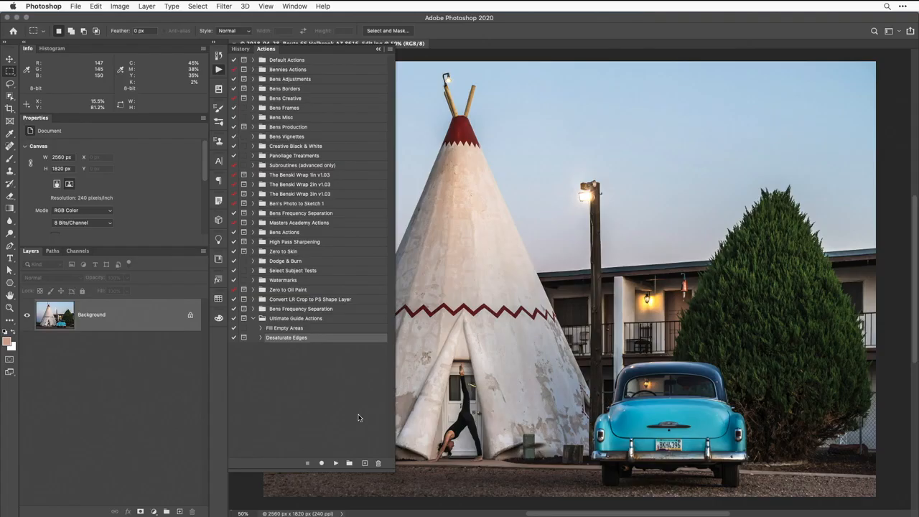
{"action": "mouse_move", "coordinate": [365, 409]}
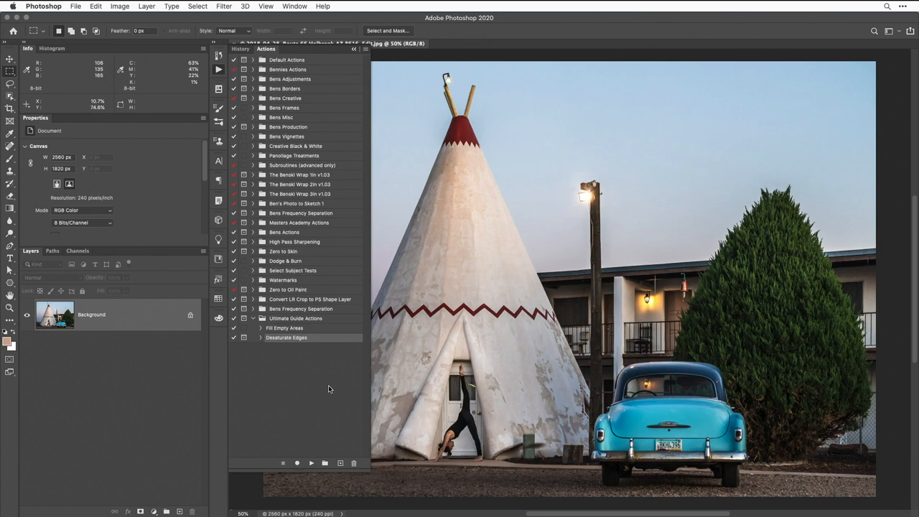
{"action": "mouse_move", "coordinate": [399, 400]}
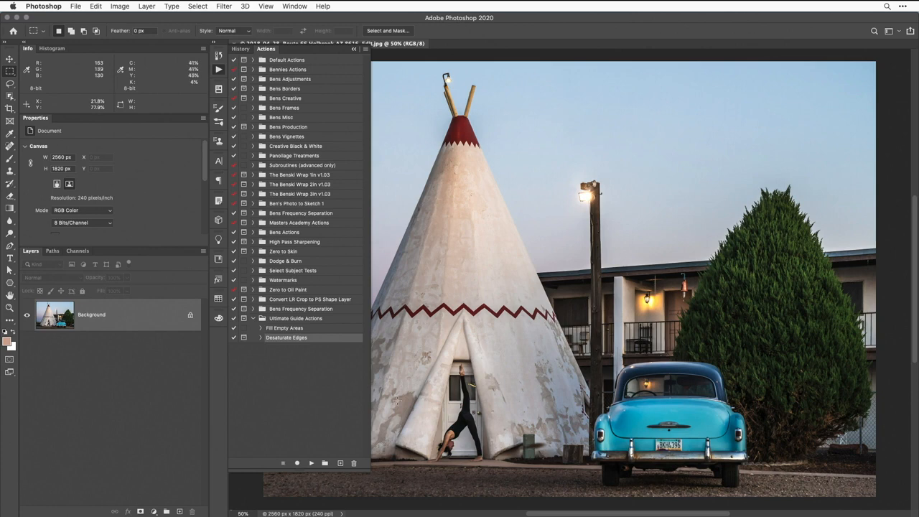
{"action": "mouse_move", "coordinate": [313, 385]}
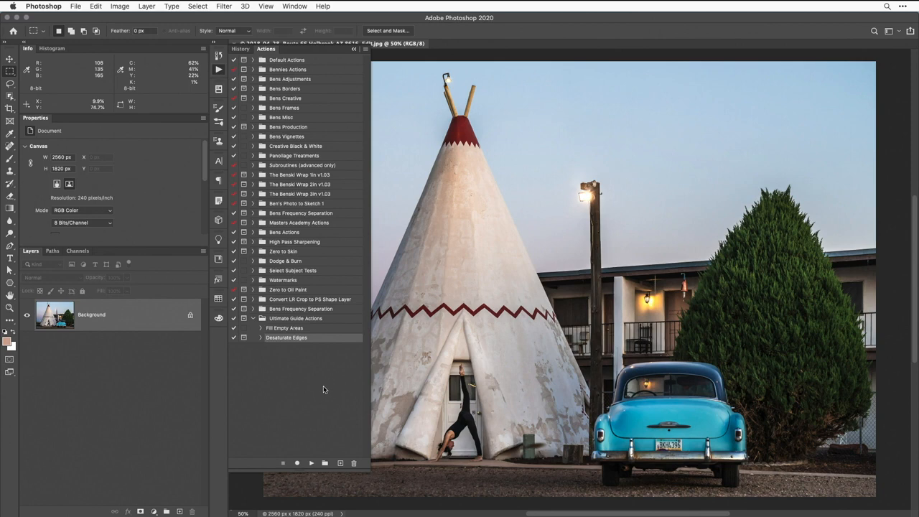
{"action": "mouse_move", "coordinate": [325, 462]}
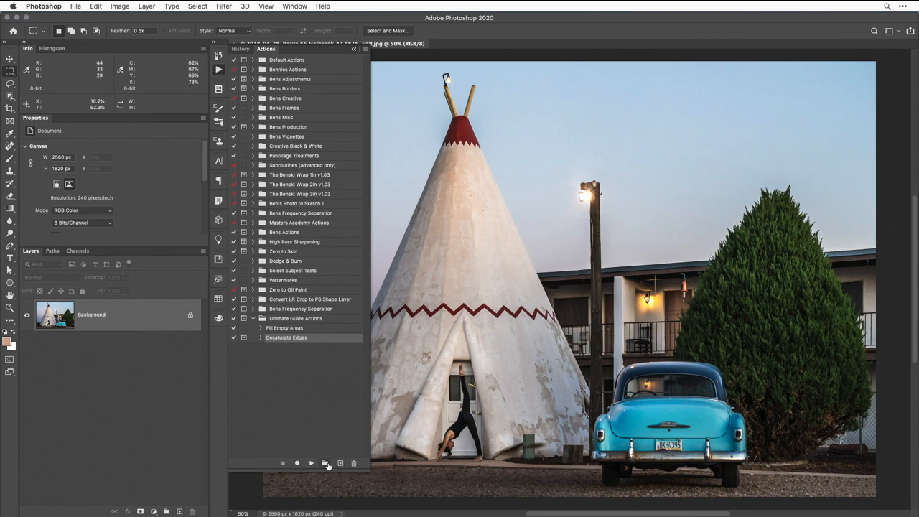
Create a new action named Antique Color and begin recording it
{"action": "left_click", "coordinate": [340, 462]}
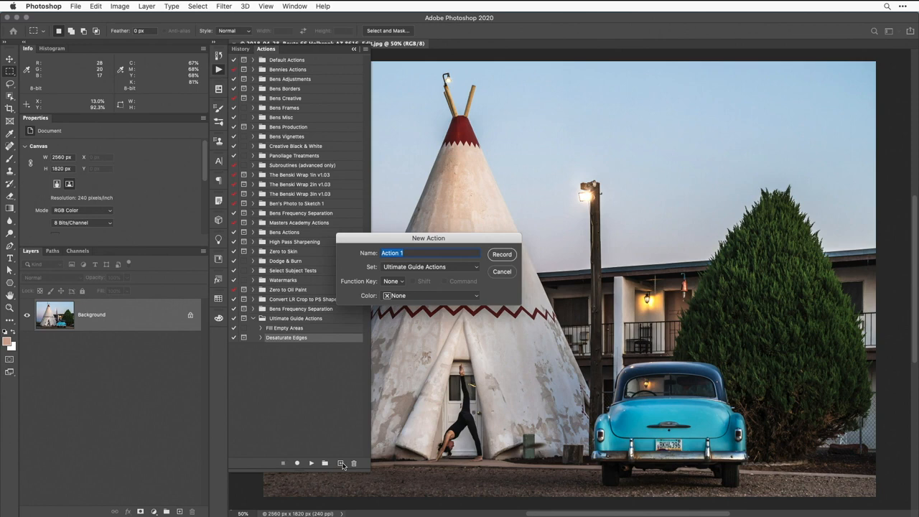
{"action": "type", "text": "A"}
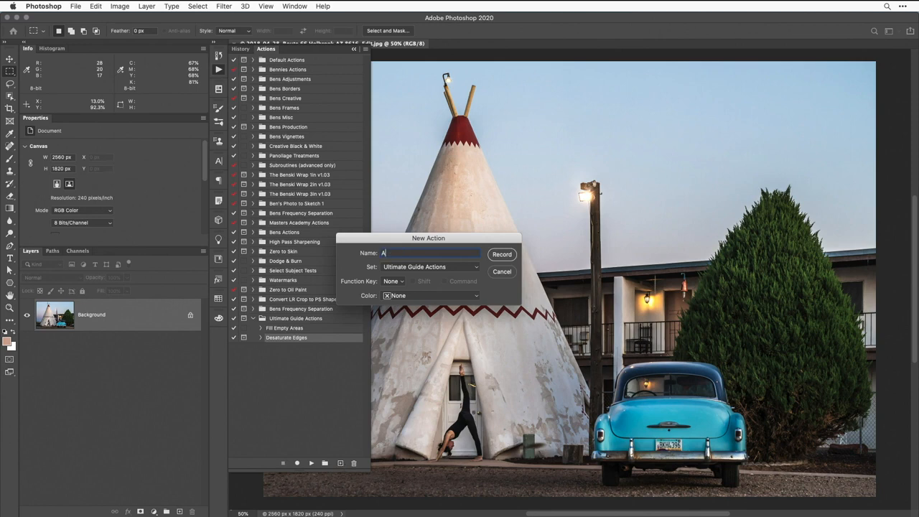
{"action": "type", "text": "ntique Color"}
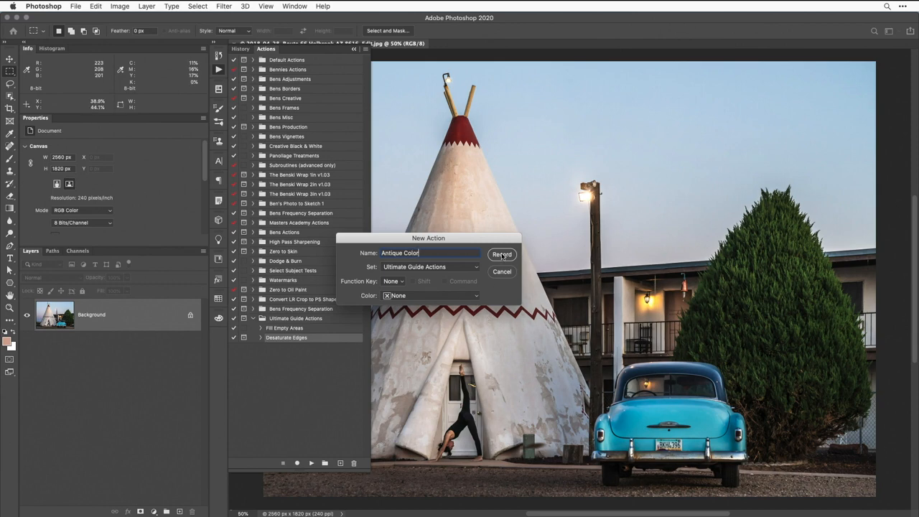
{"action": "left_click", "coordinate": [503, 255]}
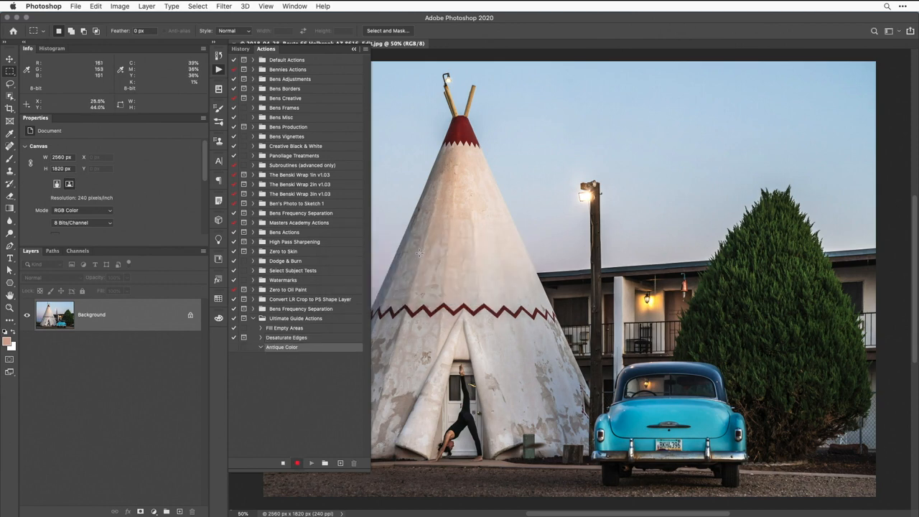
{"action": "mouse_move", "coordinate": [379, 303]}
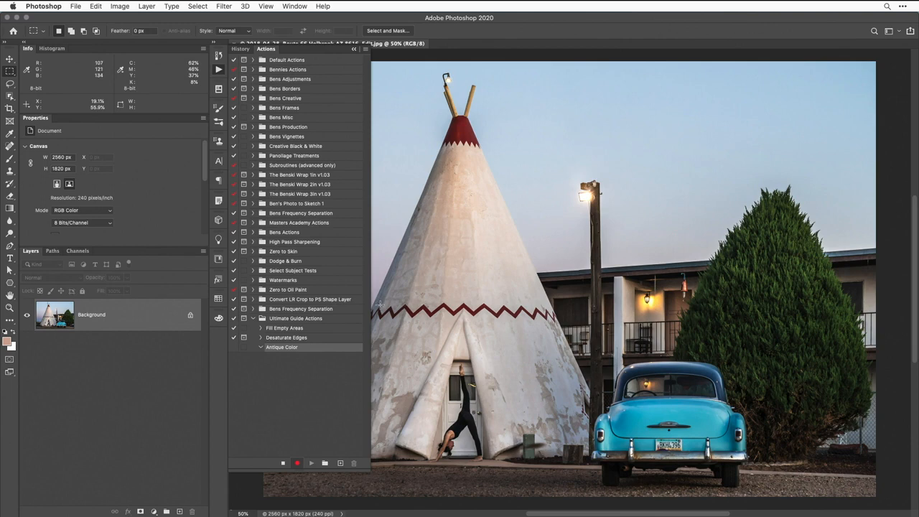
{"action": "mouse_move", "coordinate": [204, 382]}
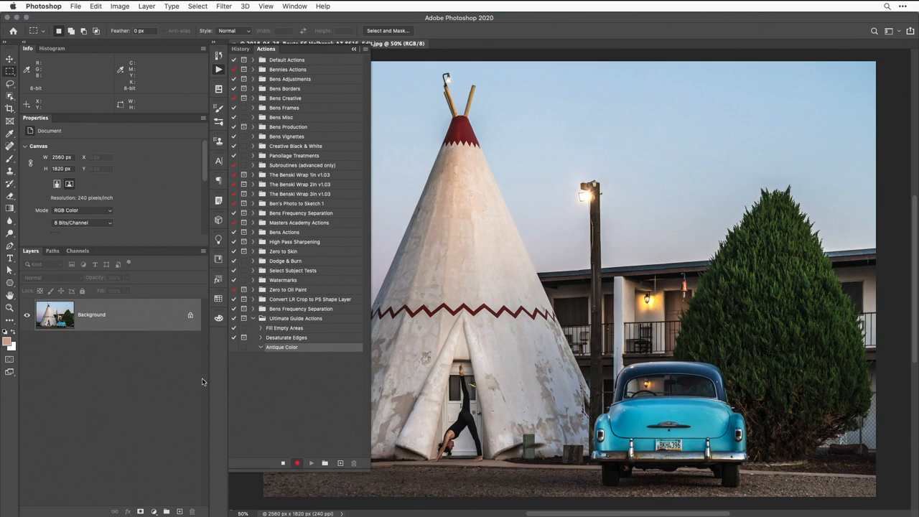
{"action": "mouse_move", "coordinate": [152, 503]}
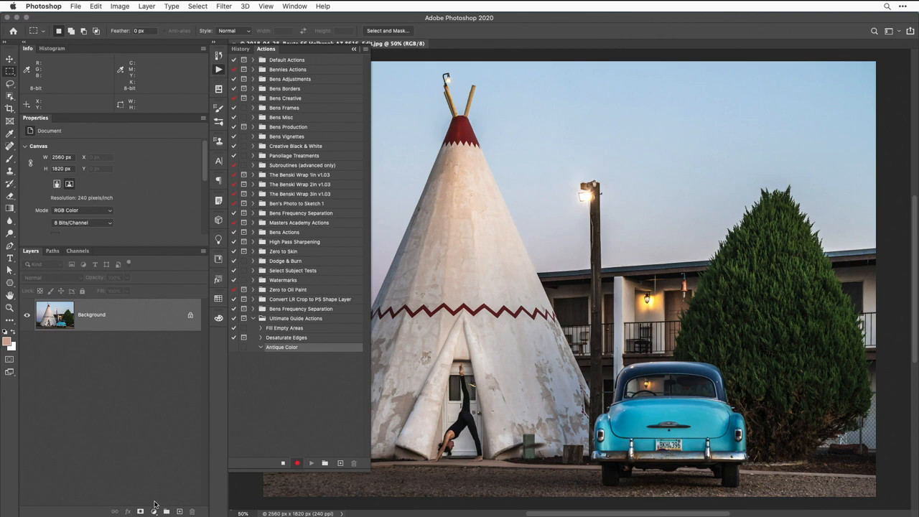
Add a Black & White adjustment layer, then select the Background layer to duplicate it
{"action": "left_click", "coordinate": [141, 511]}
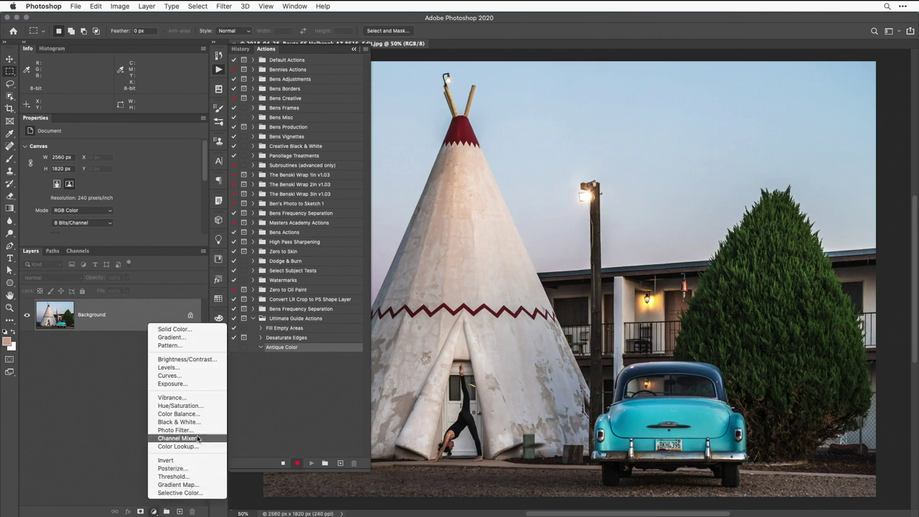
{"action": "left_click", "coordinate": [178, 422]}
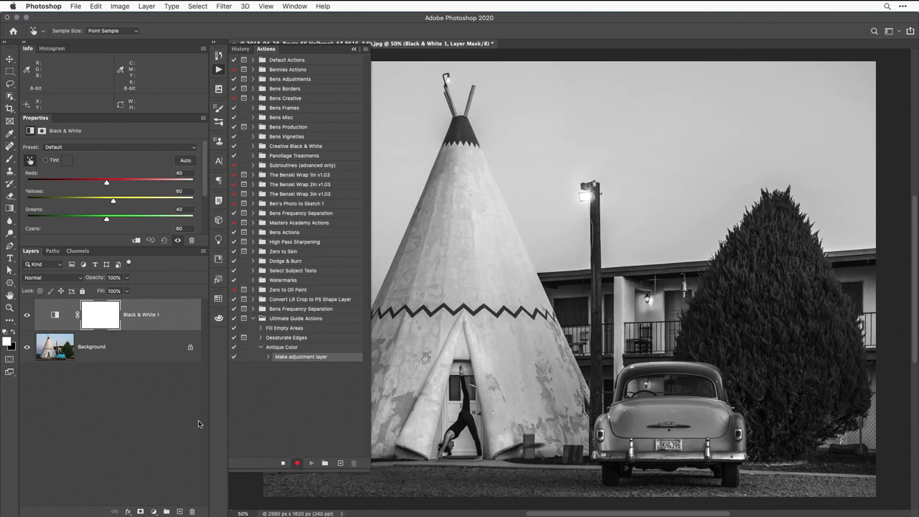
{"action": "left_click", "coordinate": [92, 346]}
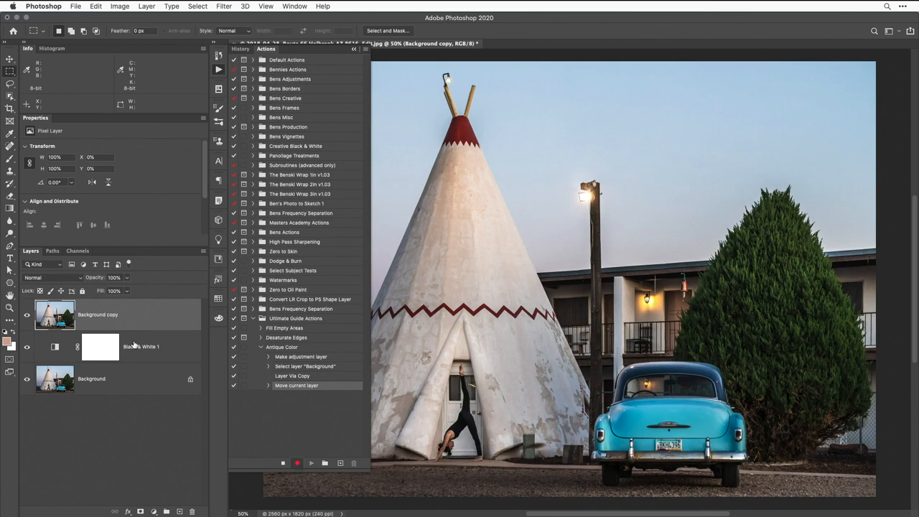
{"action": "mouse_move", "coordinate": [141, 346]}
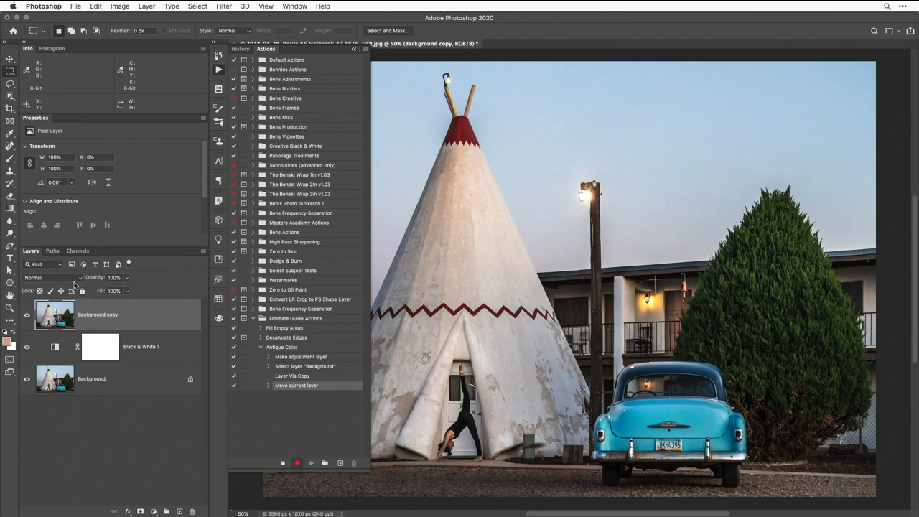
Change the Background copy's blend mode for a faded, contrasty look
{"action": "left_click", "coordinate": [44, 277]}
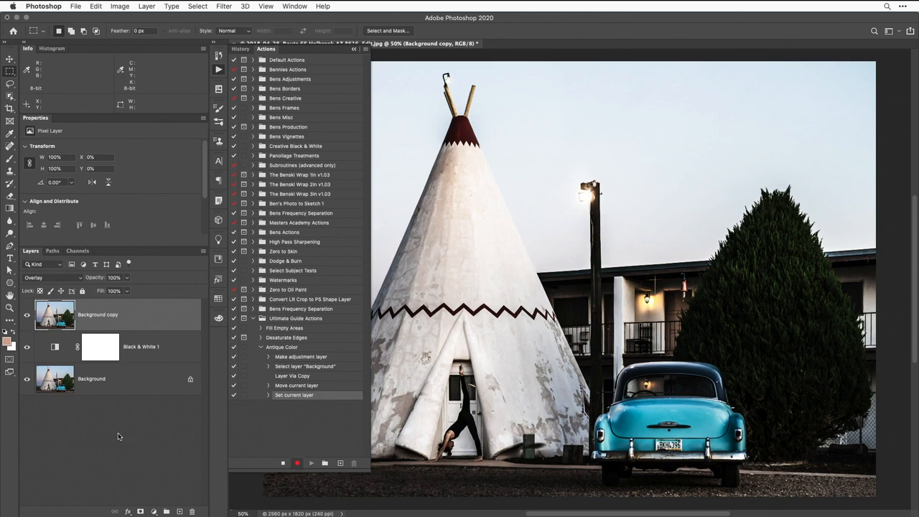
{"action": "mouse_move", "coordinate": [136, 307]}
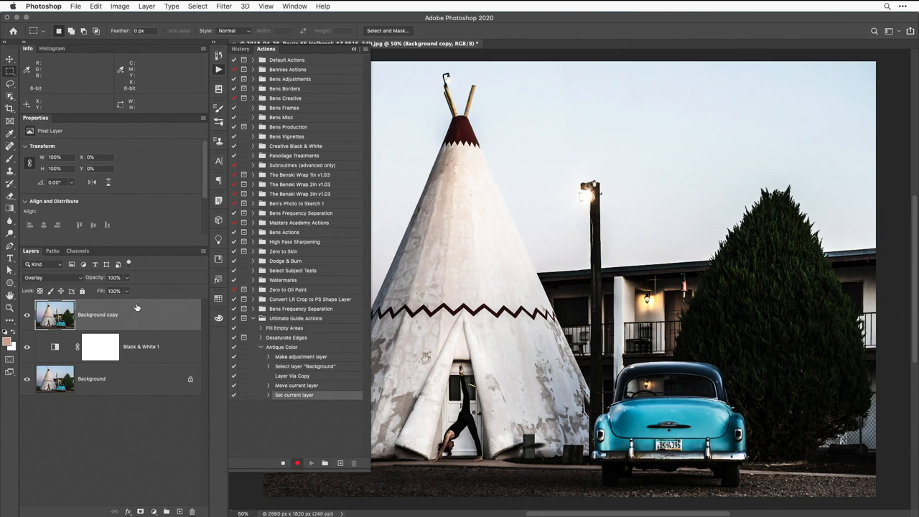
{"action": "mouse_move", "coordinate": [151, 353]}
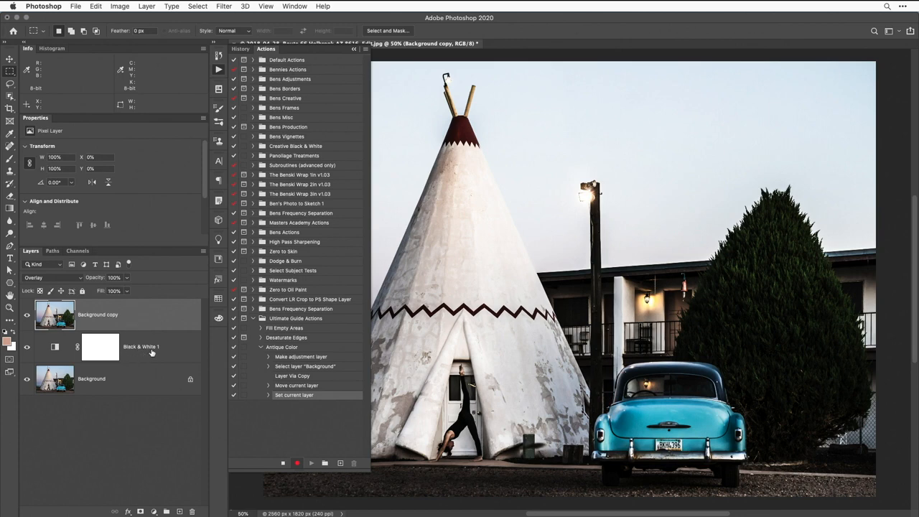
{"action": "mouse_move", "coordinate": [132, 318]}
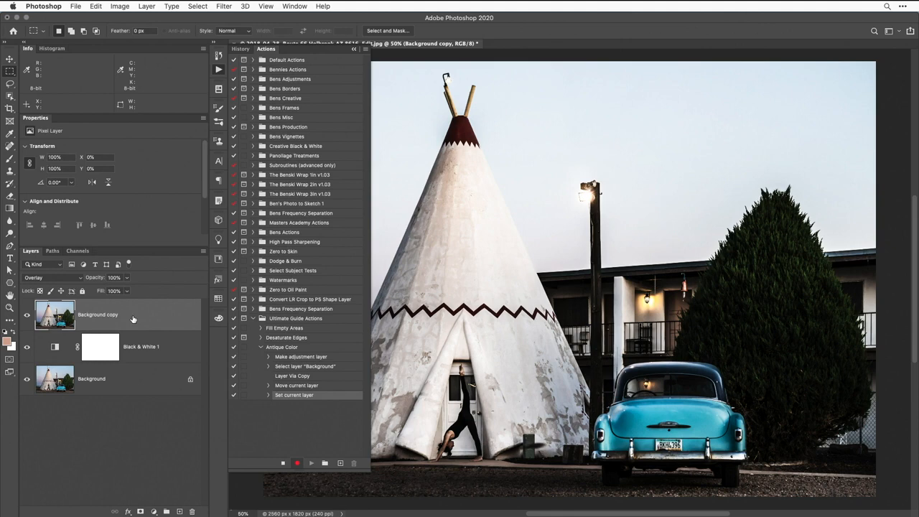
{"action": "mouse_move", "coordinate": [104, 325]}
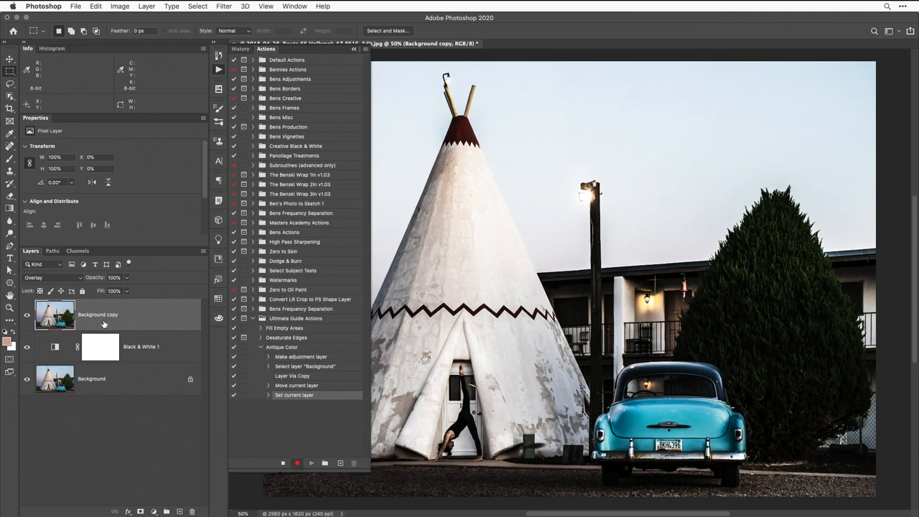
{"action": "mouse_move", "coordinate": [152, 356]}
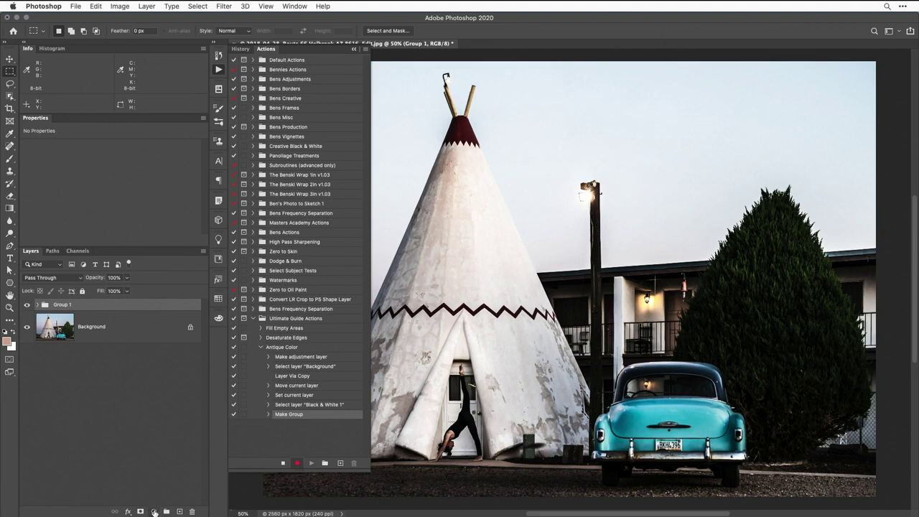
In the group's Blending Options, drag and split the Underlying Layer black slider so dark tones show through smoothly
{"action": "left_click", "coordinate": [155, 511]}
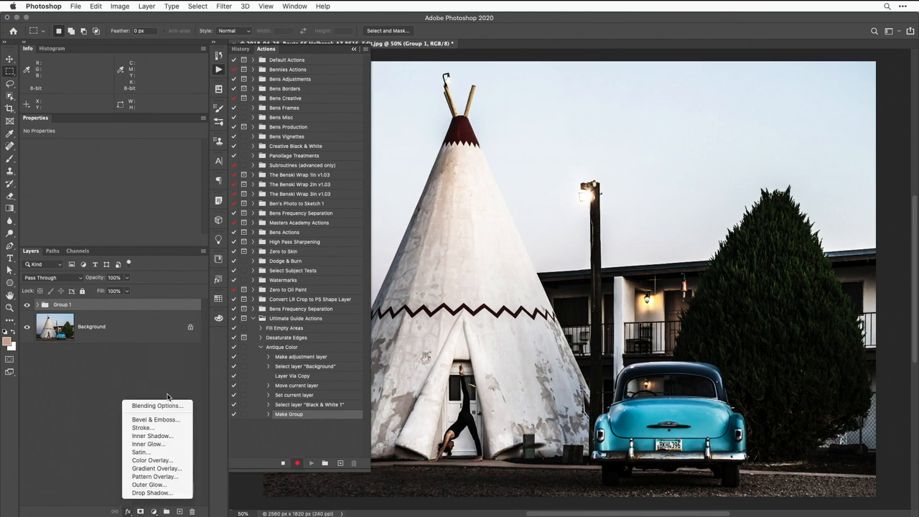
{"action": "left_click", "coordinate": [157, 404]}
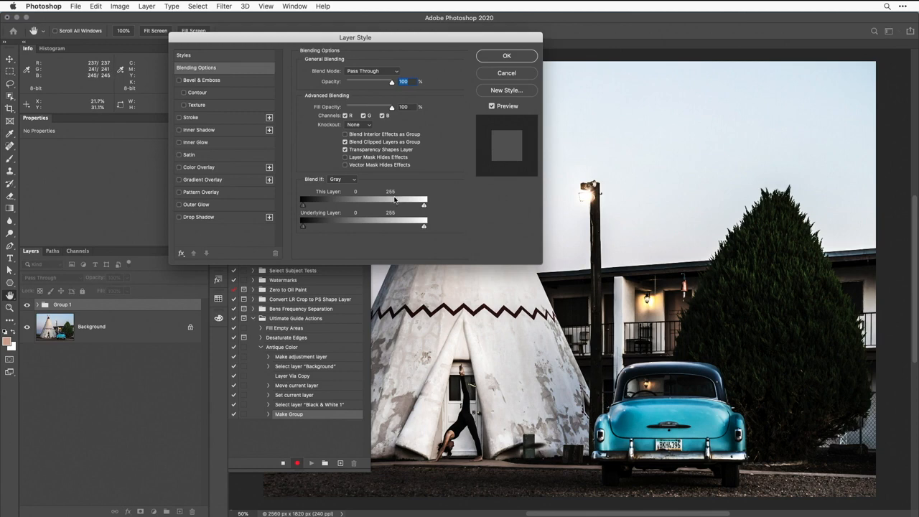
{"action": "mouse_move", "coordinate": [370, 217]}
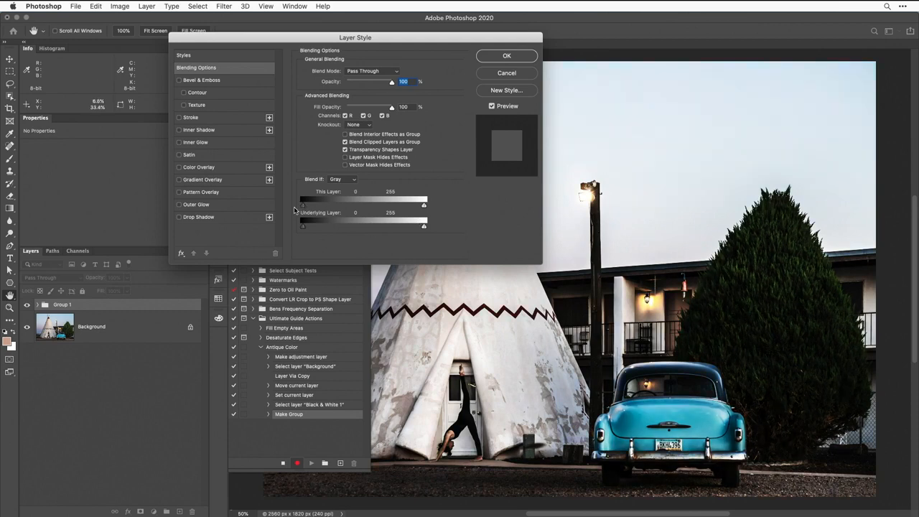
{"action": "left_click_drag", "start_coordinate": [302, 225], "coordinate": [309, 226]}
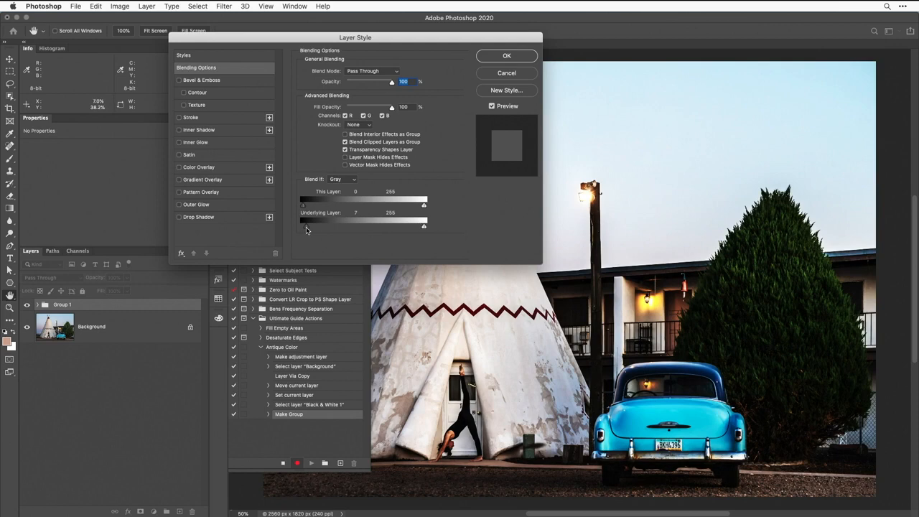
{"action": "left_click_drag", "start_coordinate": [301, 226], "coordinate": [308, 225]}
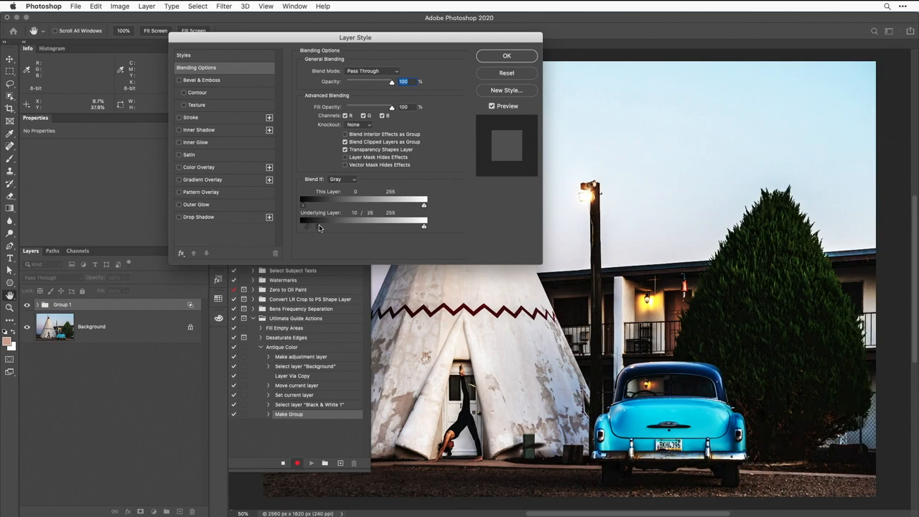
{"action": "left_click_drag", "start_coordinate": [323, 224], "coordinate": [370, 224]}
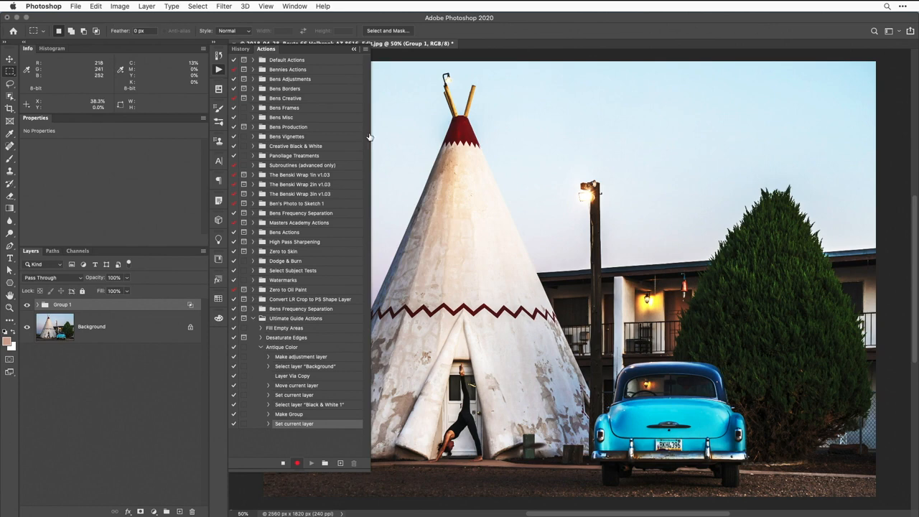
{"action": "mouse_move", "coordinate": [86, 350]}
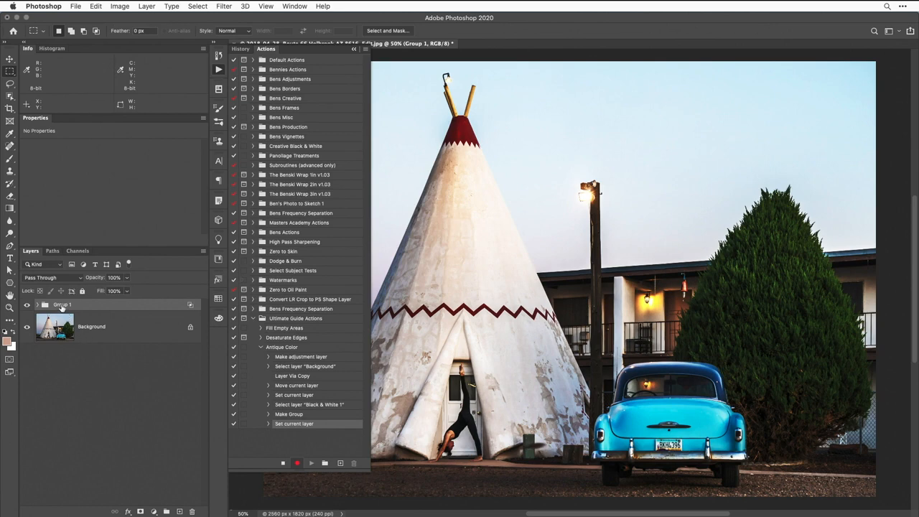
Rename Group 1 to Antique Color
{"action": "double_click", "coordinate": [62, 304]}
{"action": "type", "text": "Antique Color"}
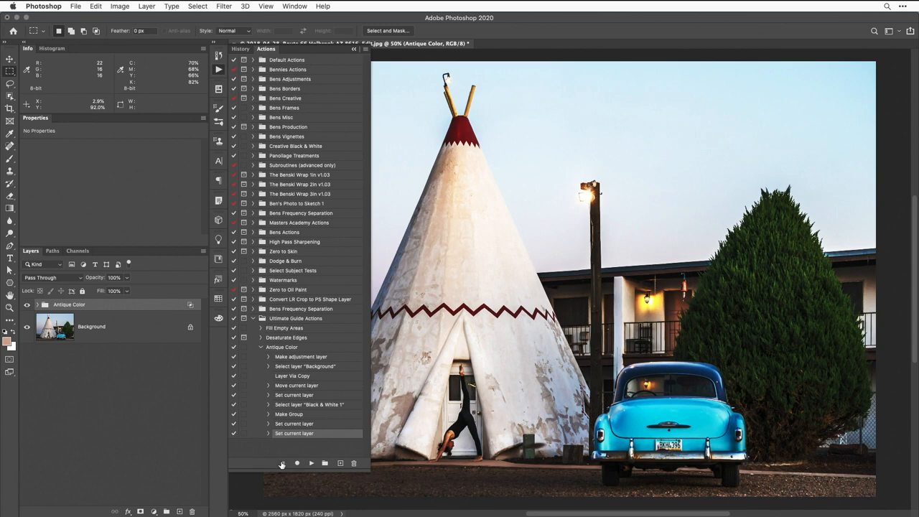
{"action": "mouse_move", "coordinate": [221, 137]}
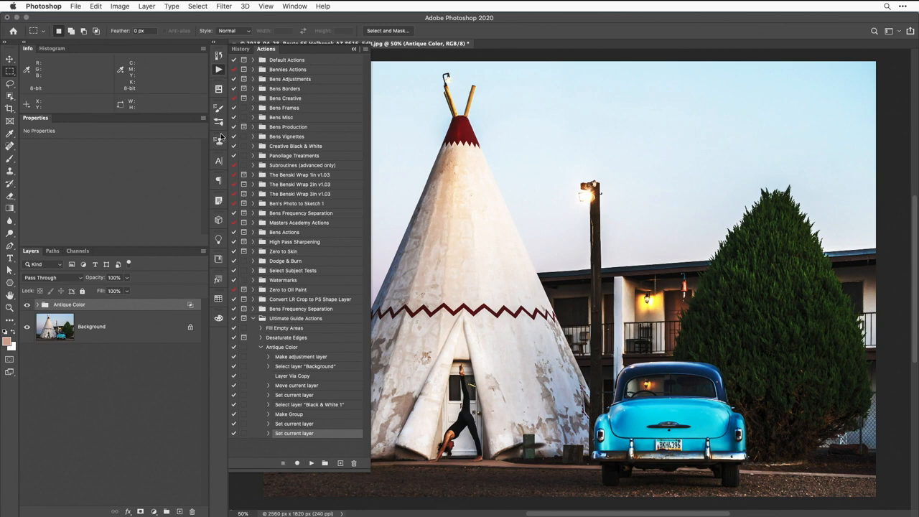
Stop recording and play the Antique Color action on the teepee photo
{"action": "left_click", "coordinate": [75, 5]}
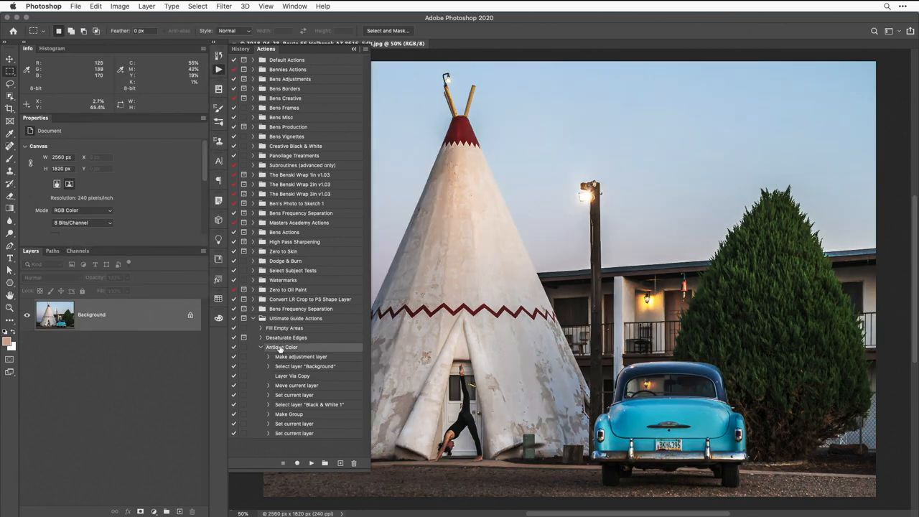
{"action": "left_click", "coordinate": [310, 463]}
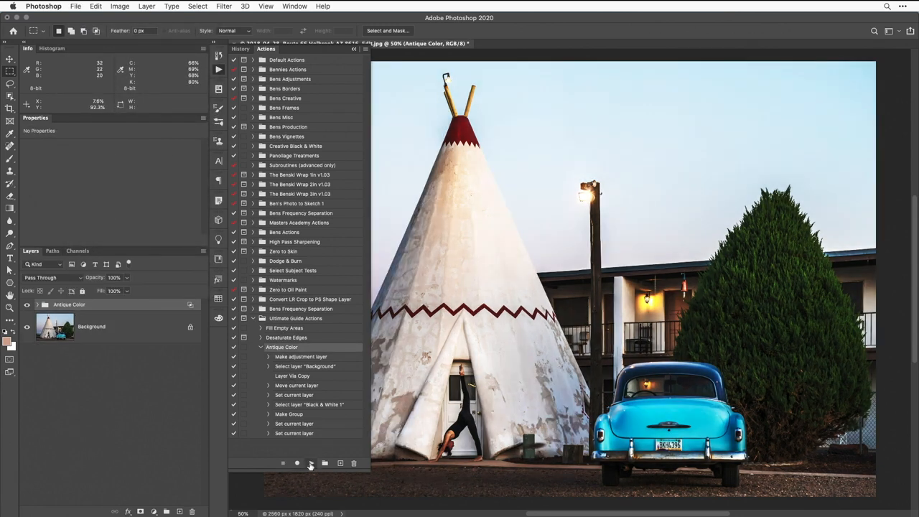
{"action": "mouse_move", "coordinate": [295, 463]}
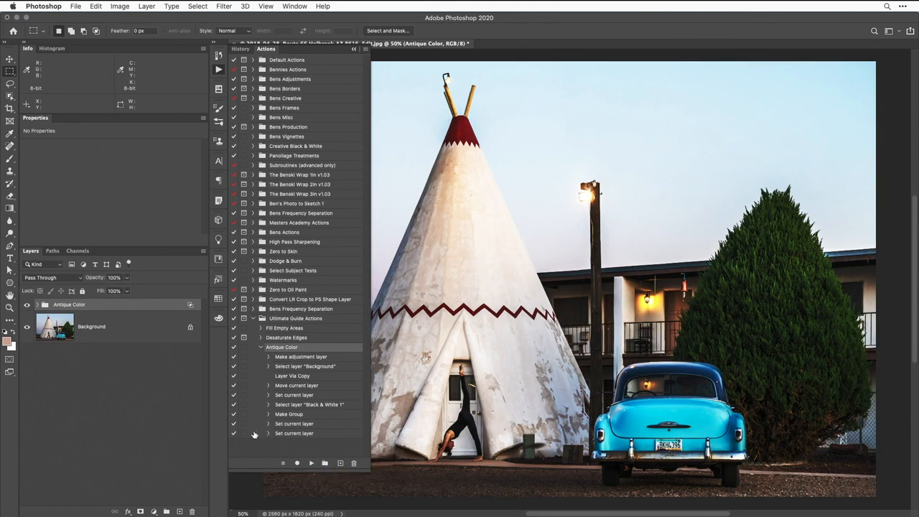
{"action": "mouse_move", "coordinate": [204, 455]}
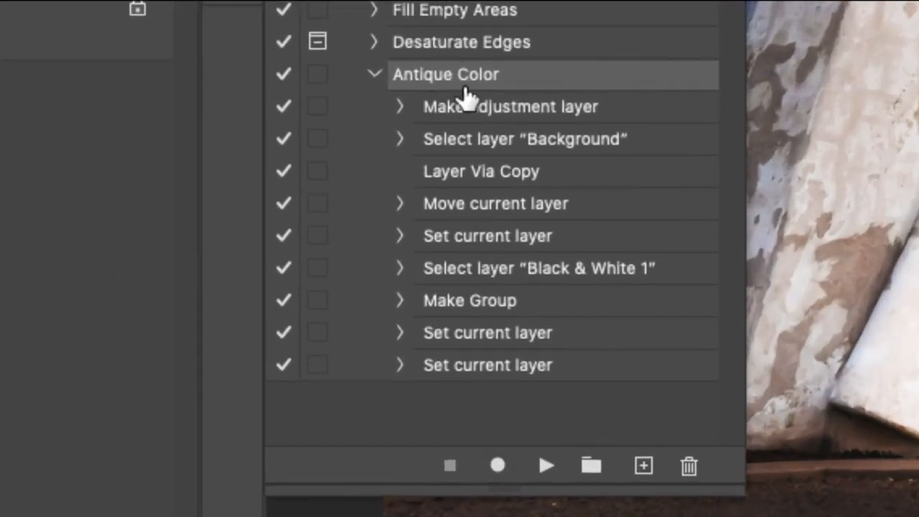
Expand and collapse the Make adjustment layer step to view its recorded settings
{"action": "left_click", "coordinate": [399, 106]}
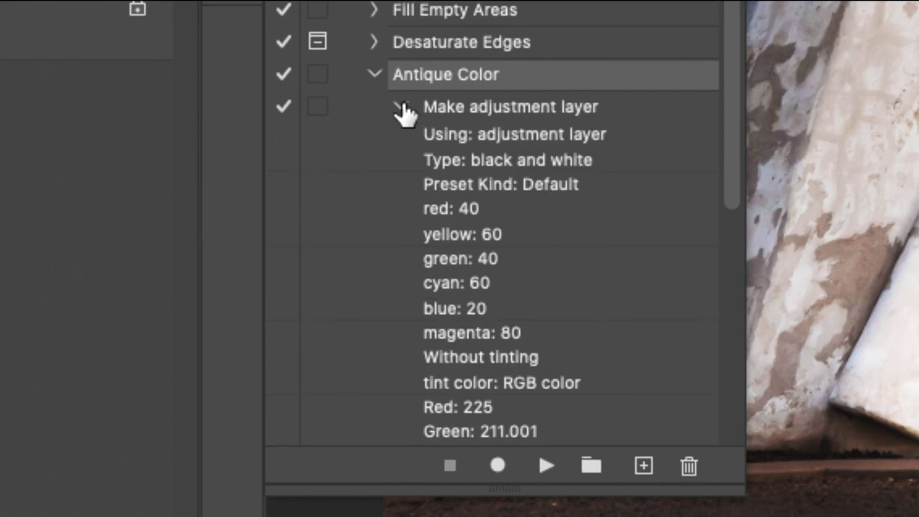
{"action": "mouse_move", "coordinate": [405, 180]}
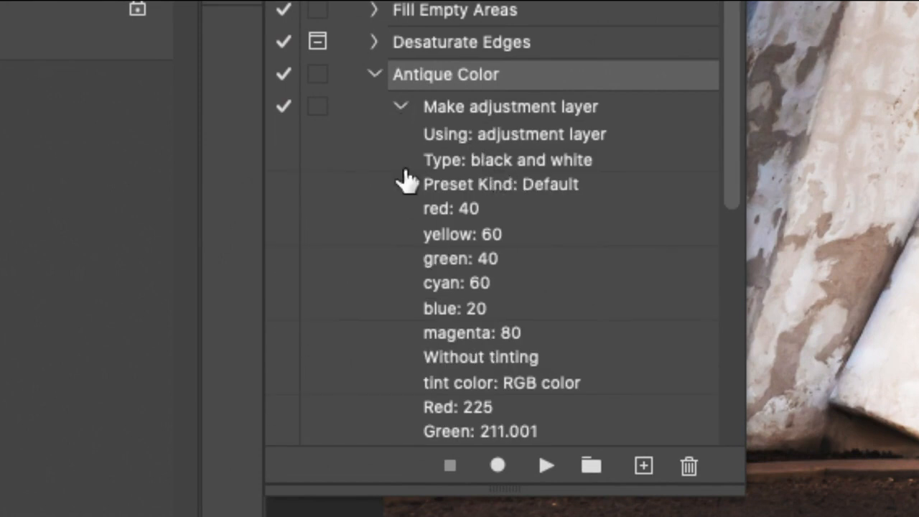
{"action": "left_click", "coordinate": [400, 106]}
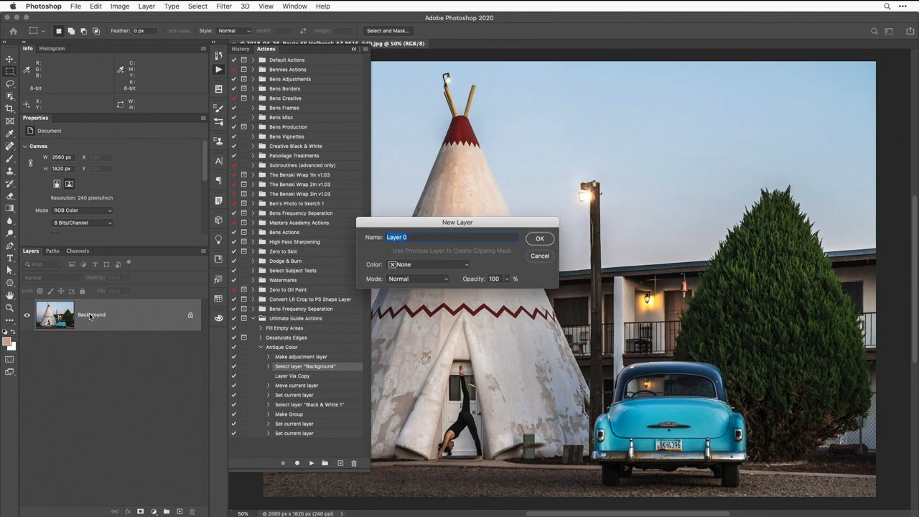
Rename Background to Car, halt the failed action at the error, and revert the photo
{"action": "type", "text": "CR"}
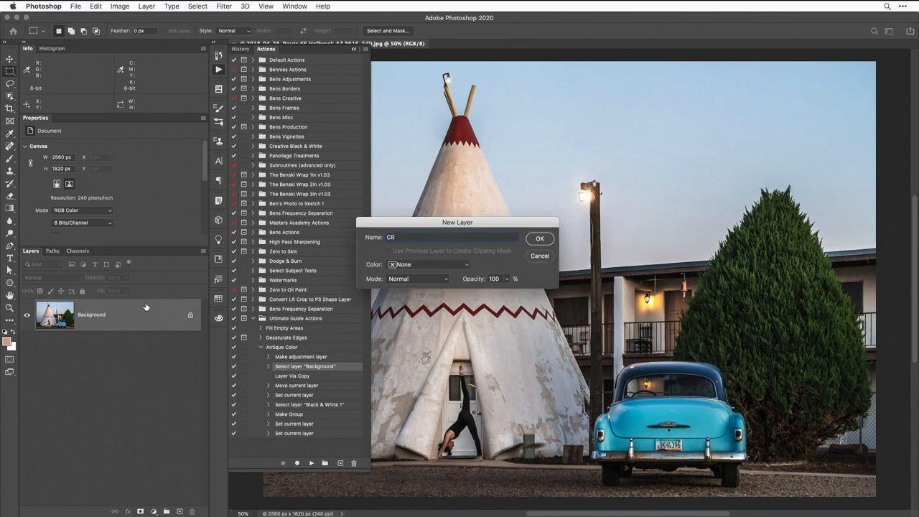
{"action": "type", "text": "Car"}
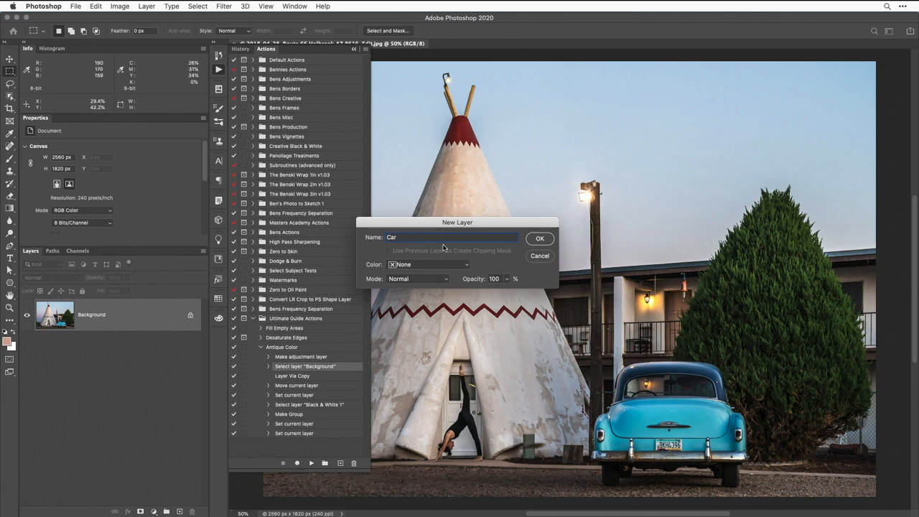
{"action": "left_click", "coordinate": [540, 238]}
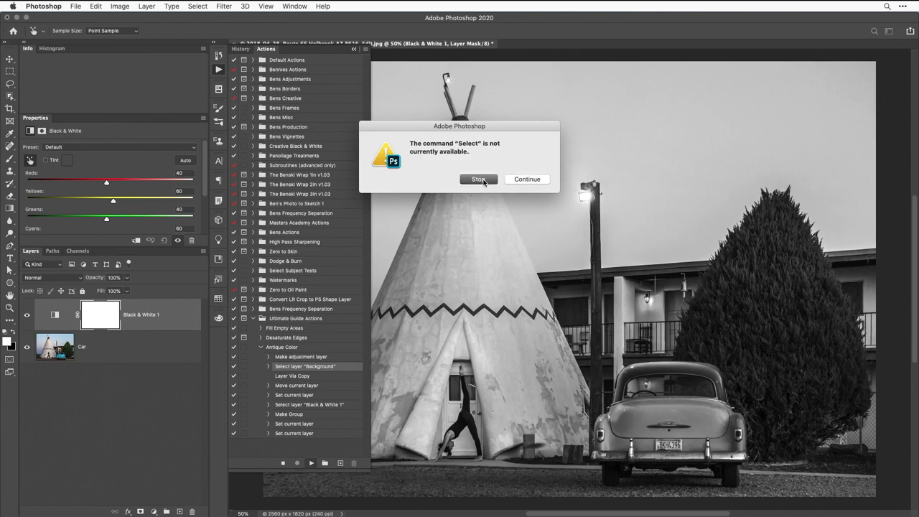
{"action": "left_click", "coordinate": [74, 6]}
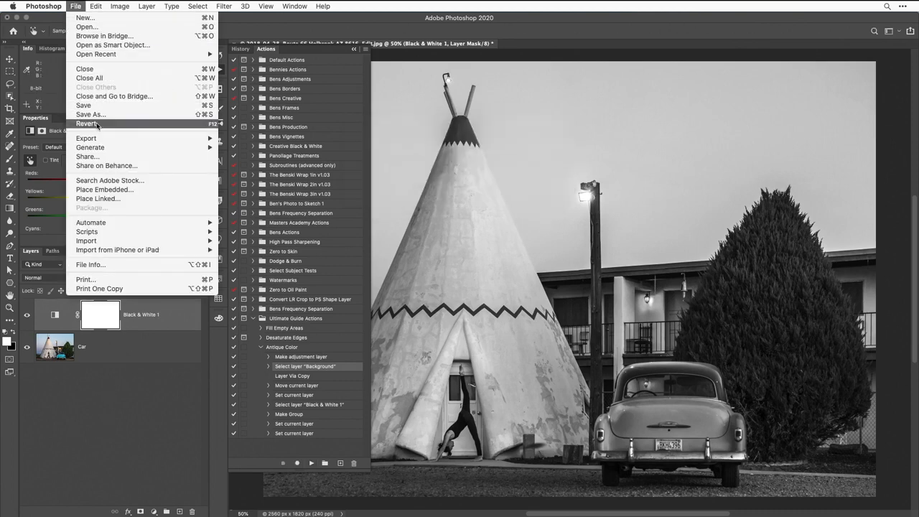
{"action": "left_click", "coordinate": [88, 123]}
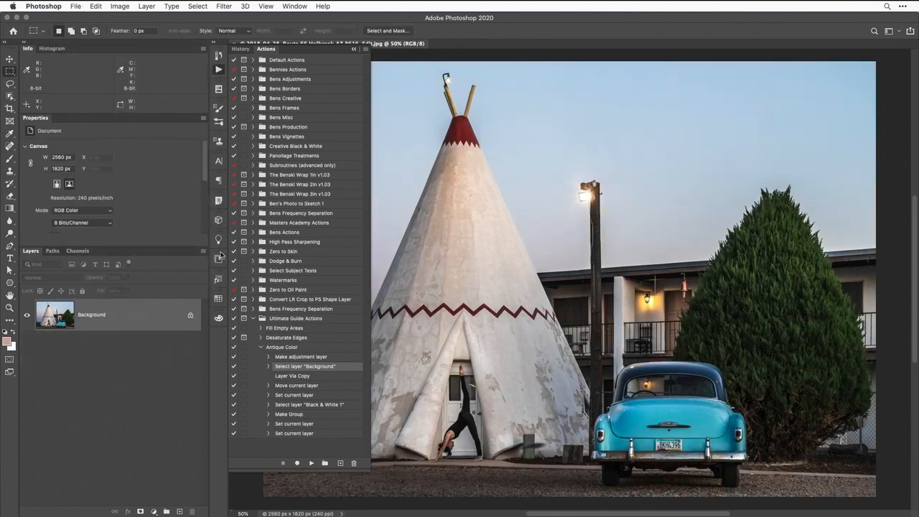
{"action": "mouse_move", "coordinate": [290, 342]}
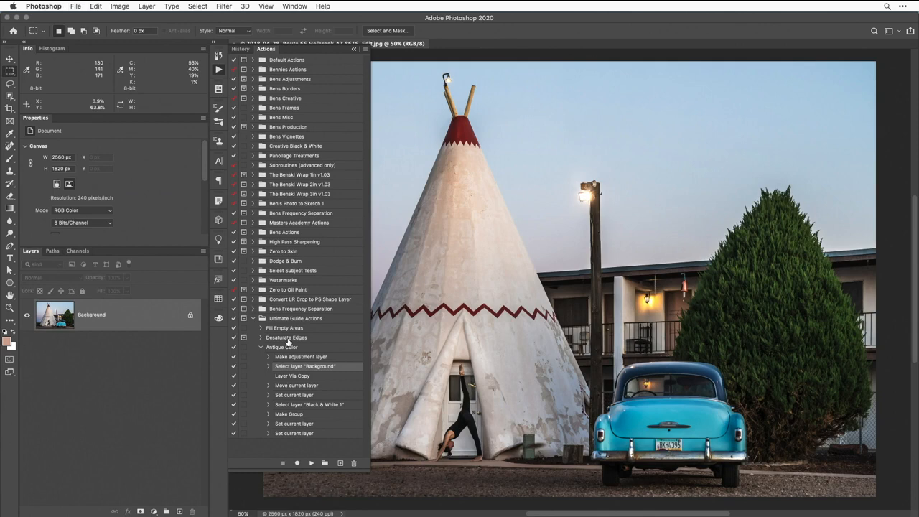
{"action": "mouse_move", "coordinate": [156, 454]}
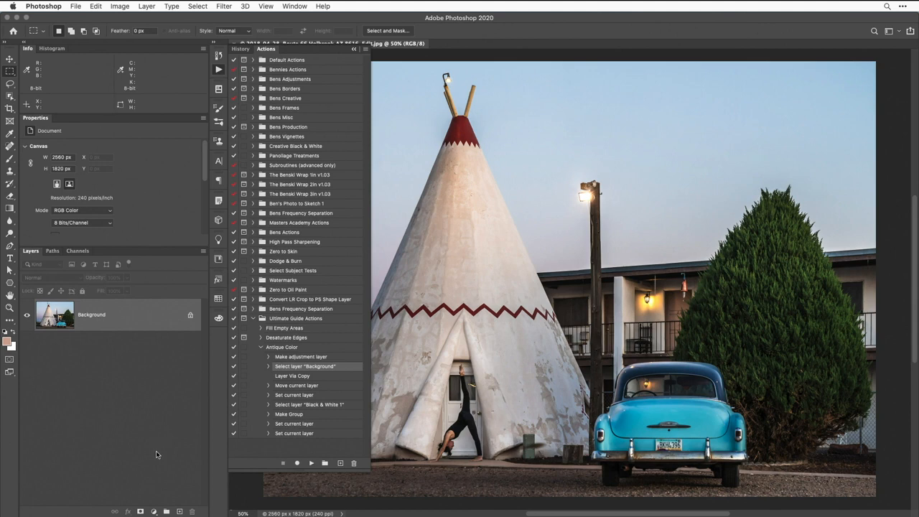
Add a Black & White adjustment layer and select the Background photo layer
{"action": "left_click", "coordinate": [152, 511]}
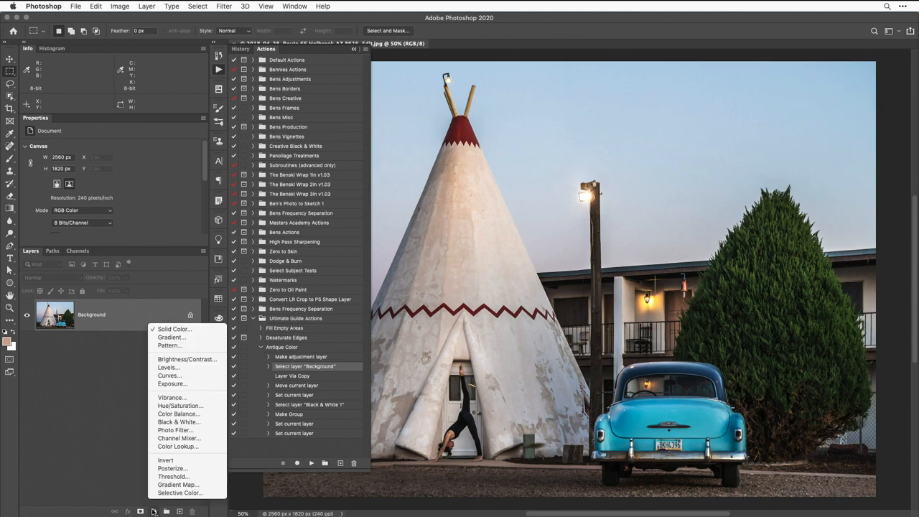
{"action": "left_click", "coordinate": [178, 422]}
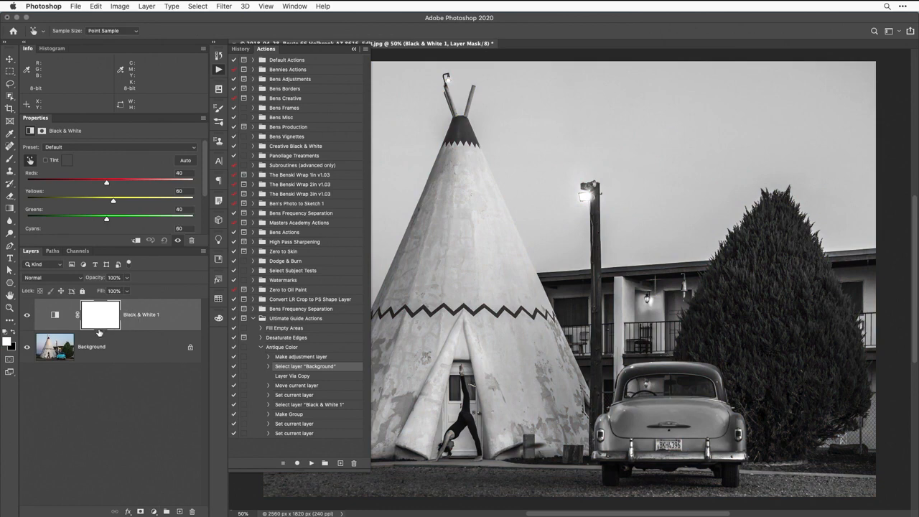
{"action": "mouse_move", "coordinate": [93, 353]}
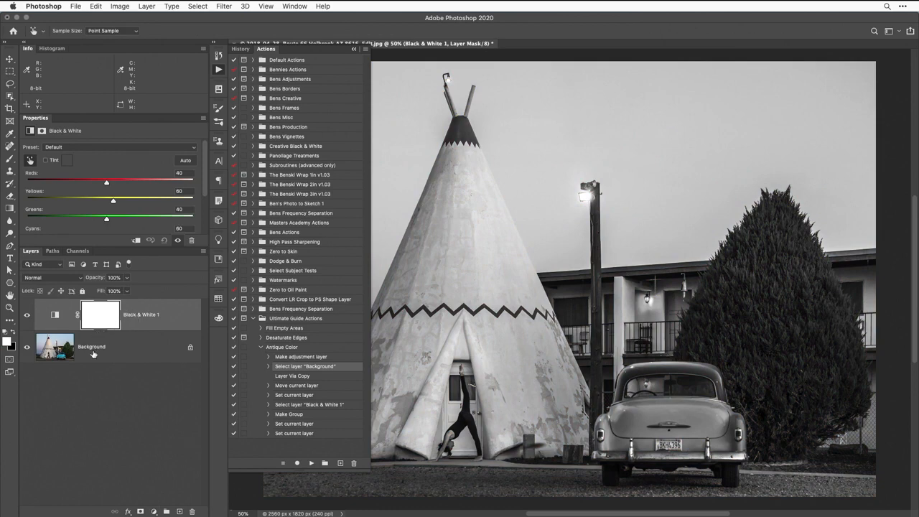
{"action": "left_click", "coordinate": [92, 346]}
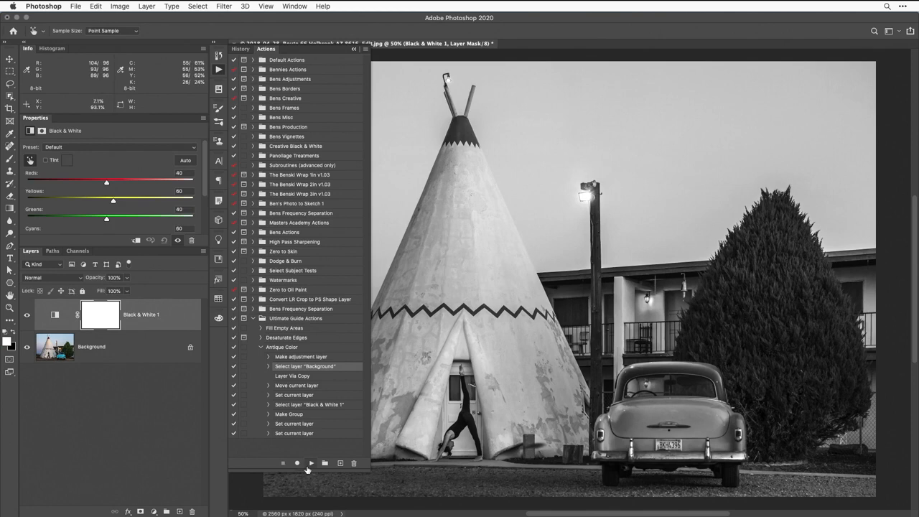
{"action": "mouse_move", "coordinate": [310, 462]}
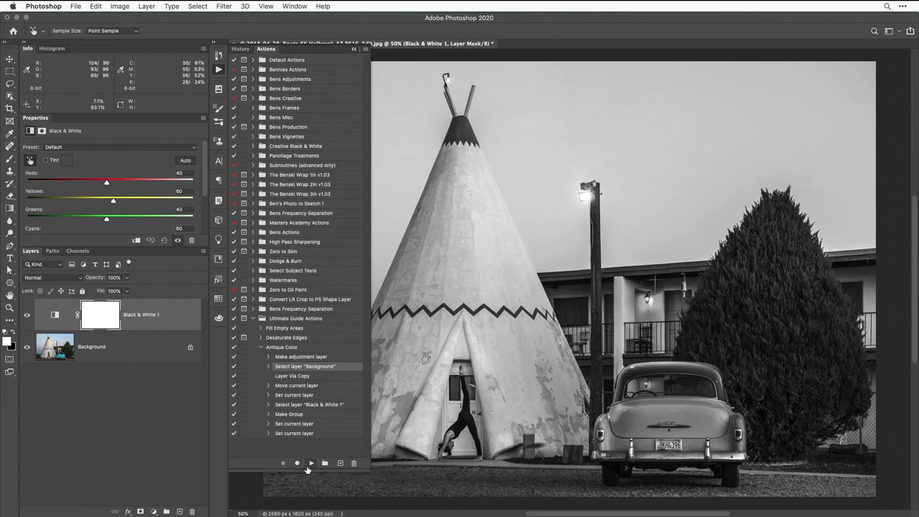
{"action": "mouse_move", "coordinate": [288, 385]}
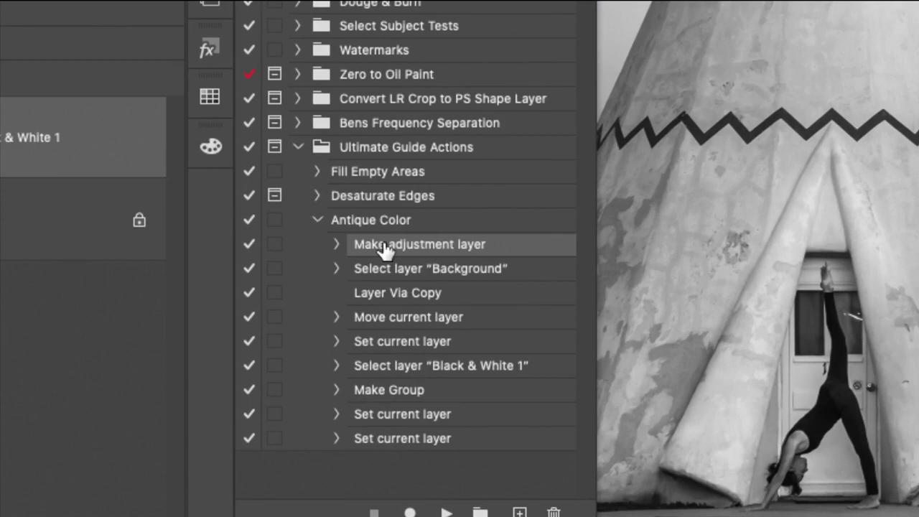
{"action": "mouse_move", "coordinate": [415, 276]}
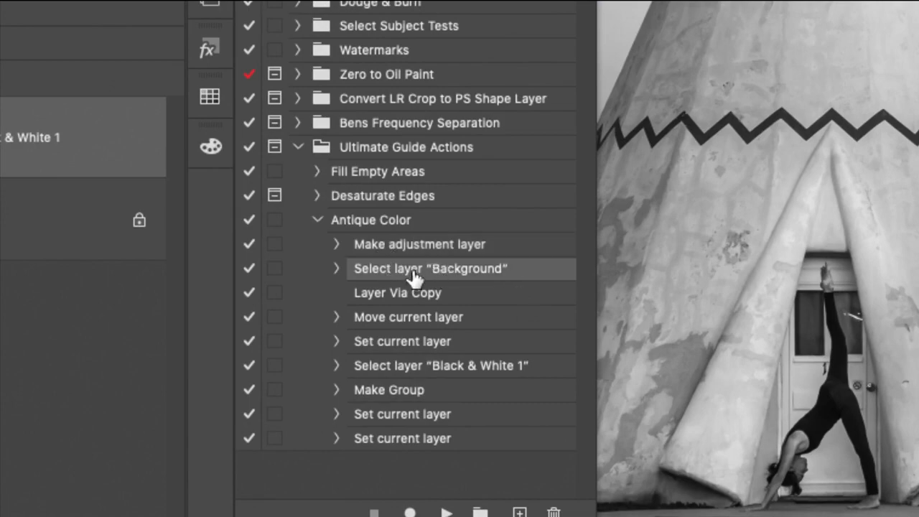
{"action": "mouse_move", "coordinate": [466, 280]}
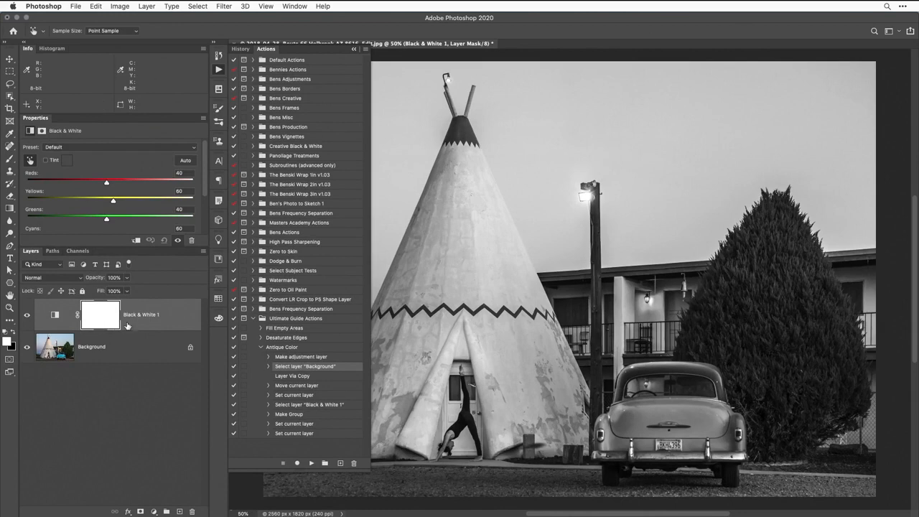
{"action": "mouse_move", "coordinate": [124, 346]}
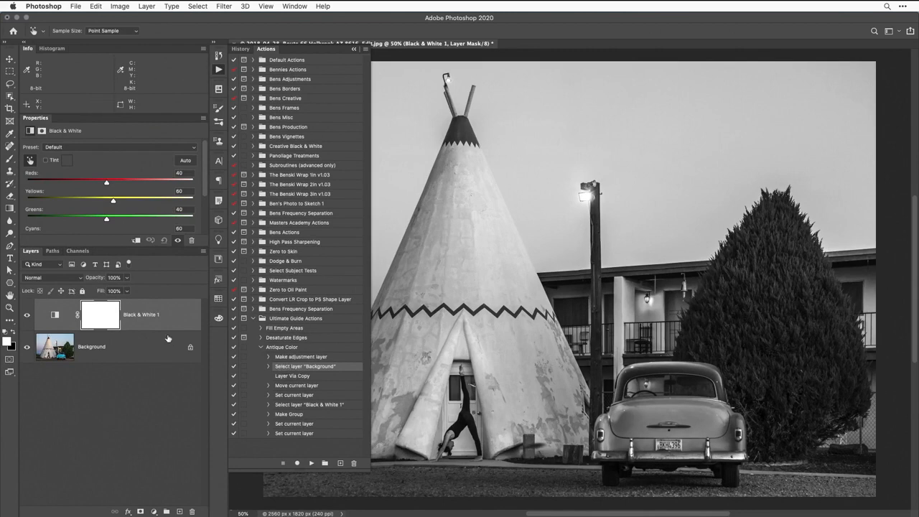
{"action": "mouse_move", "coordinate": [244, 419]}
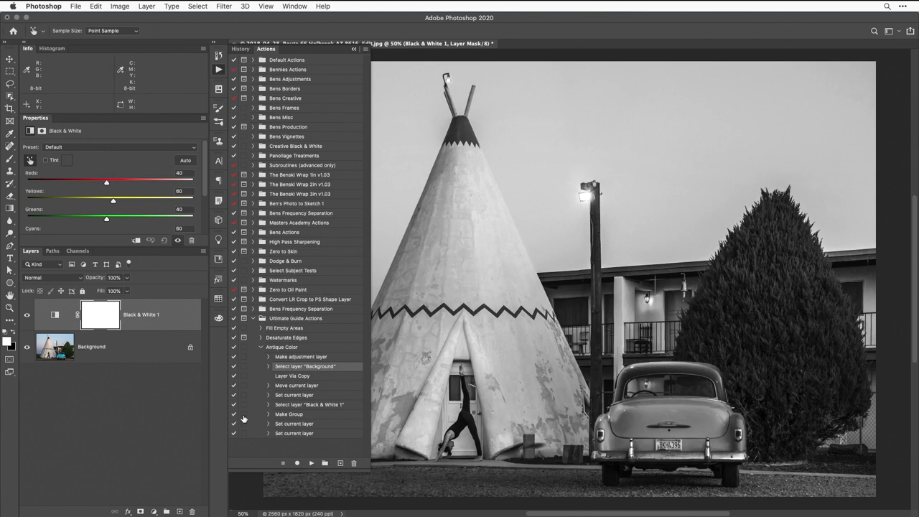
{"action": "mouse_move", "coordinate": [299, 456]}
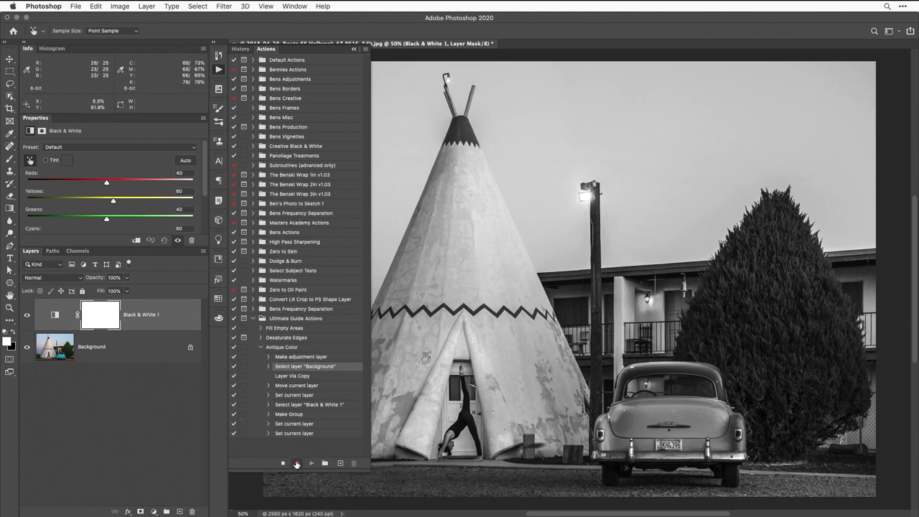
{"action": "mouse_move", "coordinate": [296, 462]}
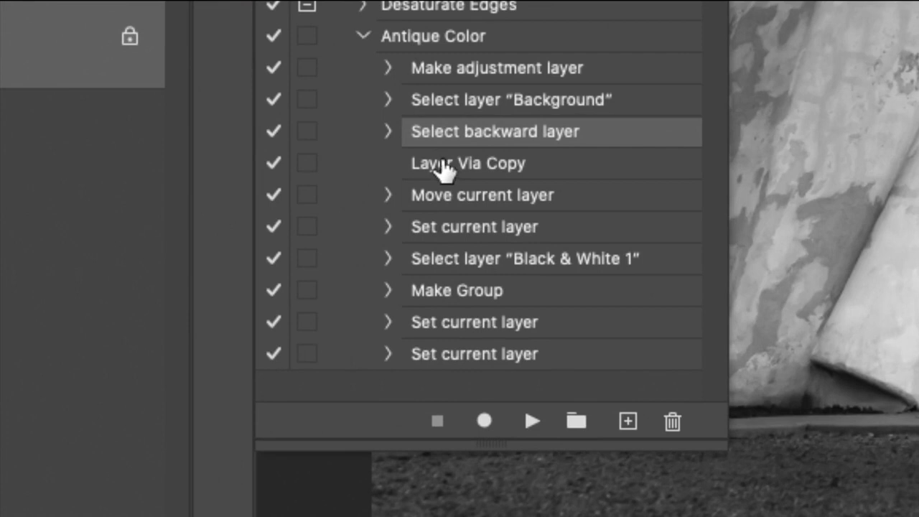
{"action": "mouse_move", "coordinate": [509, 155]}
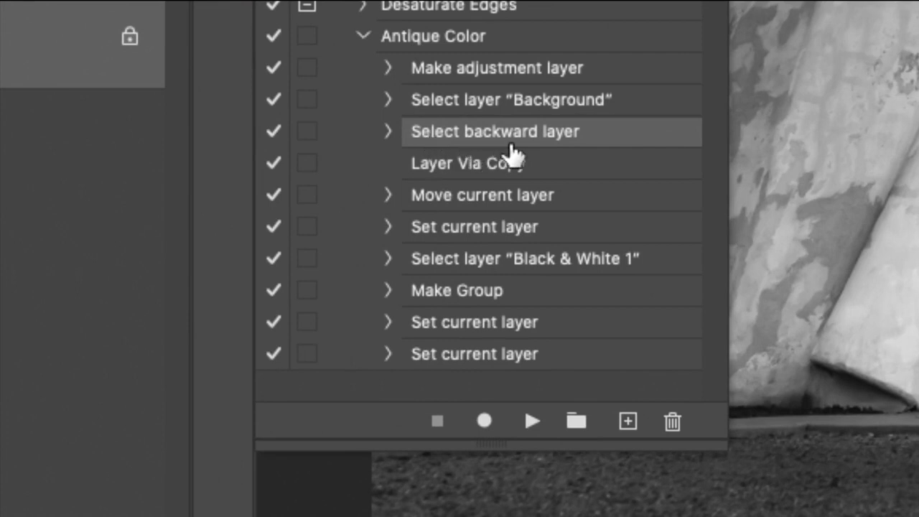
{"action": "mouse_move", "coordinate": [448, 155]}
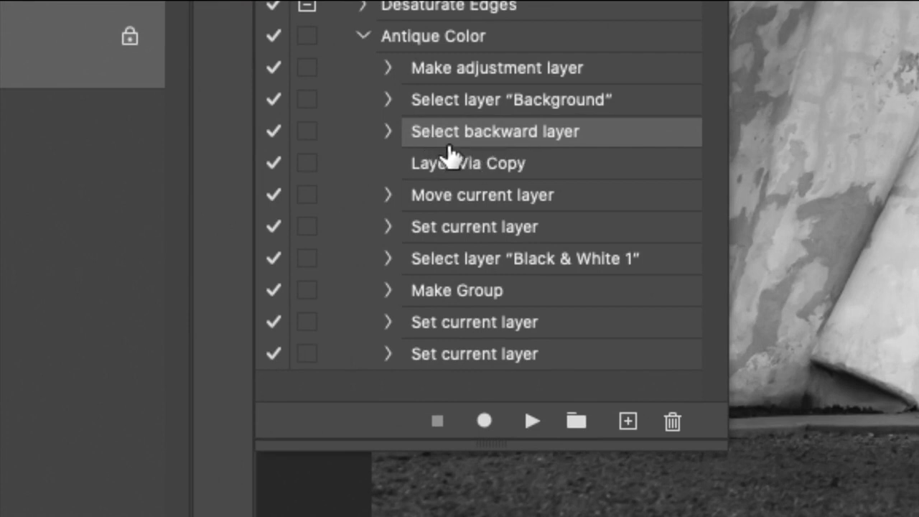
{"action": "mouse_move", "coordinate": [586, 151]}
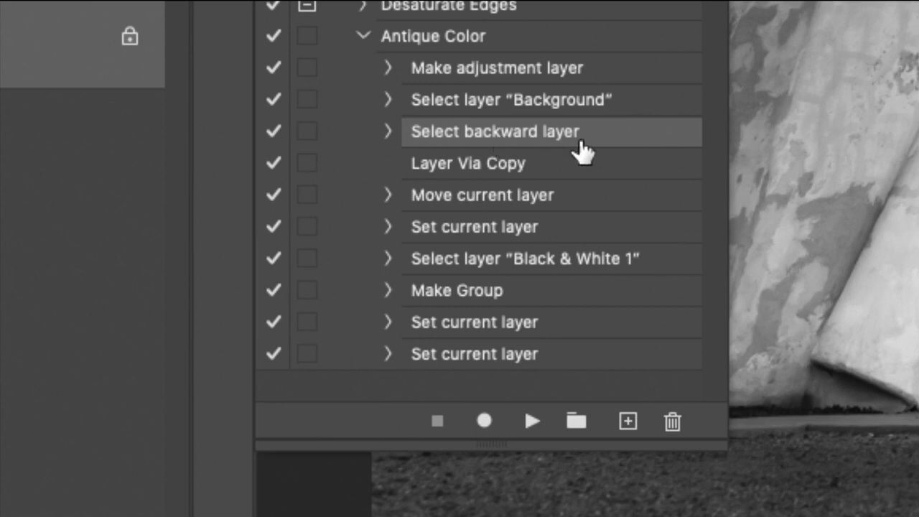
{"action": "mouse_move", "coordinate": [438, 151]}
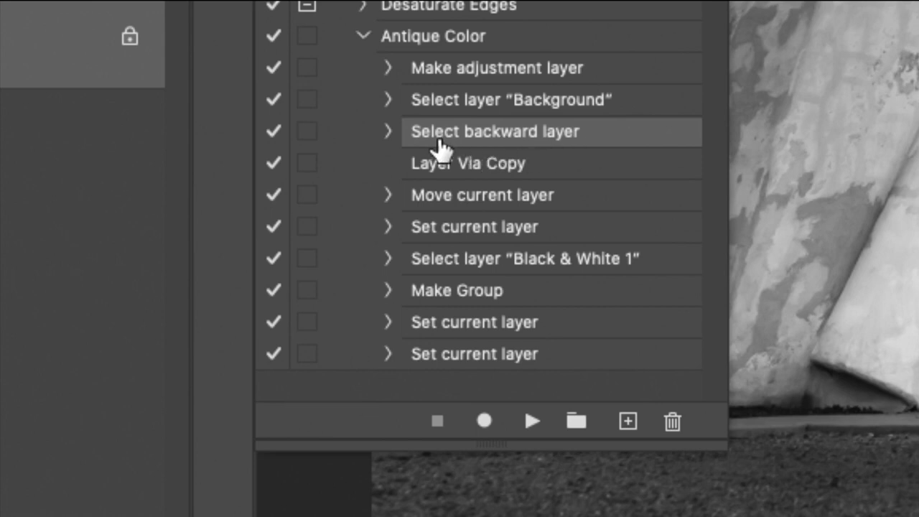
{"action": "mouse_move", "coordinate": [467, 135]}
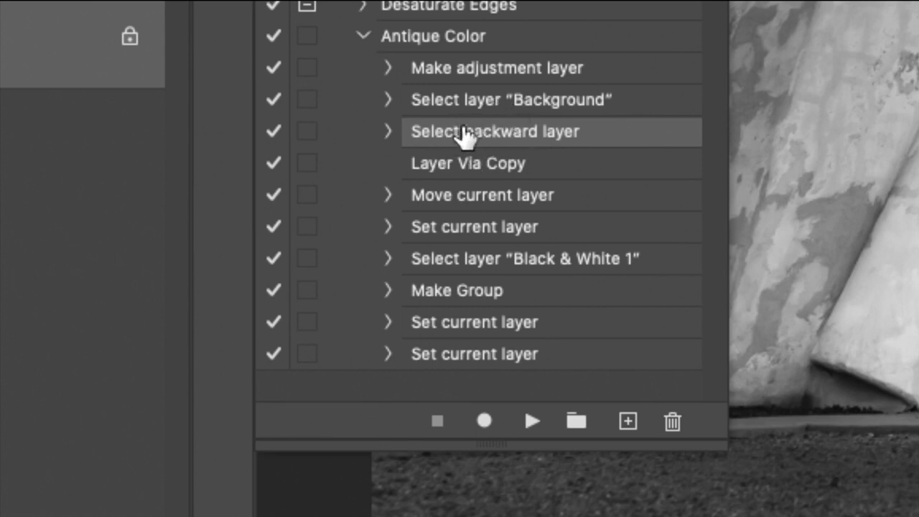
{"action": "mouse_move", "coordinate": [534, 108]}
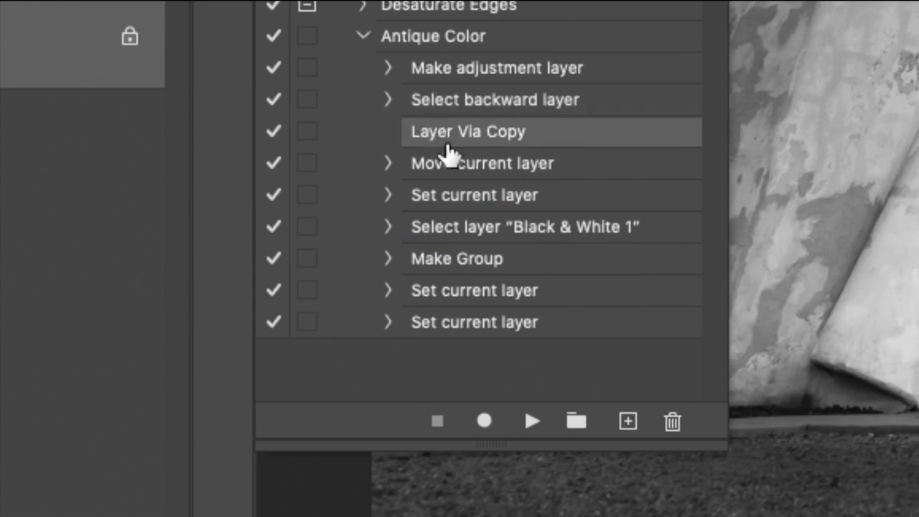
{"action": "mouse_move", "coordinate": [436, 169]}
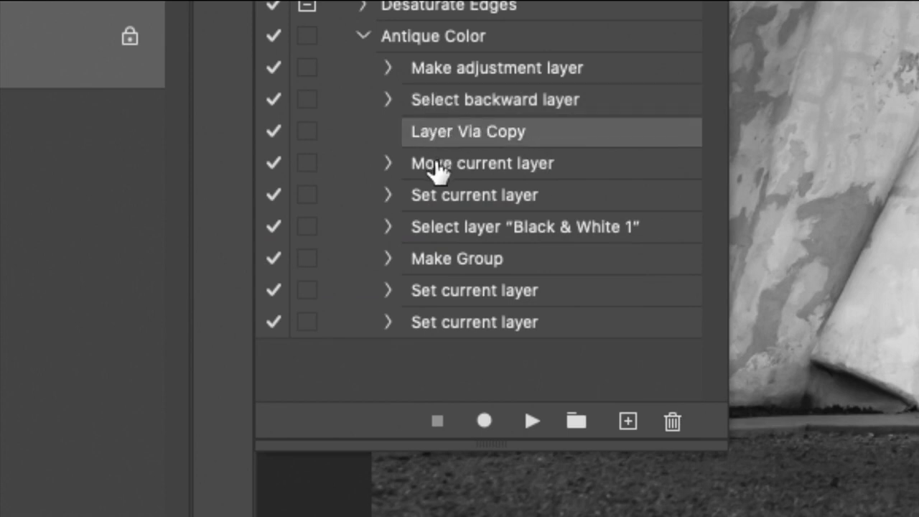
Select the Move current layer step and expand it to show To: layer 3
{"action": "left_click", "coordinate": [483, 163]}
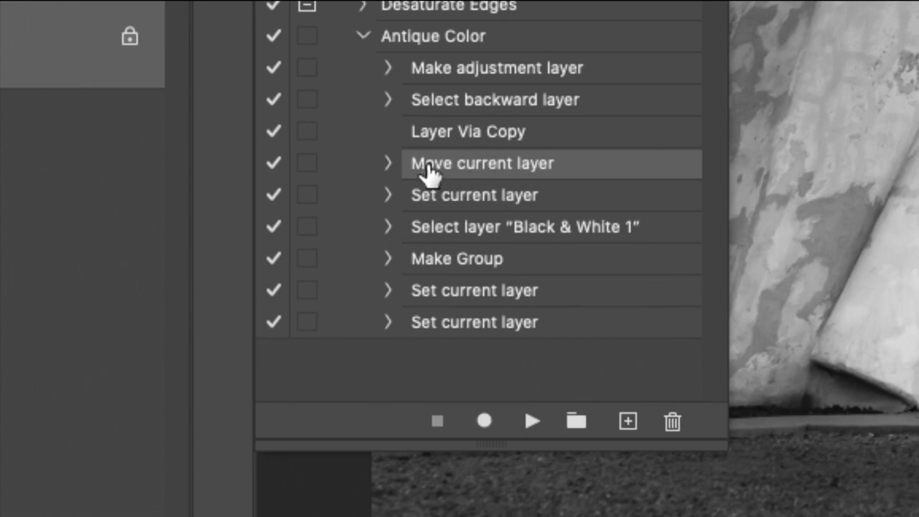
{"action": "left_click", "coordinate": [388, 163]}
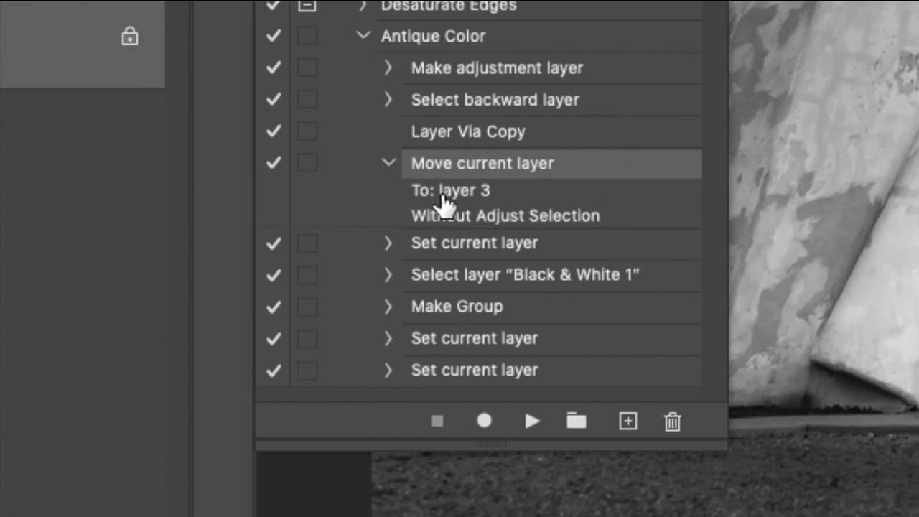
{"action": "mouse_move", "coordinate": [514, 198]}
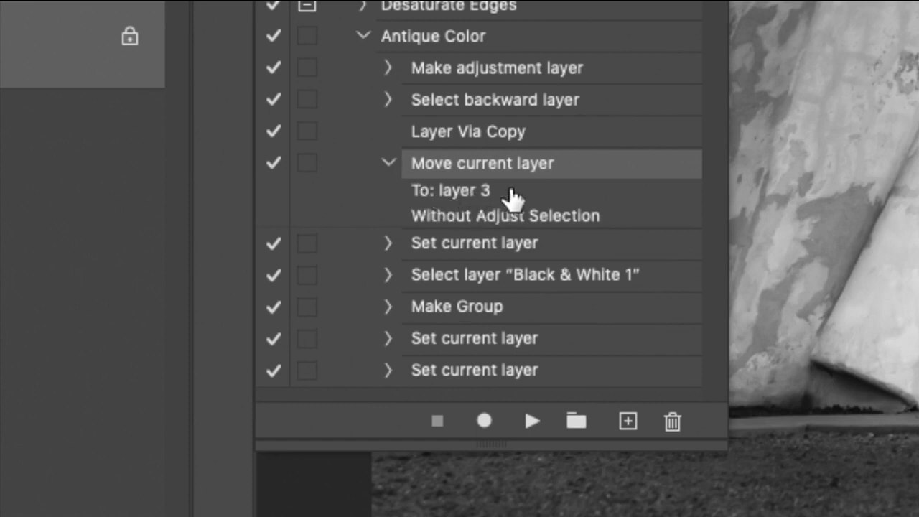
{"action": "mouse_move", "coordinate": [476, 208]}
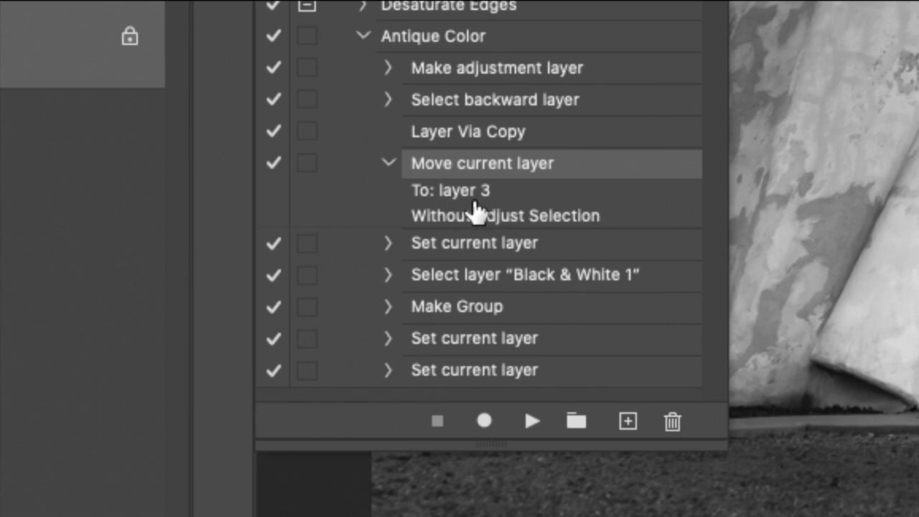
{"action": "mouse_move", "coordinate": [471, 213]}
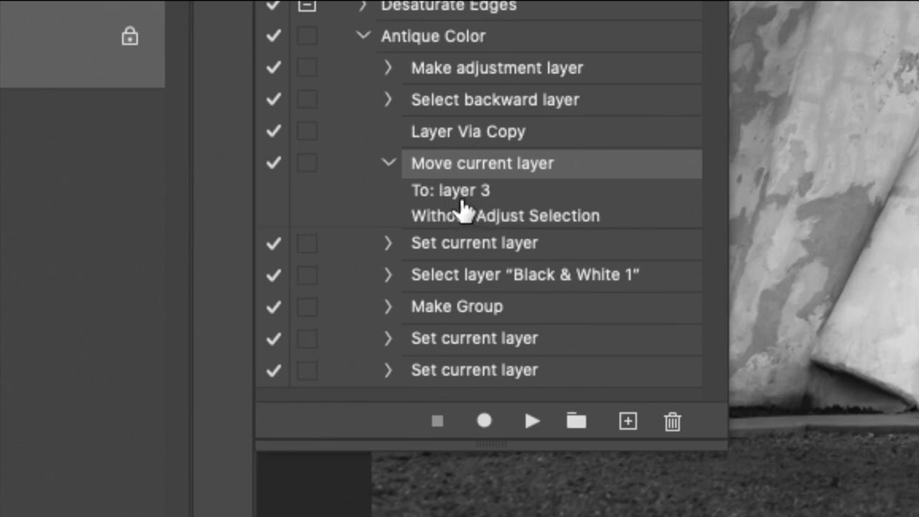
{"action": "mouse_move", "coordinate": [457, 212]}
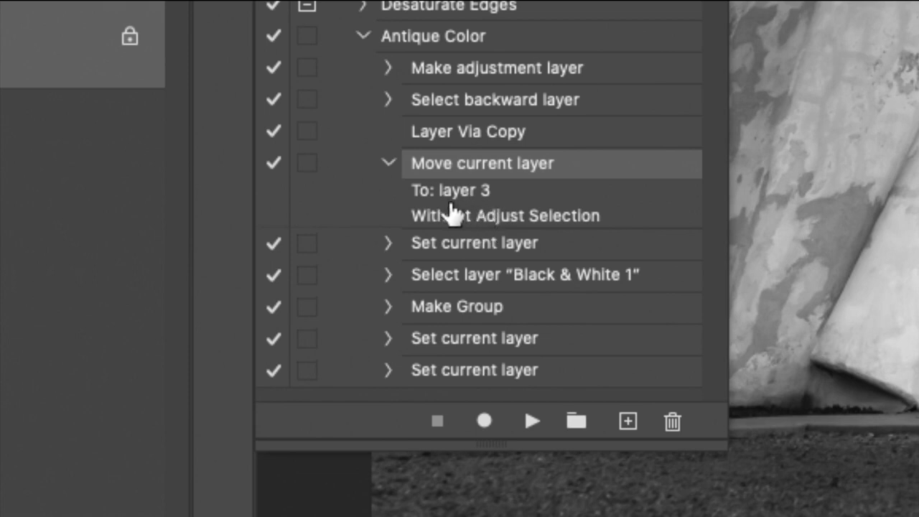
{"action": "mouse_move", "coordinate": [391, 175]}
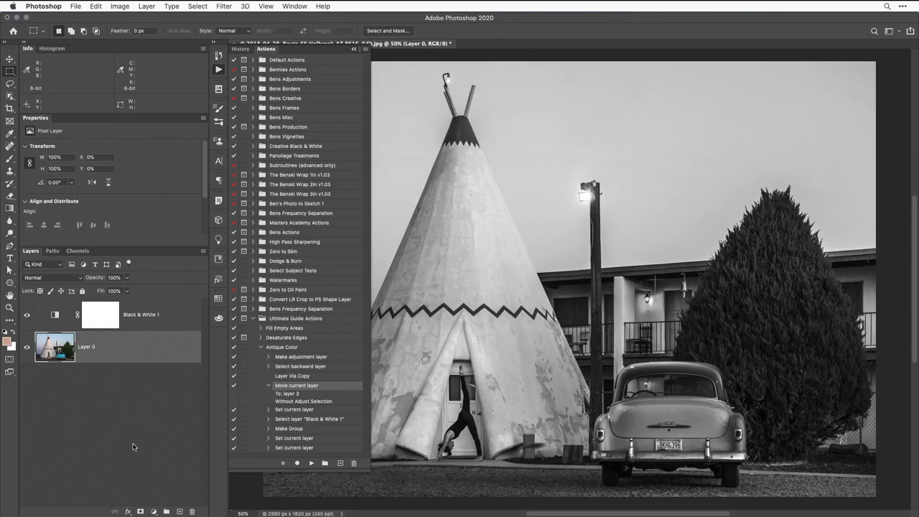
Make the Black & White 1 adjustment layer active so its sliders show in Properties
{"action": "left_click", "coordinate": [101, 315]}
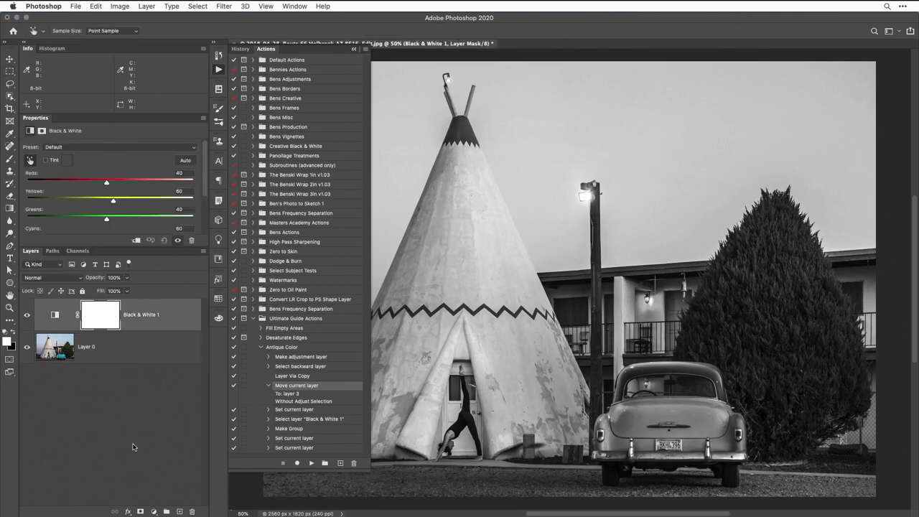
{"action": "left_click", "coordinate": [54, 346]}
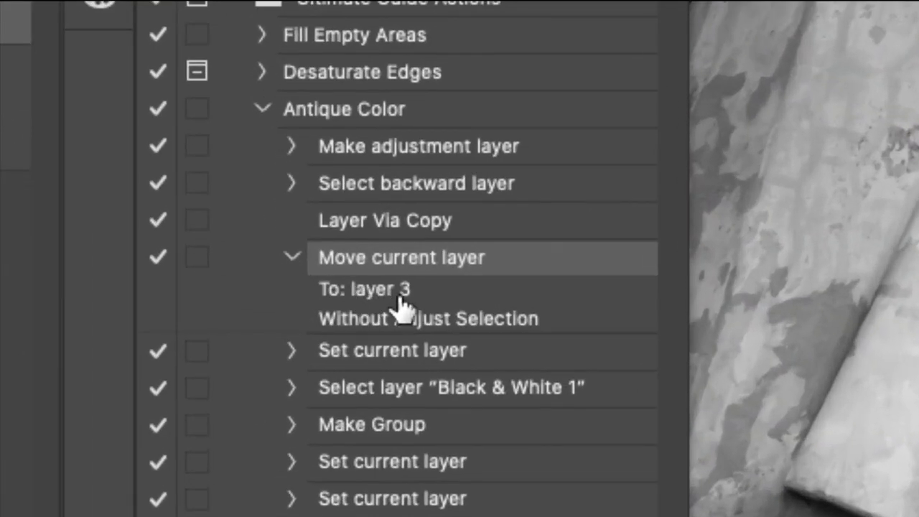
{"action": "mouse_move", "coordinate": [370, 323]}
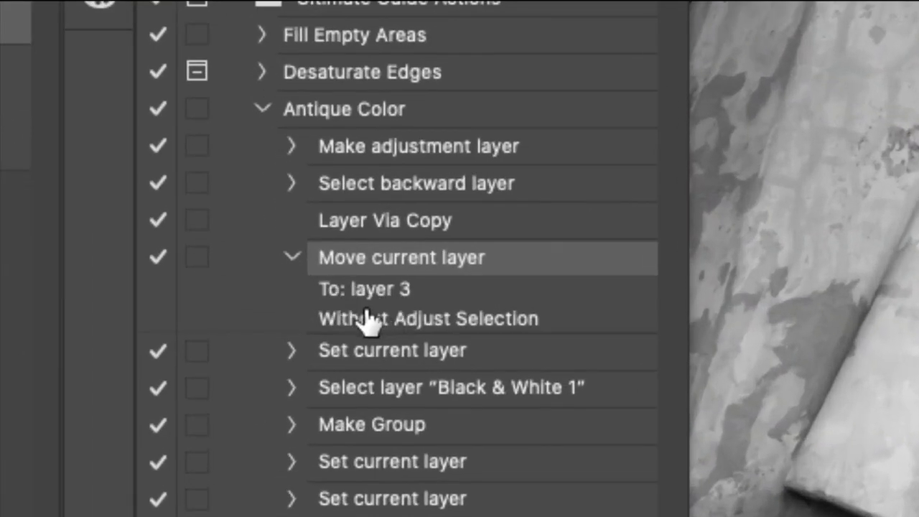
{"action": "mouse_move", "coordinate": [390, 304]}
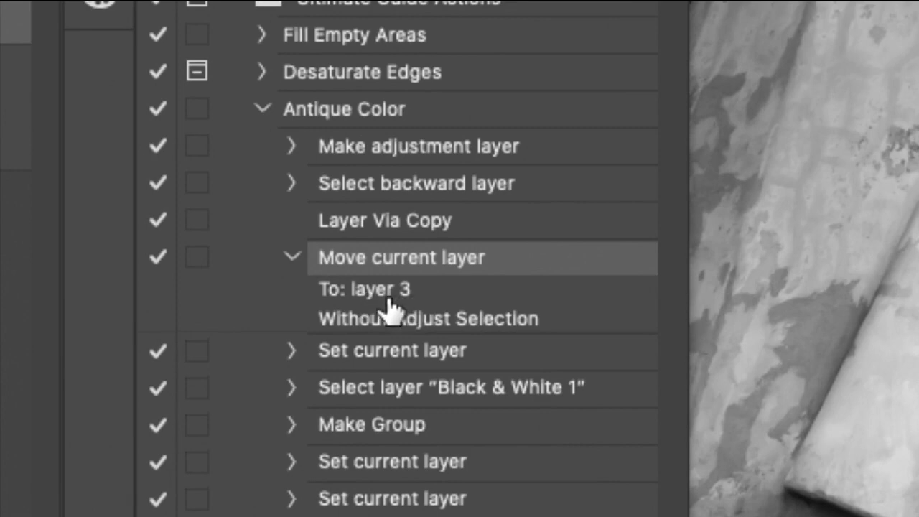
Confirm Set current layer records Overlay mode, then expand the Select layer "Black & White 1" step
{"action": "scroll", "scroll_direction": "down", "scroll_amount": 3}
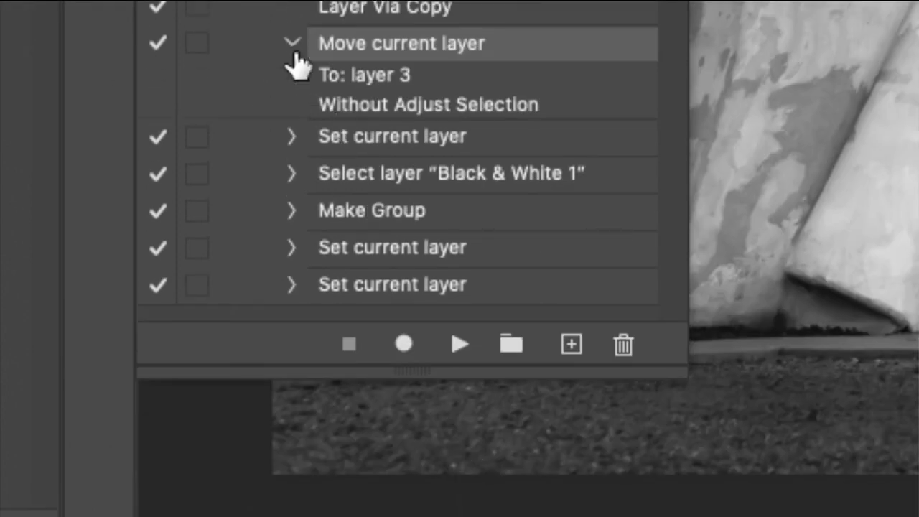
{"action": "mouse_move", "coordinate": [367, 88]}
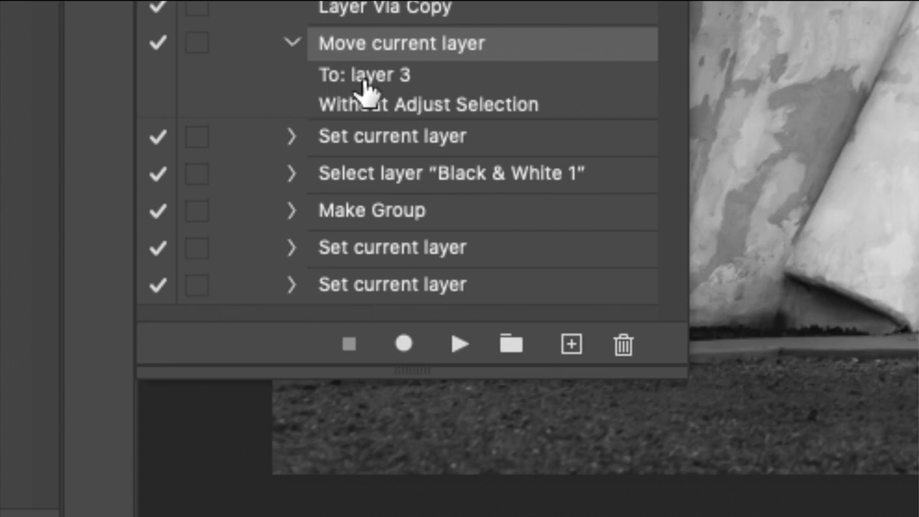
{"action": "mouse_move", "coordinate": [382, 103]}
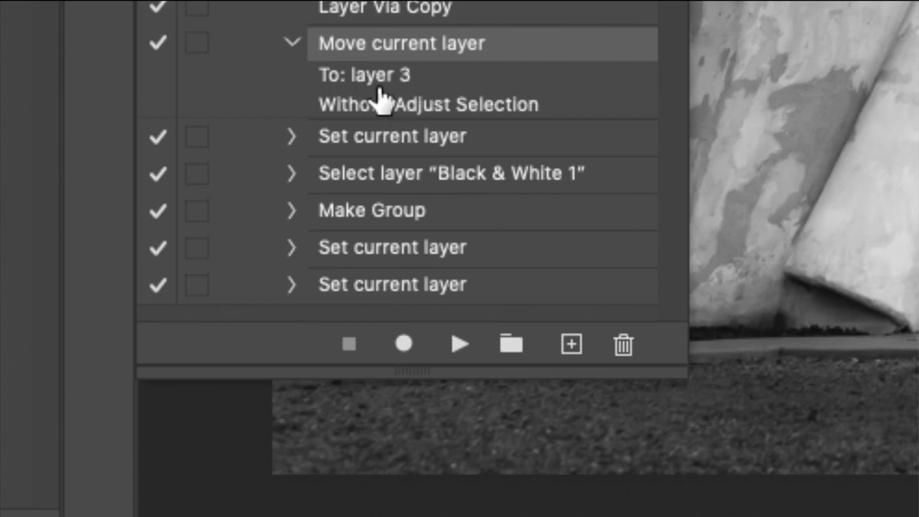
{"action": "mouse_move", "coordinate": [424, 101]}
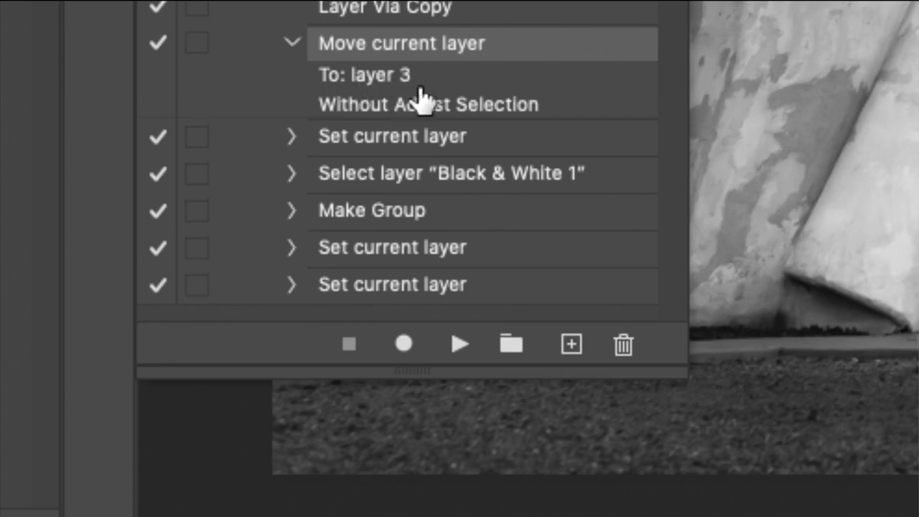
{"action": "mouse_move", "coordinate": [294, 58]}
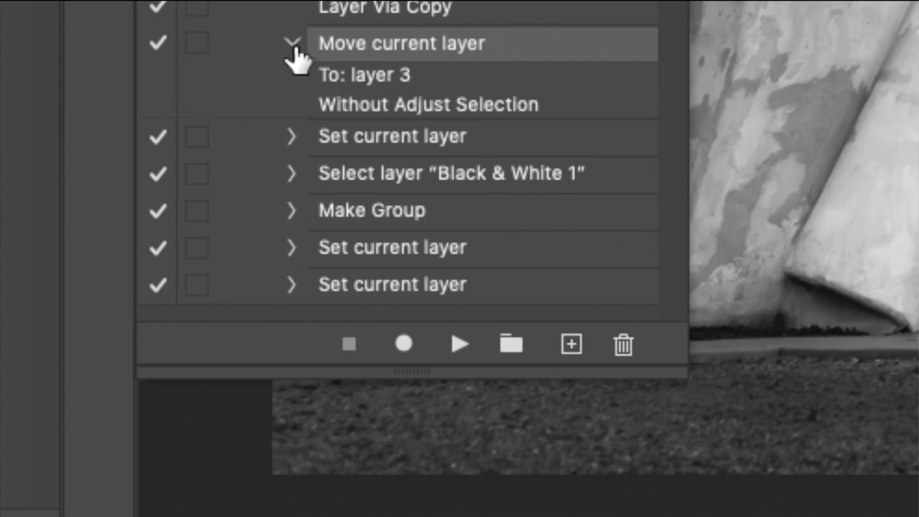
{"action": "left_click", "coordinate": [293, 43]}
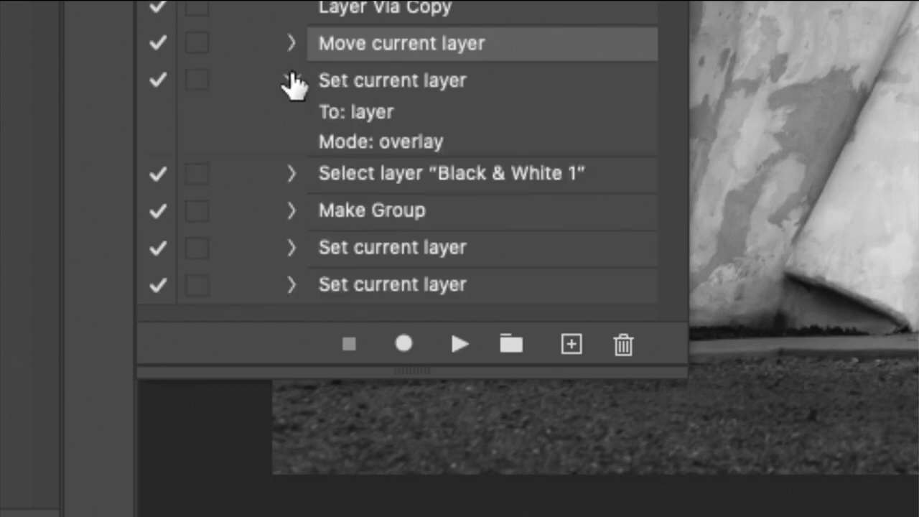
{"action": "left_click", "coordinate": [293, 79]}
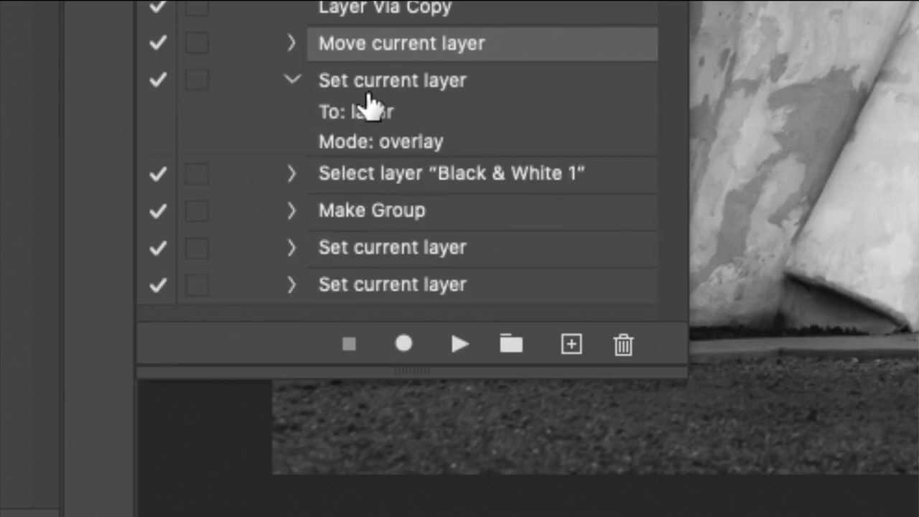
{"action": "mouse_move", "coordinate": [319, 98]}
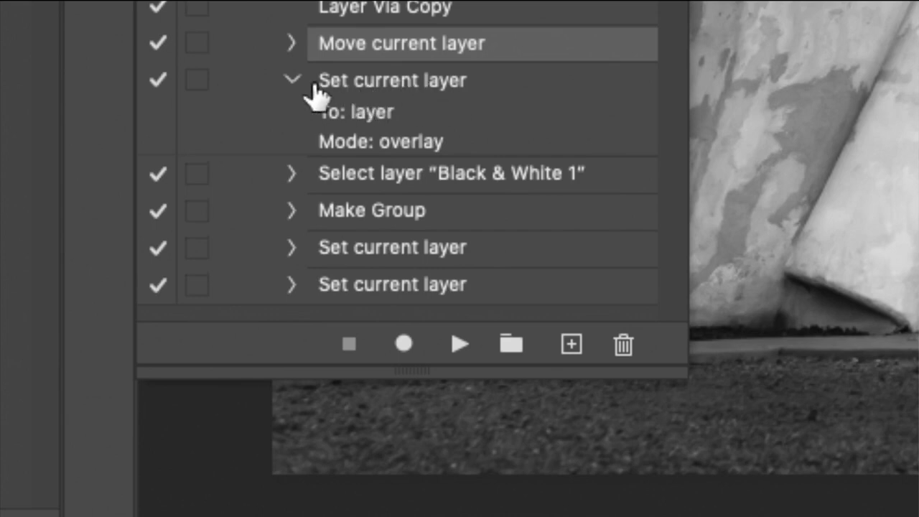
{"action": "left_click", "coordinate": [292, 79]}
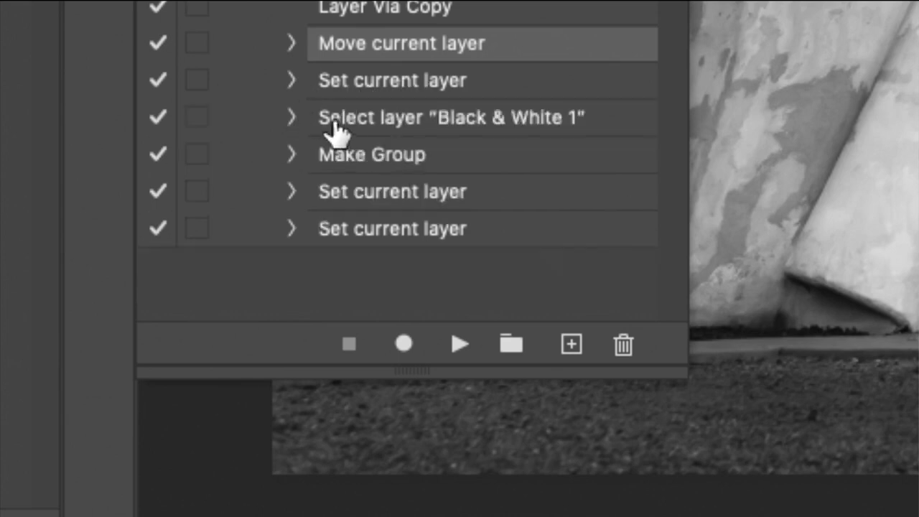
{"action": "left_click", "coordinate": [291, 116]}
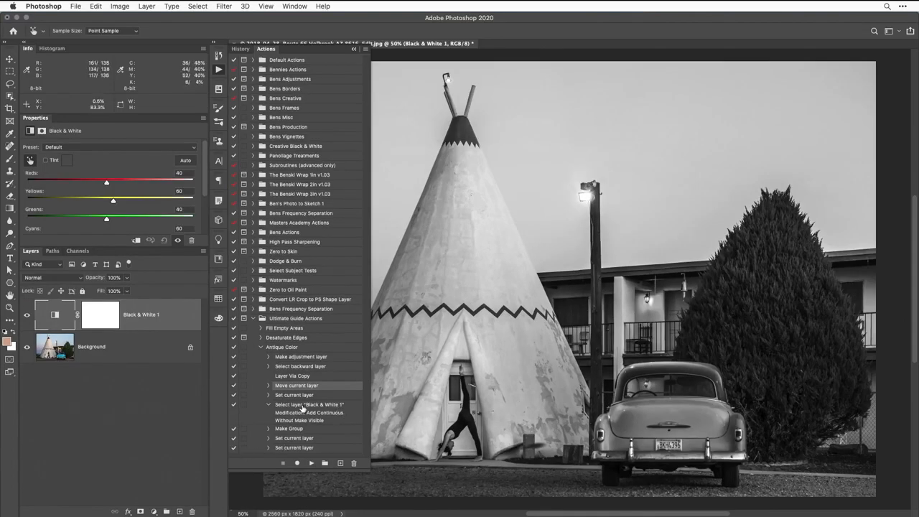
{"action": "mouse_move", "coordinate": [303, 408]}
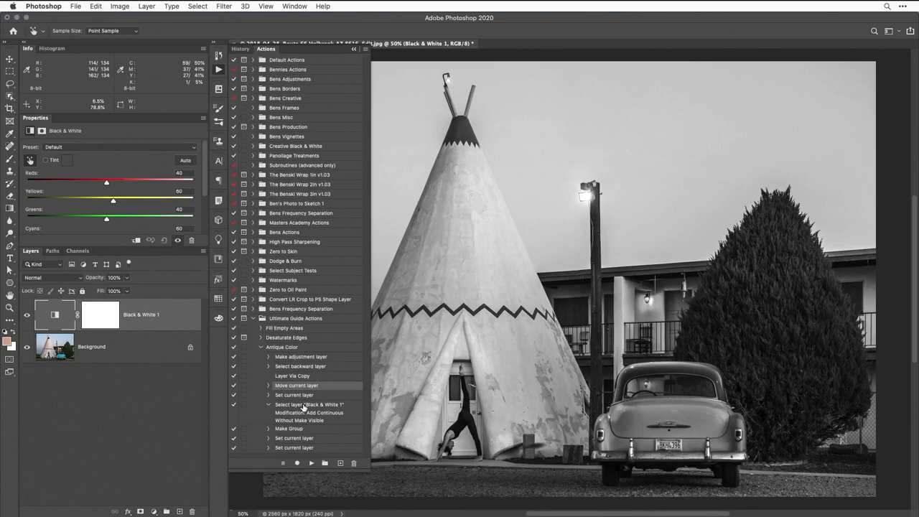
{"action": "mouse_move", "coordinate": [293, 416]}
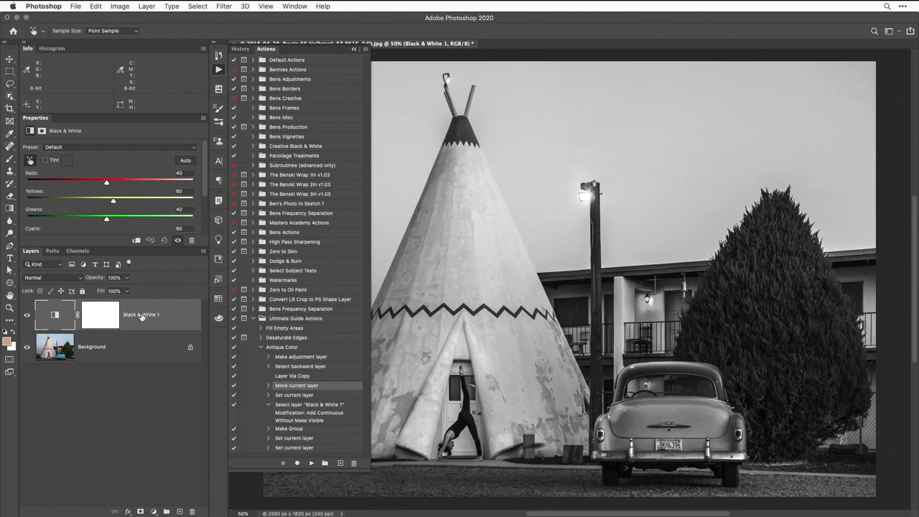
{"action": "mouse_move", "coordinate": [140, 314]}
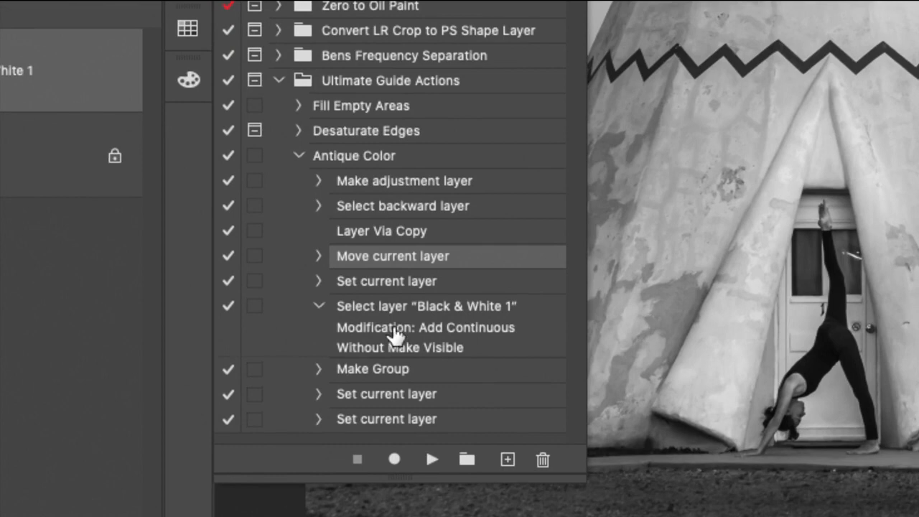
{"action": "mouse_move", "coordinate": [387, 319]}
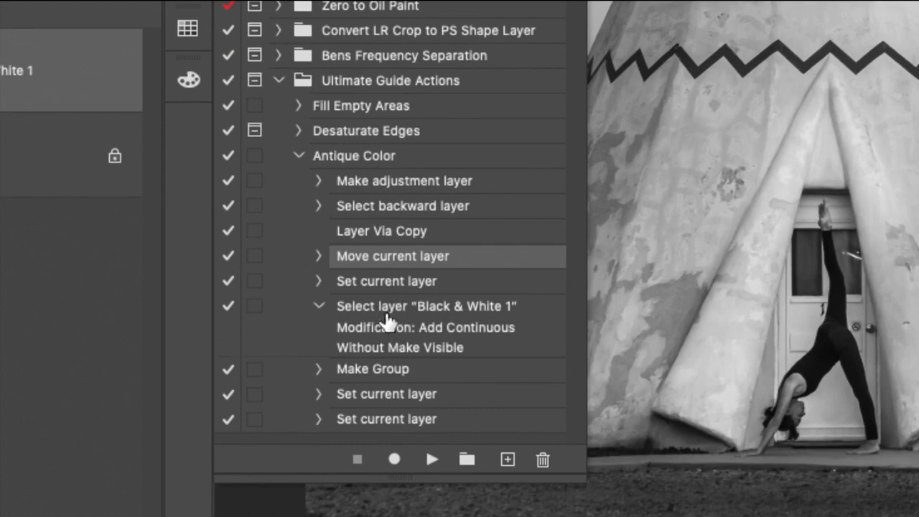
{"action": "mouse_move", "coordinate": [395, 331]}
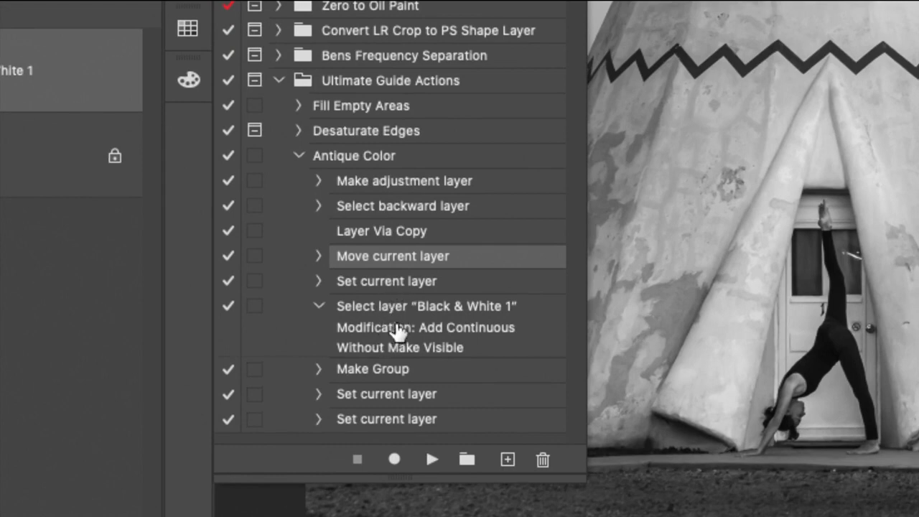
{"action": "mouse_move", "coordinate": [442, 316]}
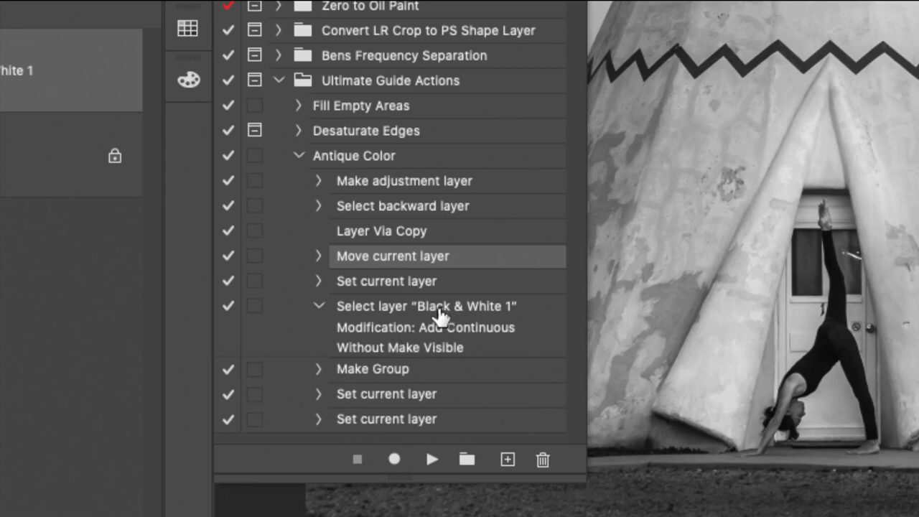
{"action": "mouse_move", "coordinate": [481, 321]}
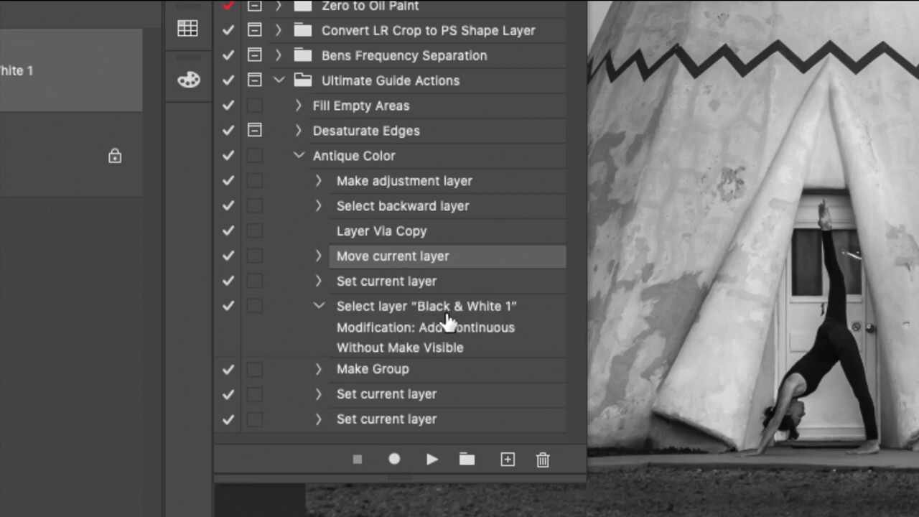
{"action": "mouse_move", "coordinate": [380, 297]}
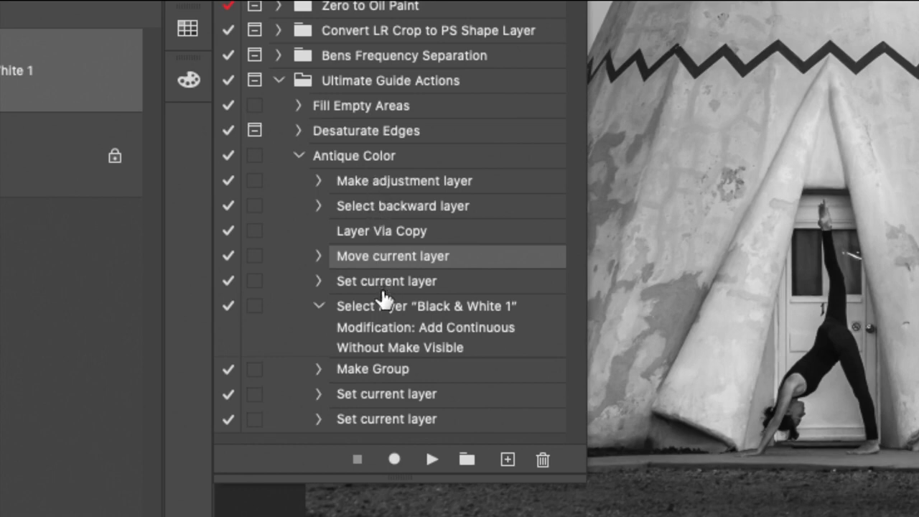
{"action": "mouse_move", "coordinate": [396, 346]}
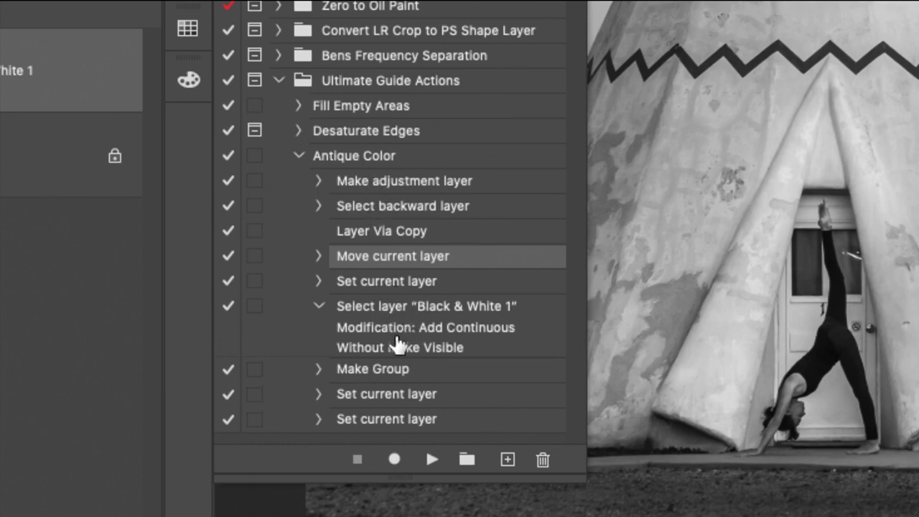
{"action": "mouse_move", "coordinate": [417, 345]}
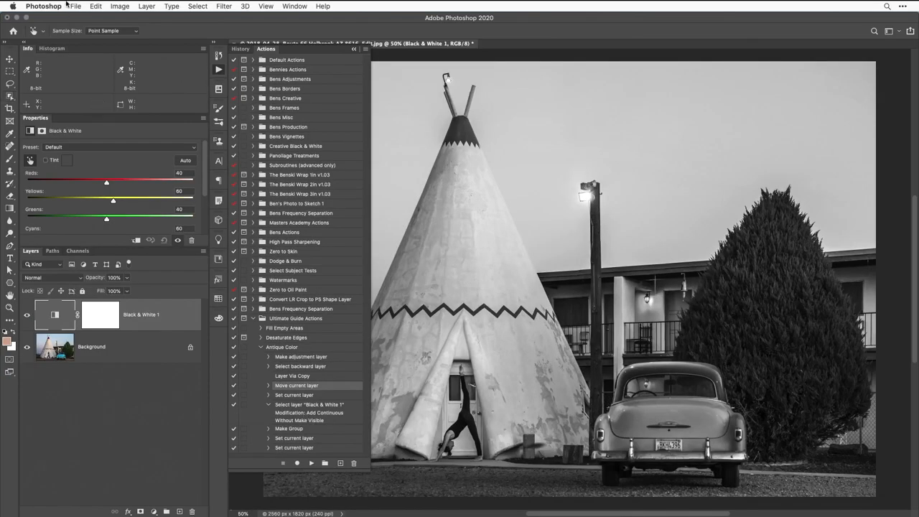
Revert the teepee photo and disable the Select layer "Black & White 1" step
{"action": "left_click", "coordinate": [75, 6]}
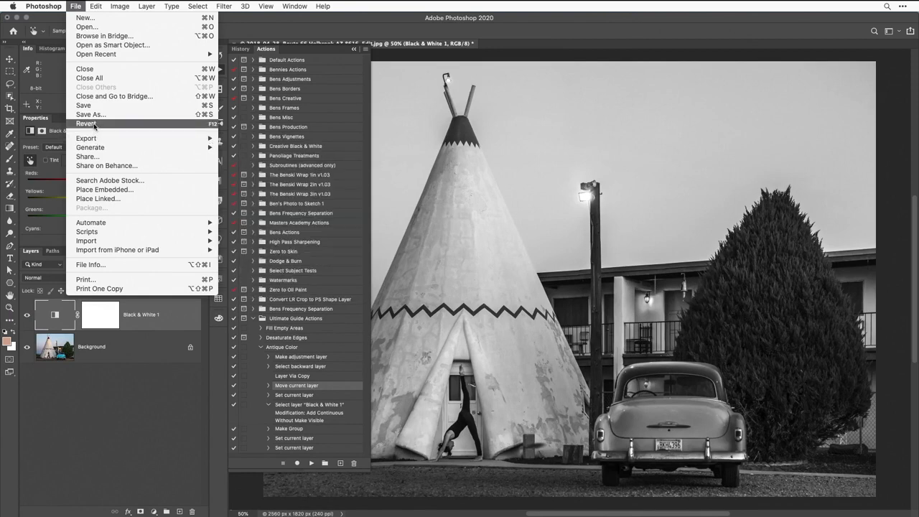
{"action": "left_click", "coordinate": [87, 123]}
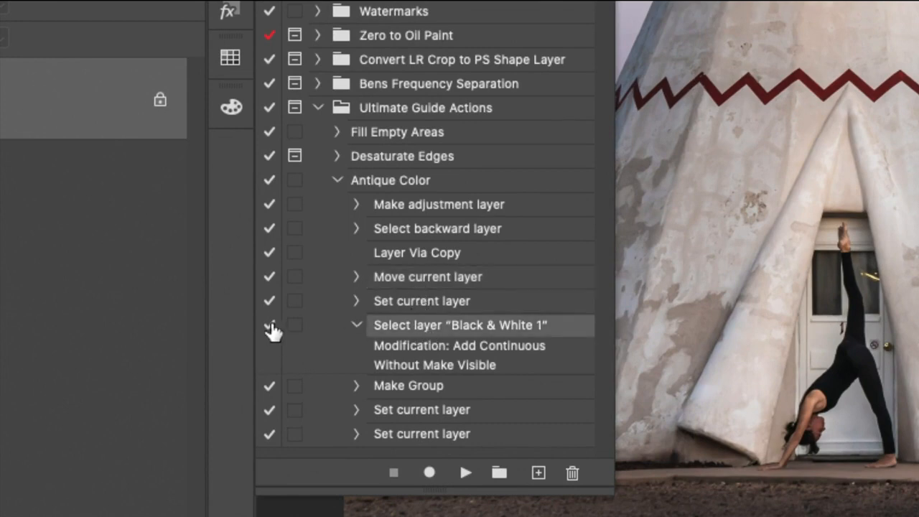
{"action": "mouse_move", "coordinate": [271, 325]}
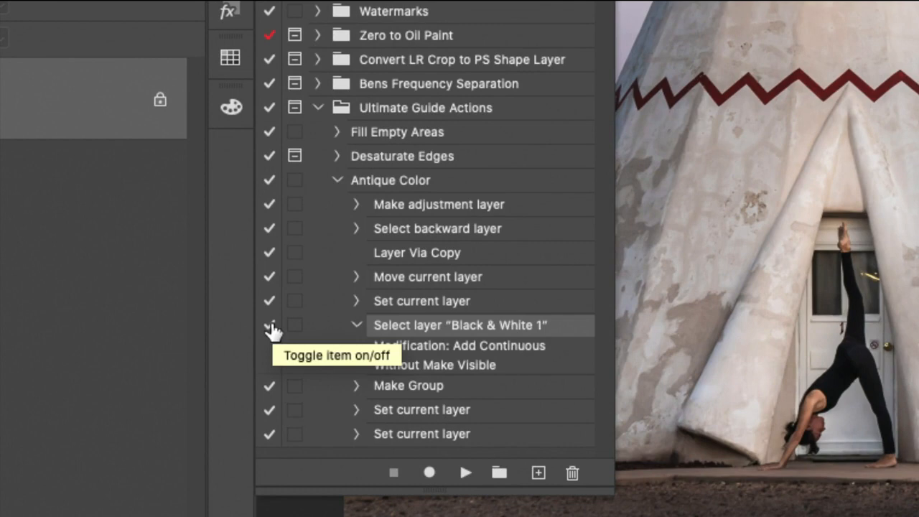
{"action": "left_click", "coordinate": [270, 325]}
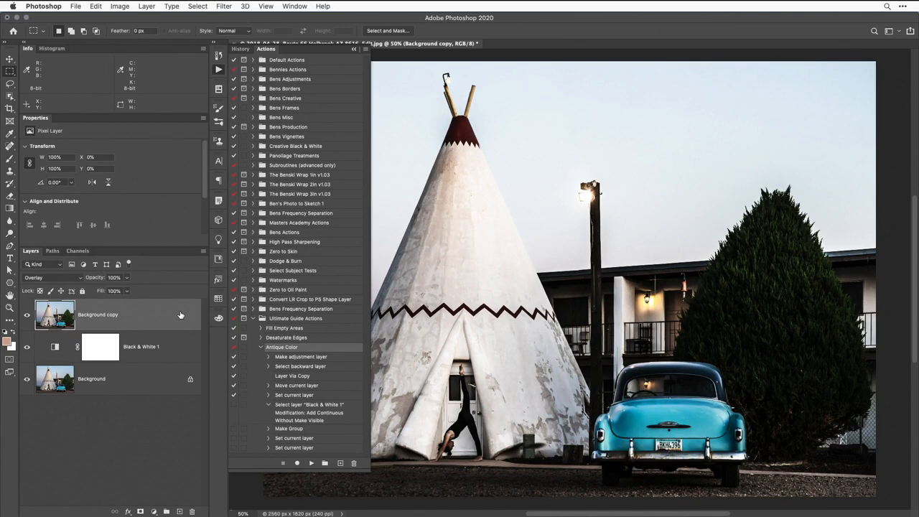
{"action": "mouse_move", "coordinate": [142, 333]}
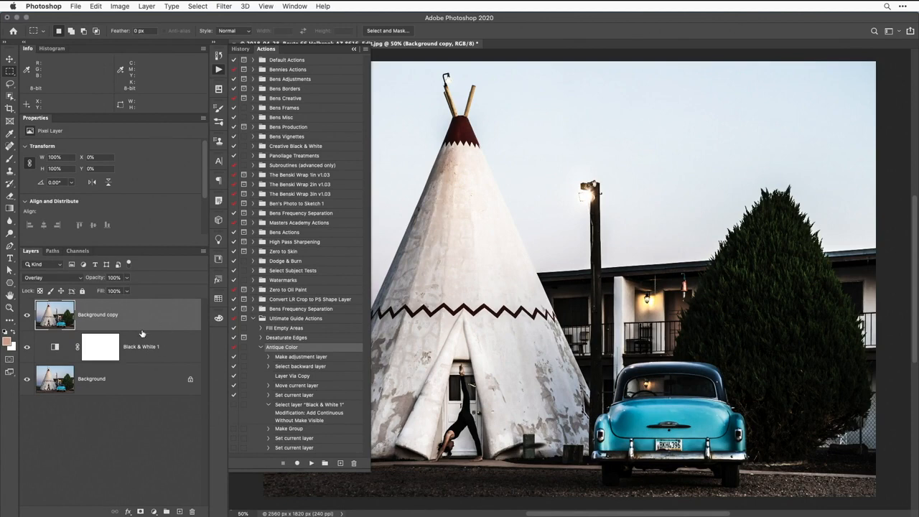
{"action": "mouse_move", "coordinate": [164, 434]}
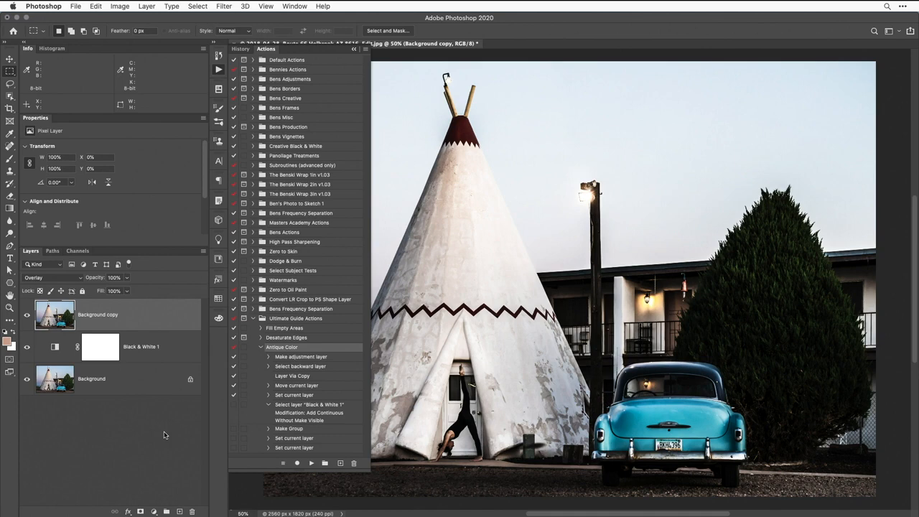
Start recording a Select backward layer step after the disabled Black & White 1 step
{"action": "left_click", "coordinate": [101, 346]}
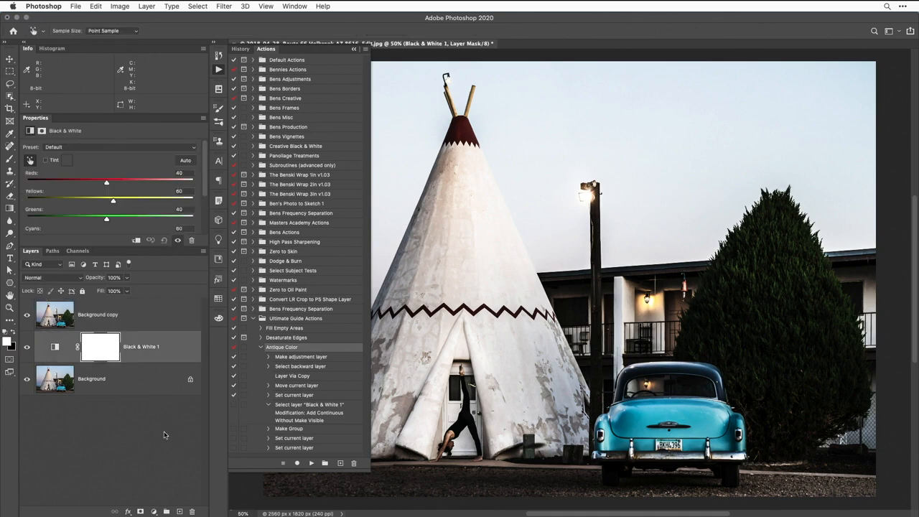
{"action": "left_click", "coordinate": [98, 314]}
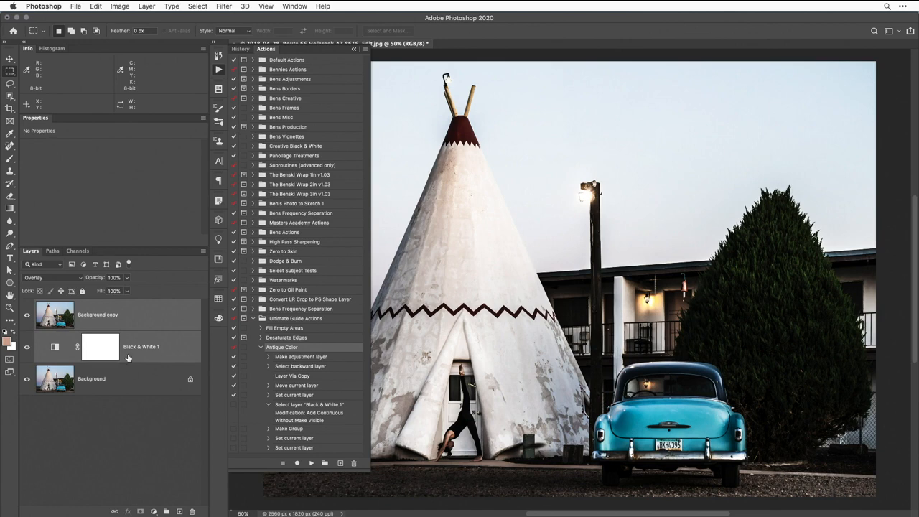
{"action": "left_click", "coordinate": [98, 315]}
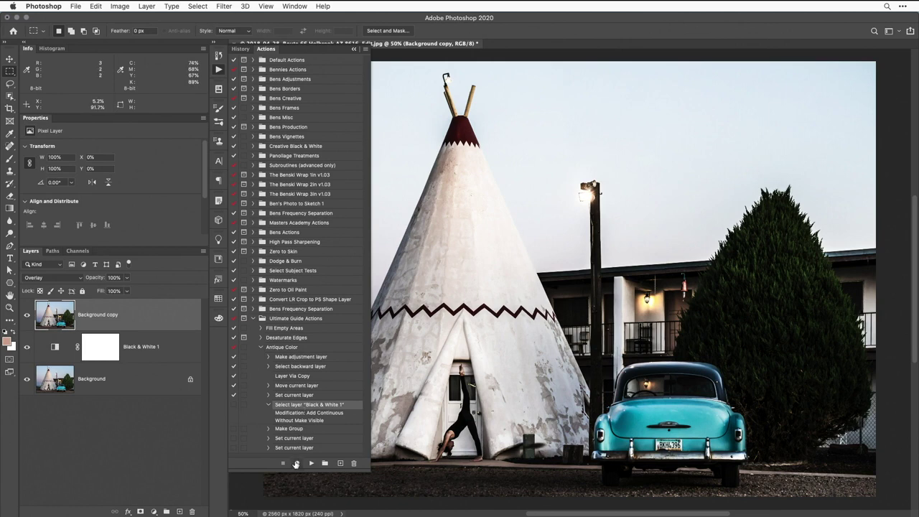
{"action": "left_click", "coordinate": [297, 463]}
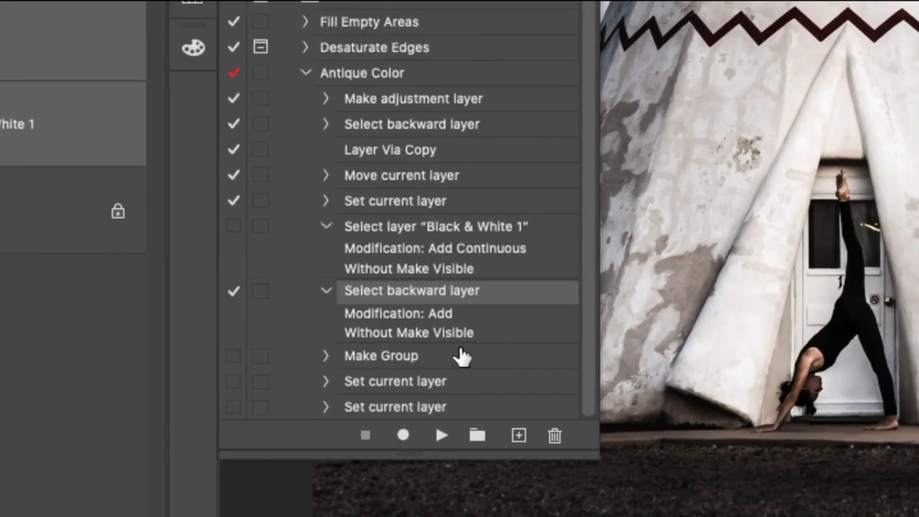
{"action": "mouse_move", "coordinate": [393, 233]}
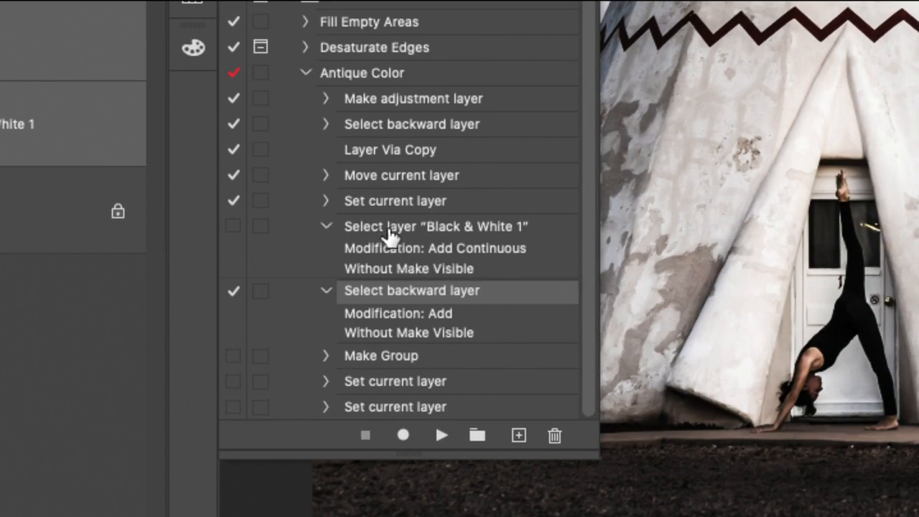
{"action": "mouse_move", "coordinate": [471, 237]}
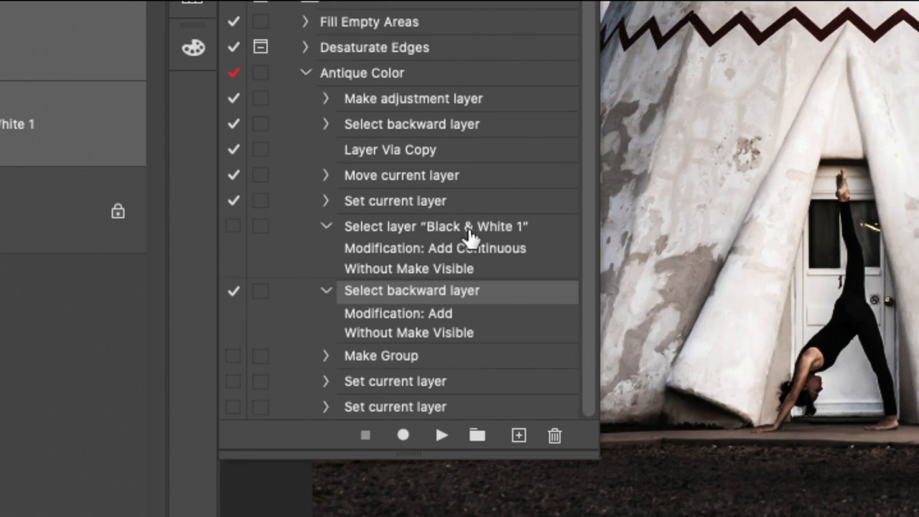
{"action": "mouse_move", "coordinate": [448, 255]}
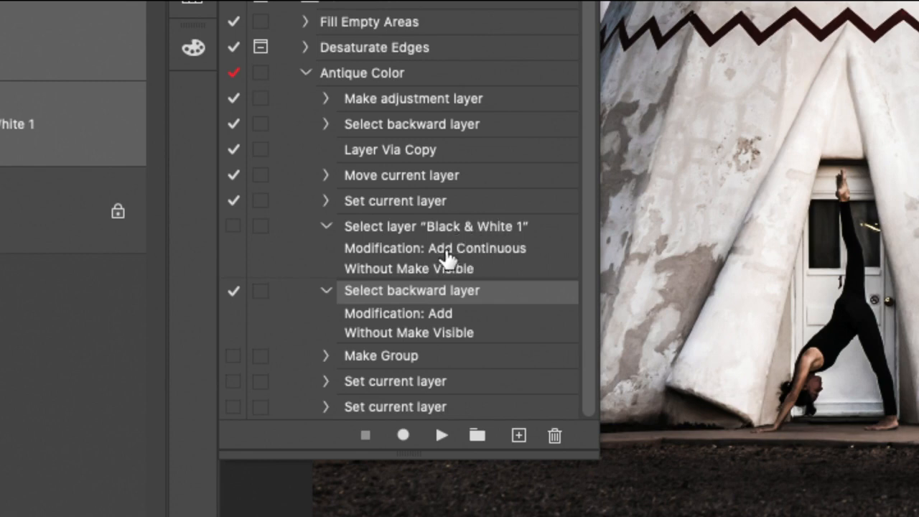
{"action": "mouse_move", "coordinate": [388, 301]}
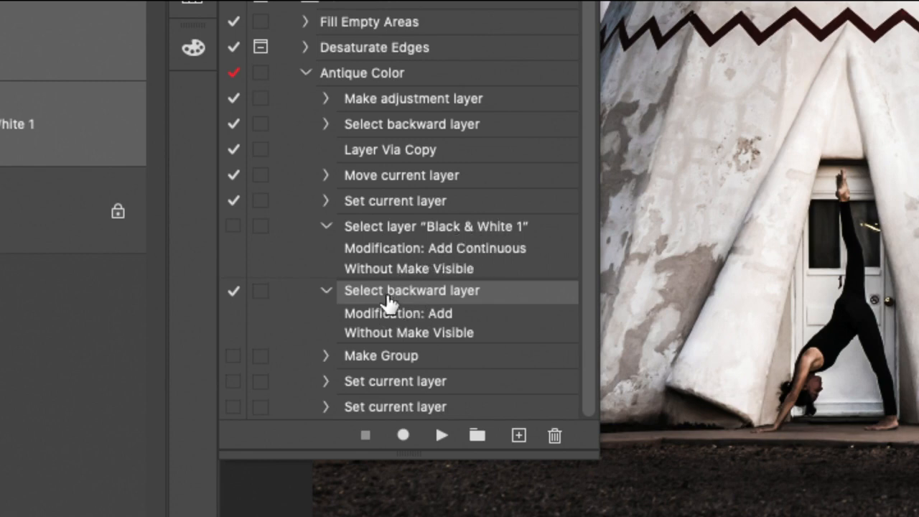
{"action": "mouse_move", "coordinate": [438, 300]}
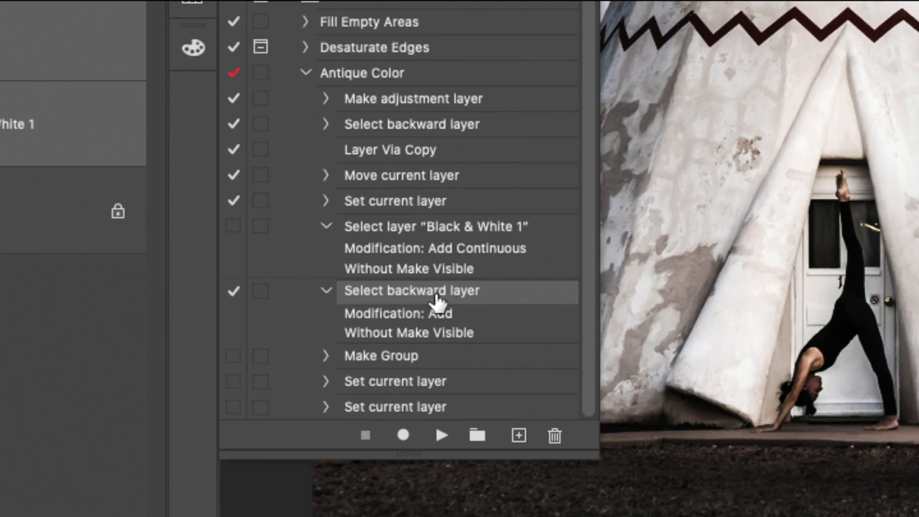
{"action": "mouse_move", "coordinate": [419, 297]}
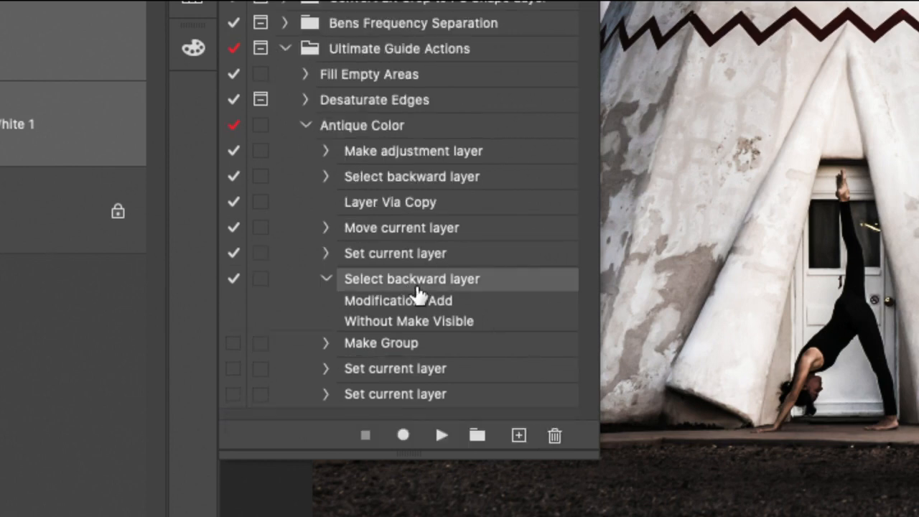
Review Make Group and both Set current layer steps (blend range, Antique Color rename) and re-enable grouping
{"action": "left_click", "coordinate": [324, 279]}
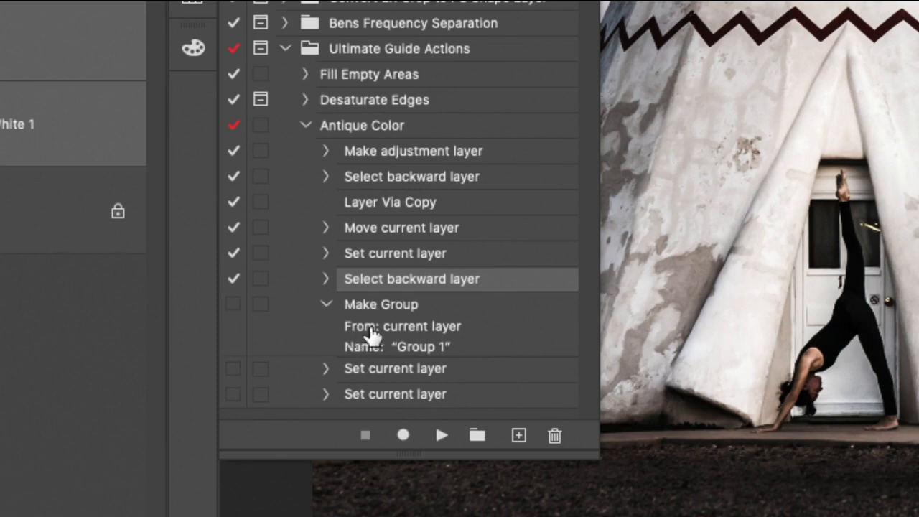
{"action": "mouse_move", "coordinate": [388, 339]}
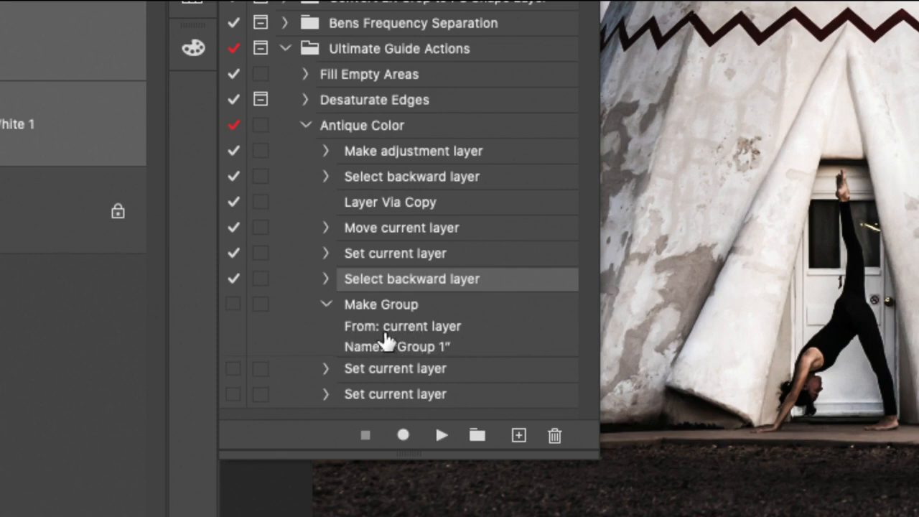
{"action": "mouse_move", "coordinate": [410, 353]}
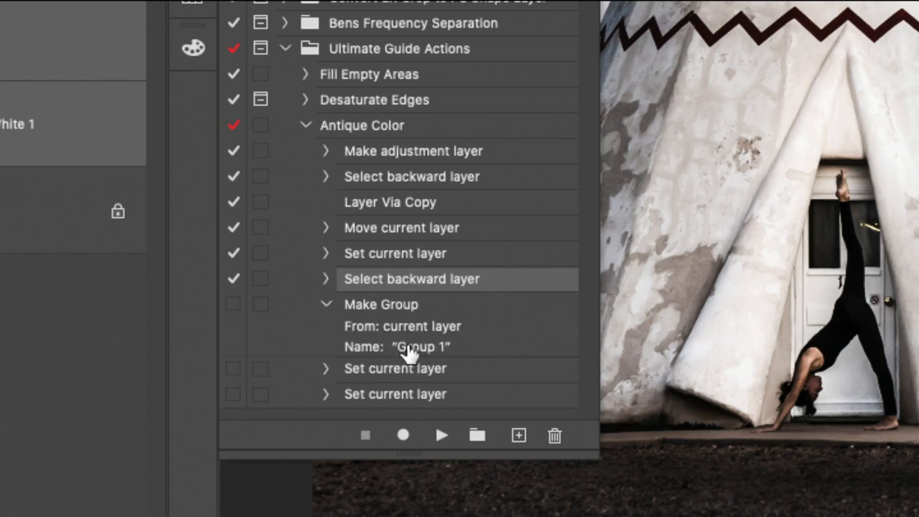
{"action": "left_click", "coordinate": [325, 304]}
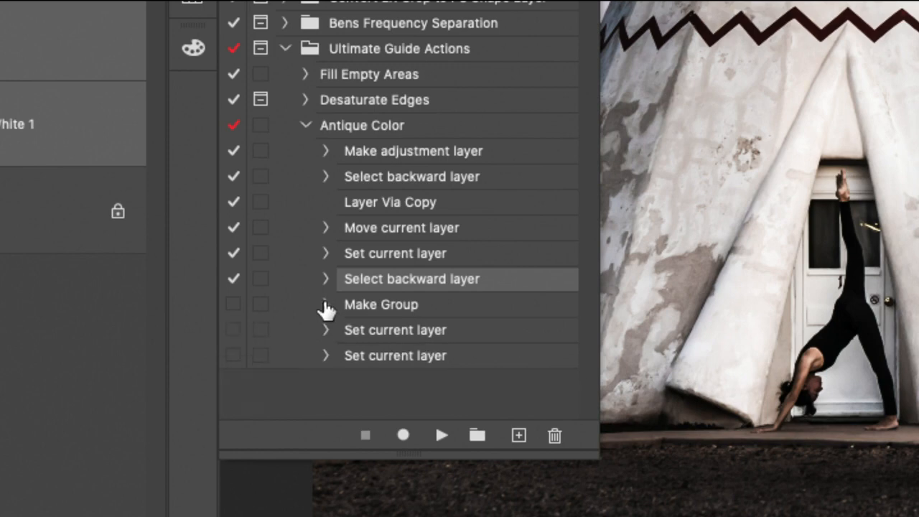
{"action": "left_click", "coordinate": [325, 329]}
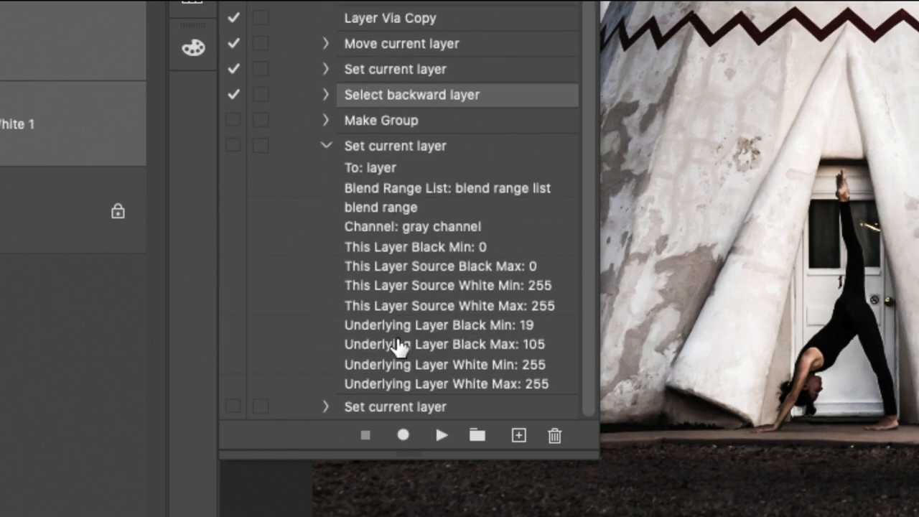
{"action": "mouse_move", "coordinate": [431, 349]}
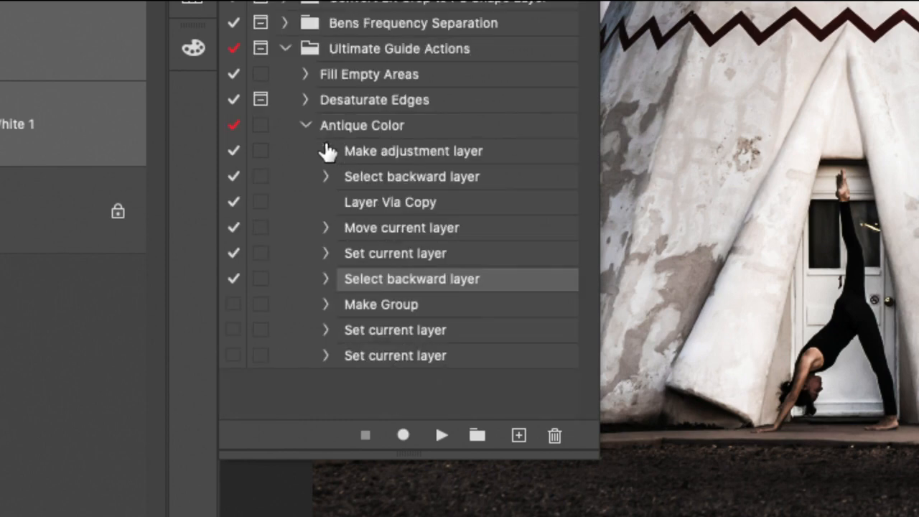
{"action": "left_click", "coordinate": [324, 356]}
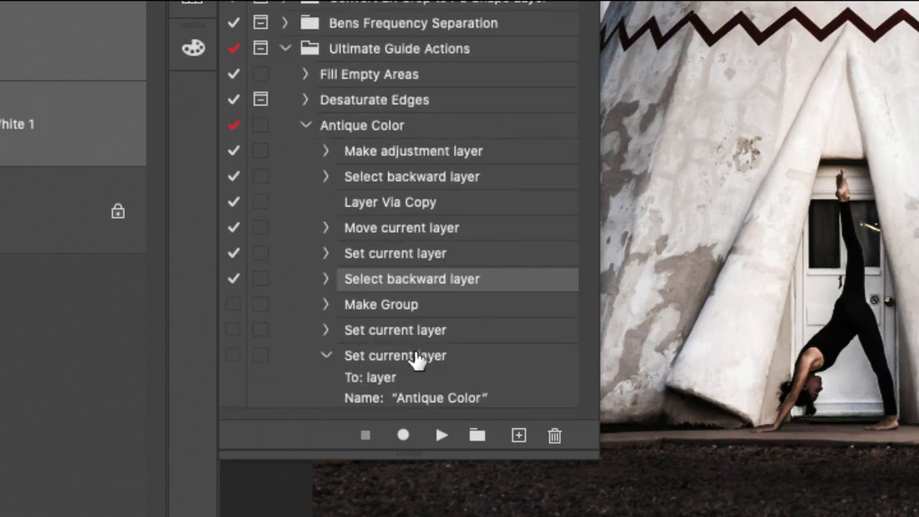
{"action": "mouse_move", "coordinate": [410, 395]}
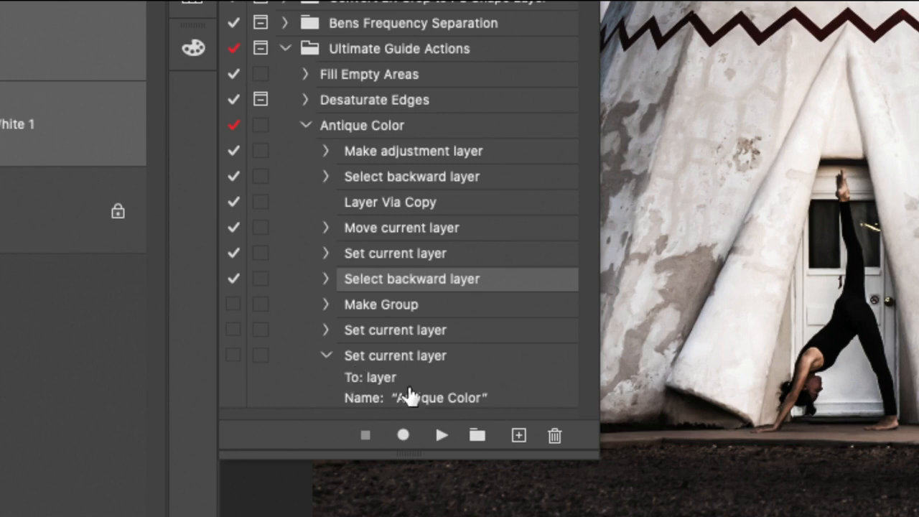
{"action": "left_click", "coordinate": [326, 356]}
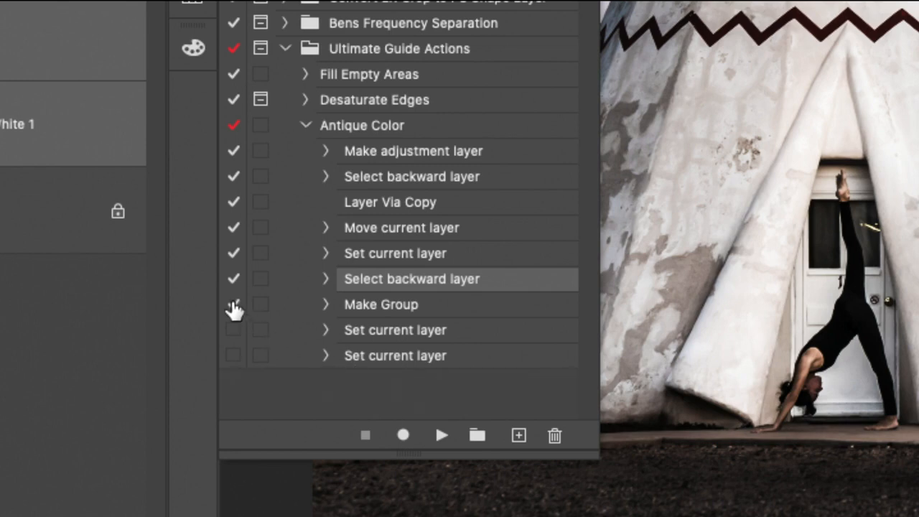
{"action": "left_click", "coordinate": [233, 304]}
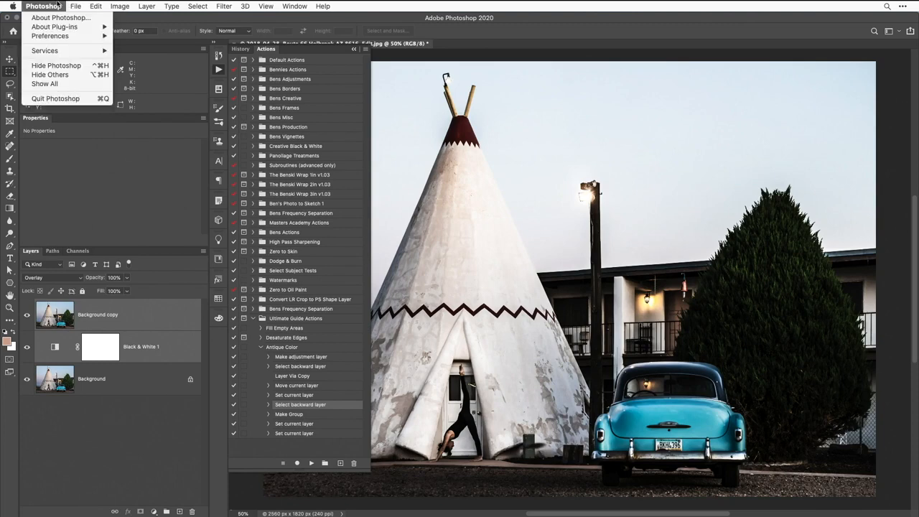
Revert the teepee photo to its saved colour state before replaying the action
{"action": "left_click", "coordinate": [74, 6]}
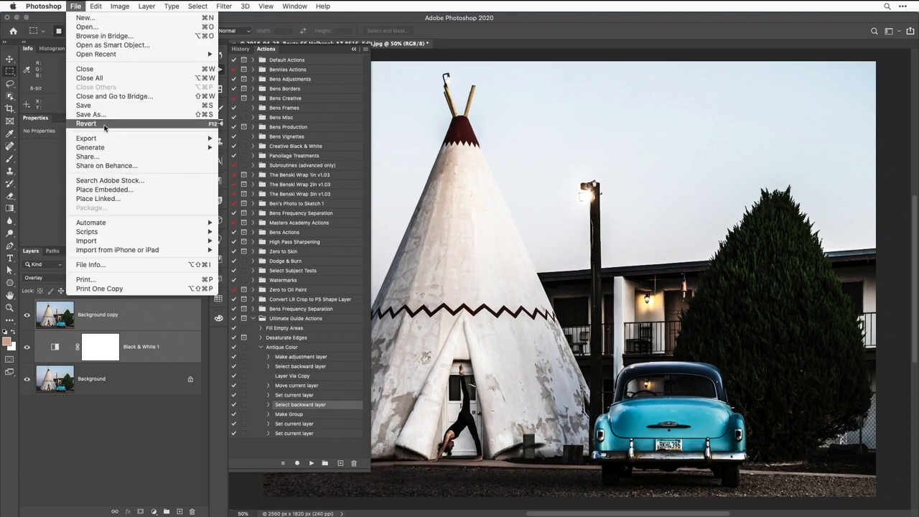
{"action": "left_click", "coordinate": [86, 123]}
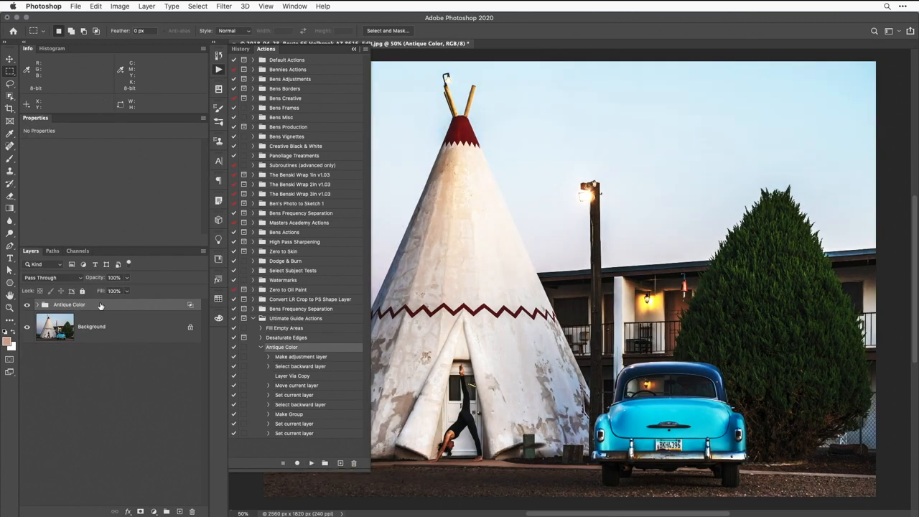
{"action": "mouse_move", "coordinate": [92, 311]}
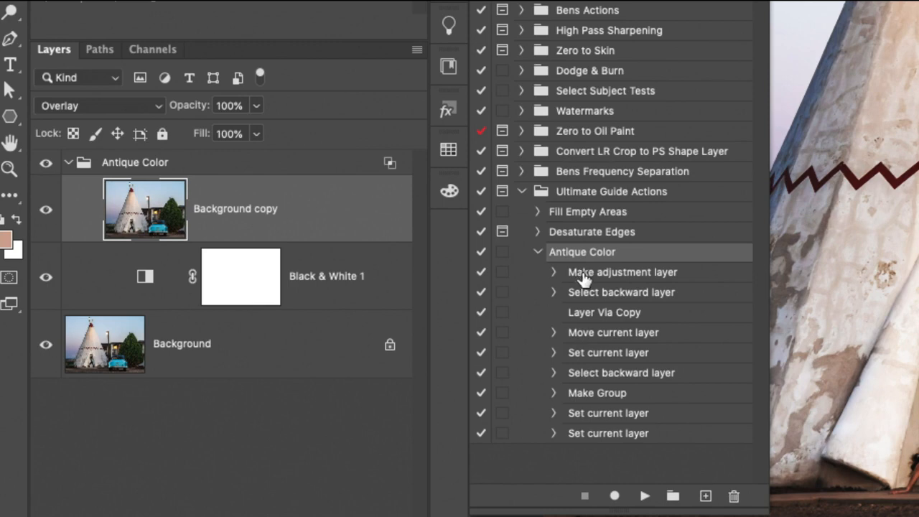
{"action": "mouse_move", "coordinate": [554, 296]}
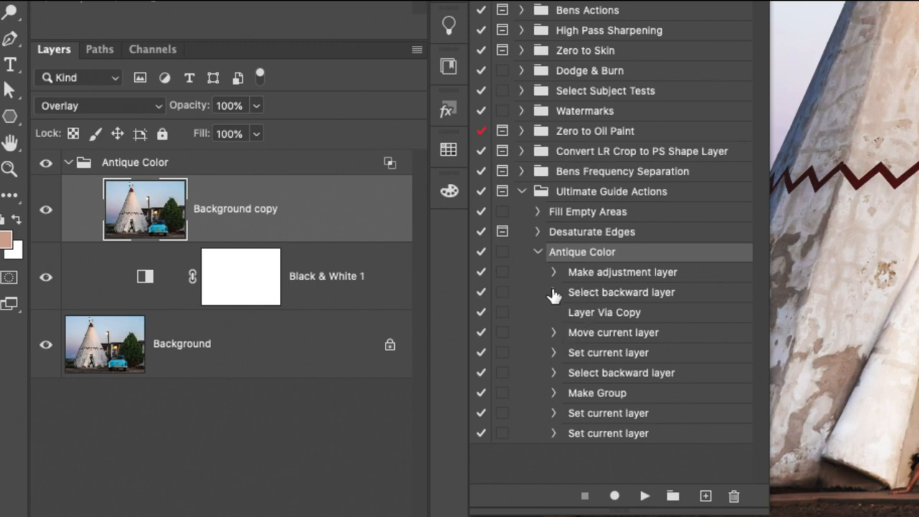
{"action": "mouse_move", "coordinate": [575, 388]}
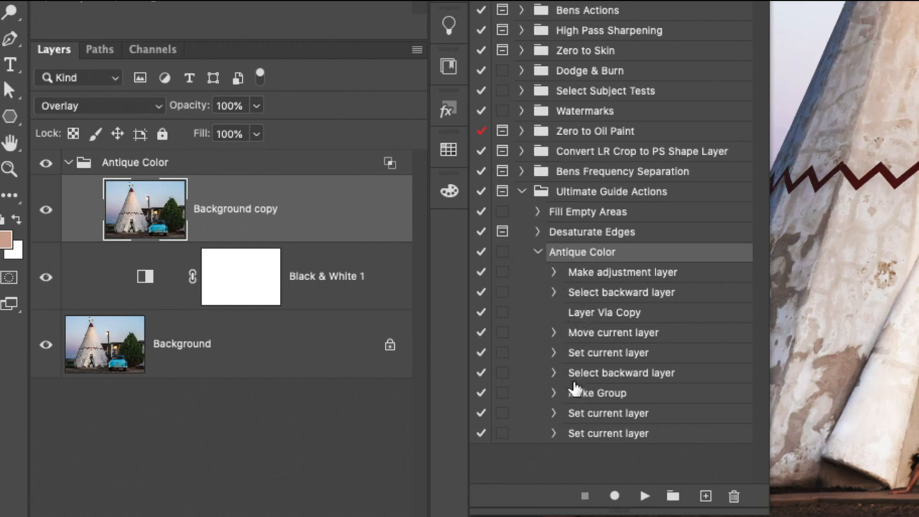
Record a Convert to Smart Object step right after Move current layer, then stop recording
{"action": "left_click", "coordinate": [552, 333]}
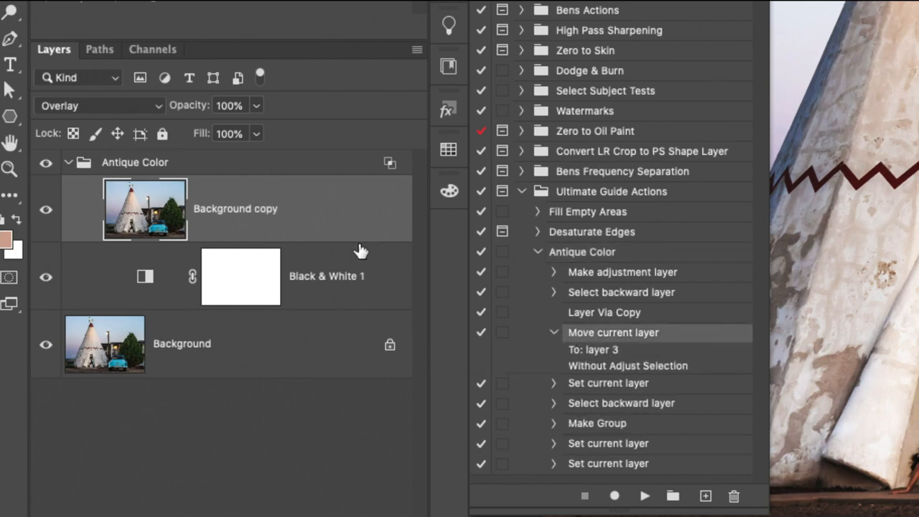
{"action": "mouse_move", "coordinate": [222, 213]}
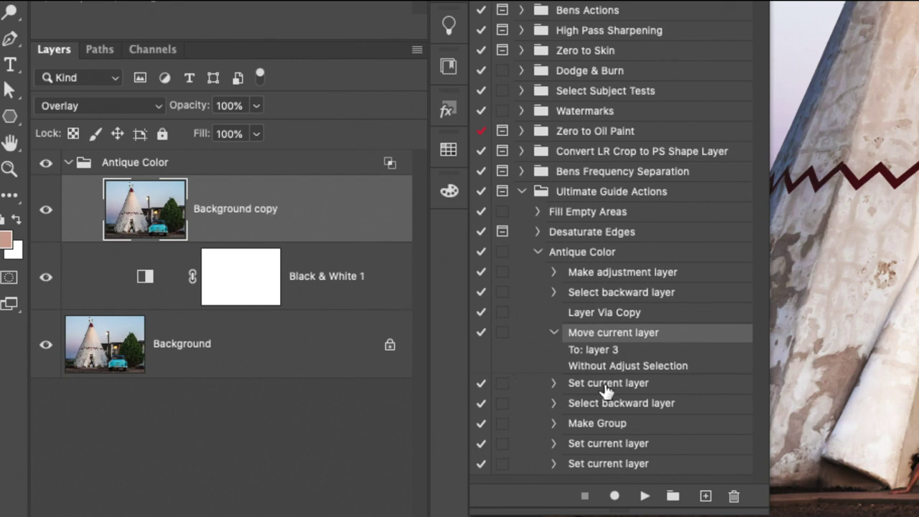
{"action": "mouse_move", "coordinate": [618, 342]}
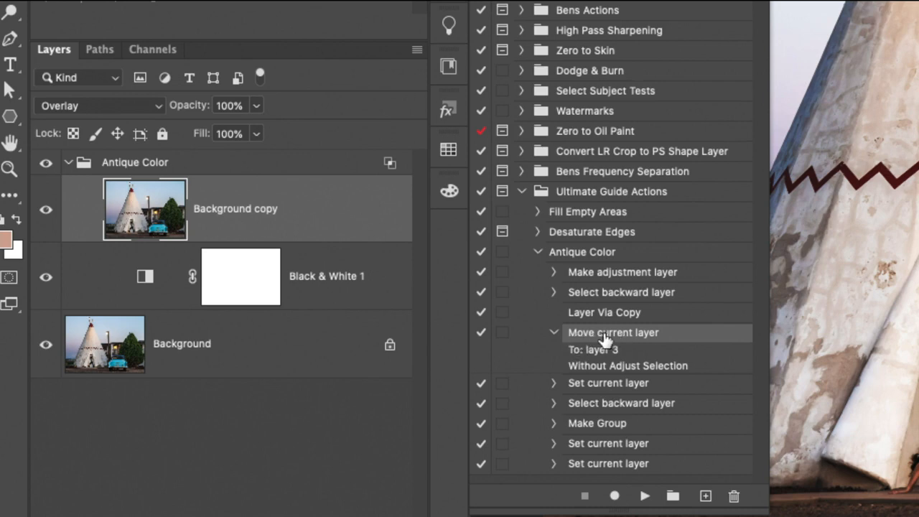
{"action": "mouse_move", "coordinate": [625, 474]}
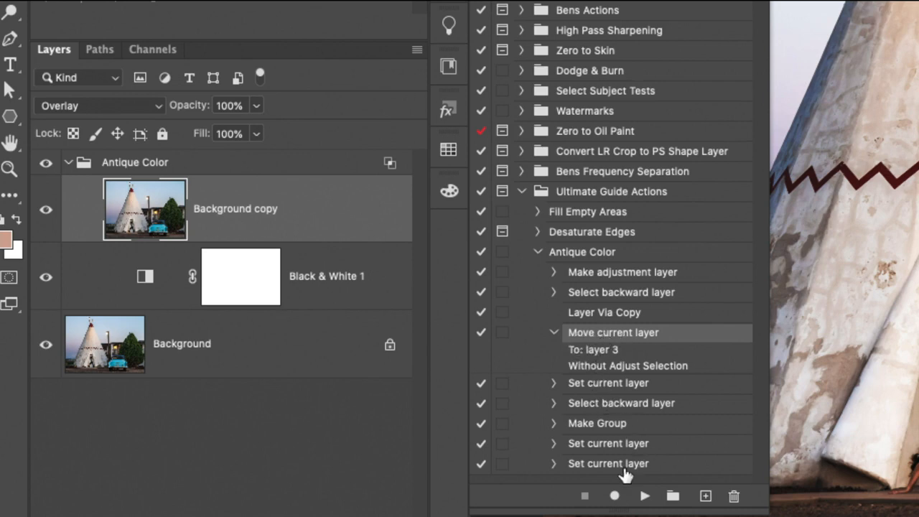
{"action": "left_click", "coordinate": [615, 496]}
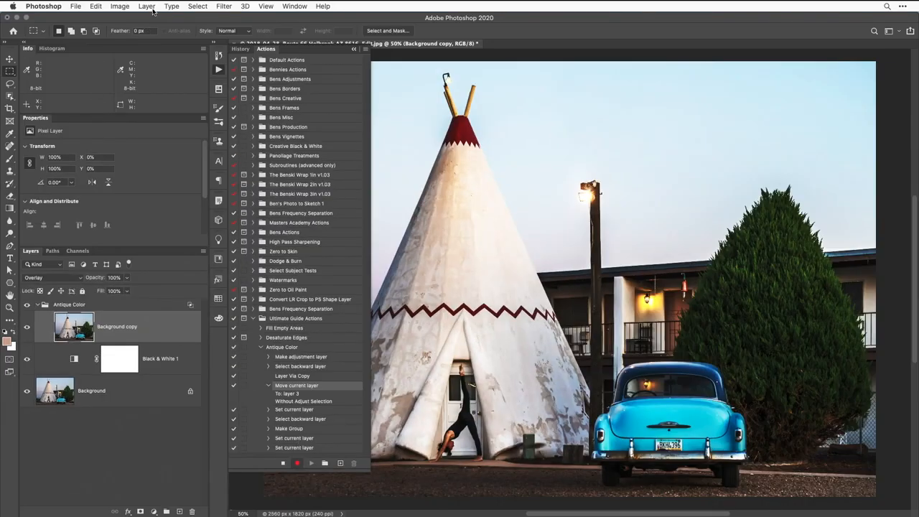
{"action": "left_click", "coordinate": [146, 5]}
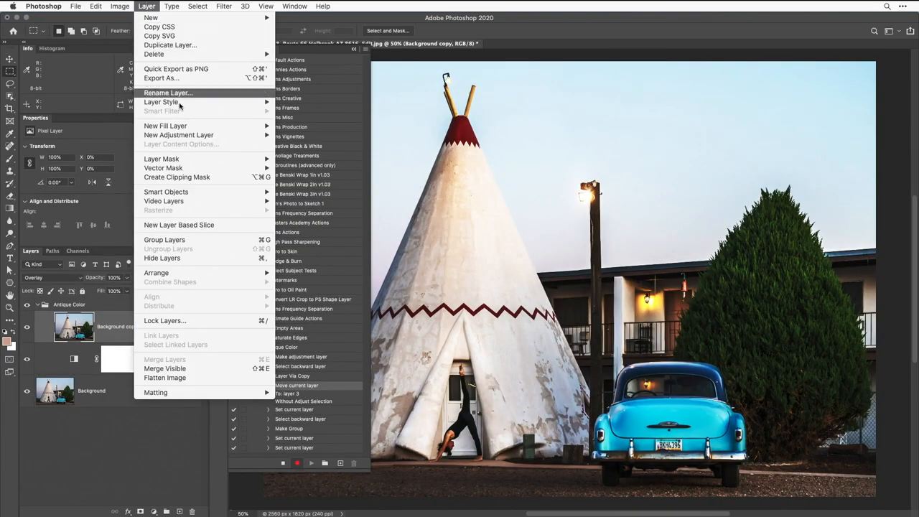
{"action": "mouse_move", "coordinate": [176, 178]}
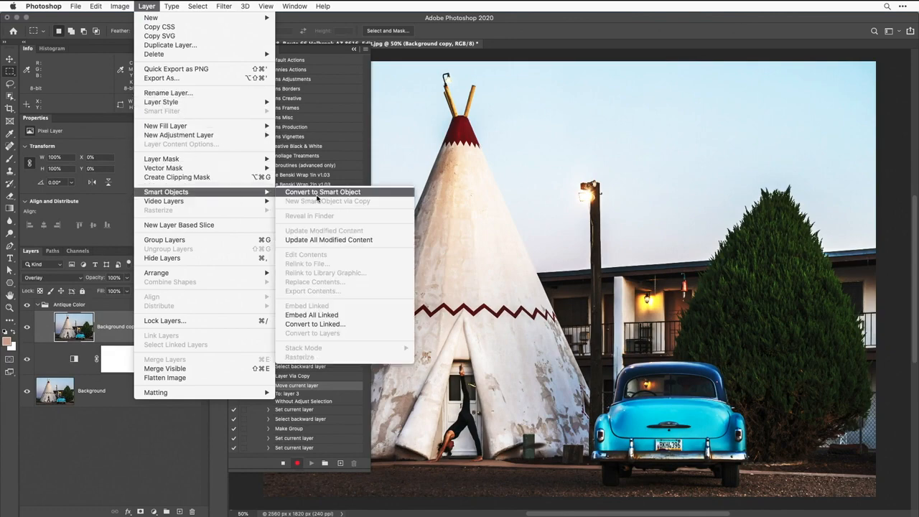
{"action": "left_click", "coordinate": [321, 192]}
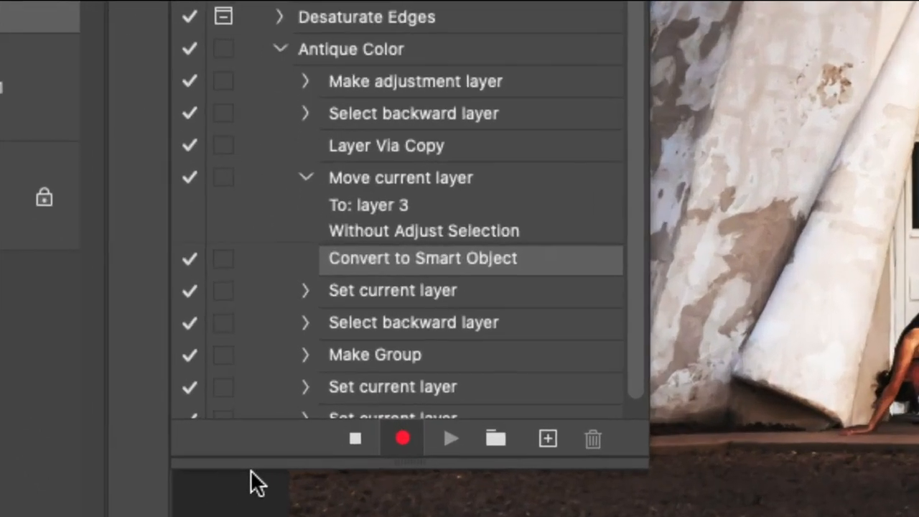
{"action": "left_click", "coordinate": [402, 438]}
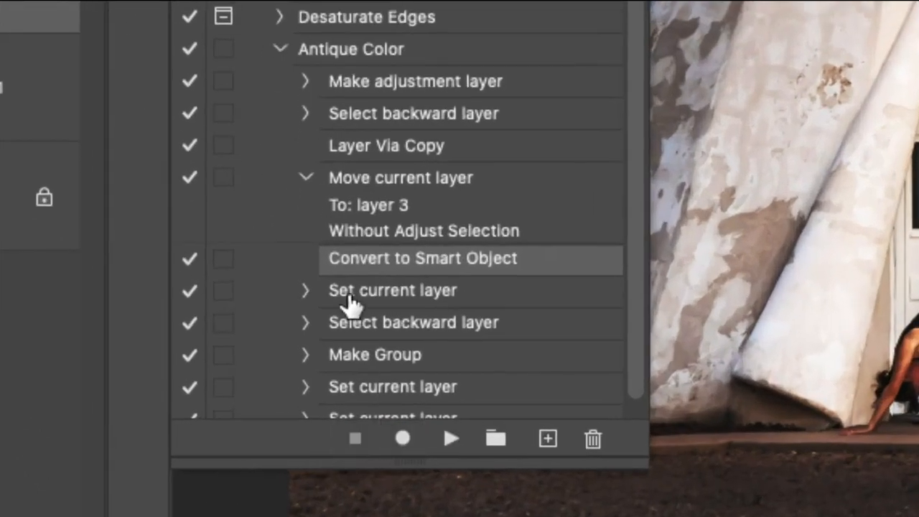
{"action": "left_click", "coordinate": [305, 178]}
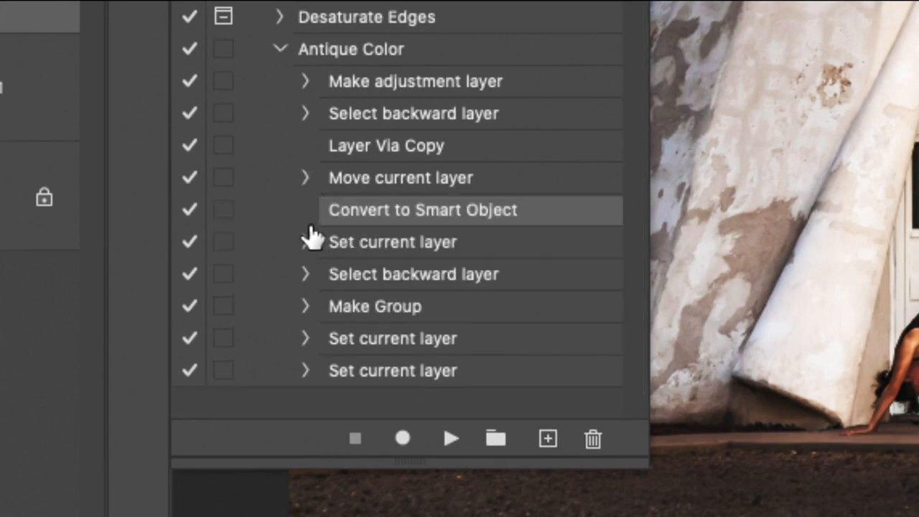
{"action": "left_click", "coordinate": [305, 242]}
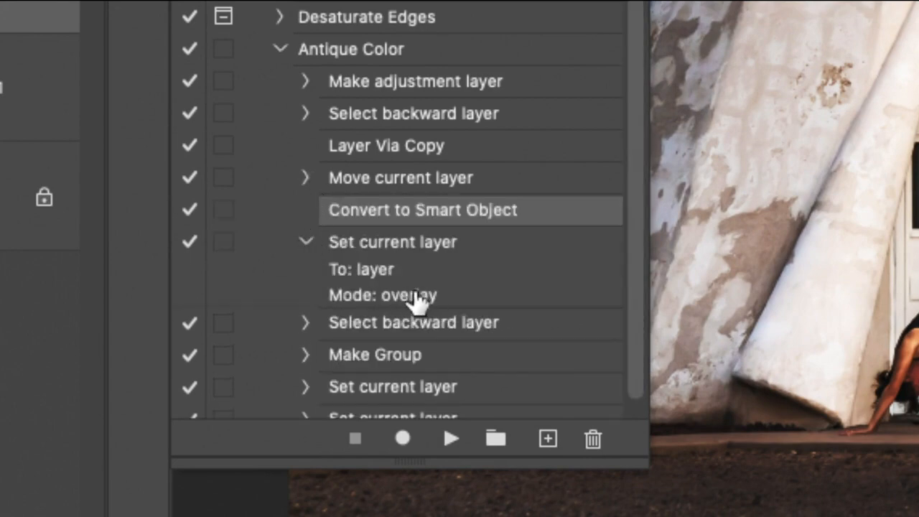
{"action": "left_click", "coordinate": [304, 241]}
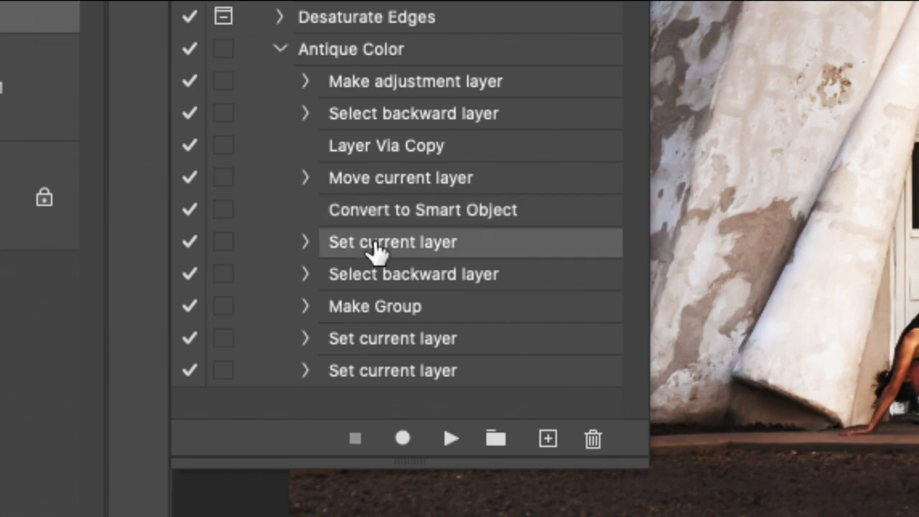
{"action": "mouse_move", "coordinate": [409, 380]}
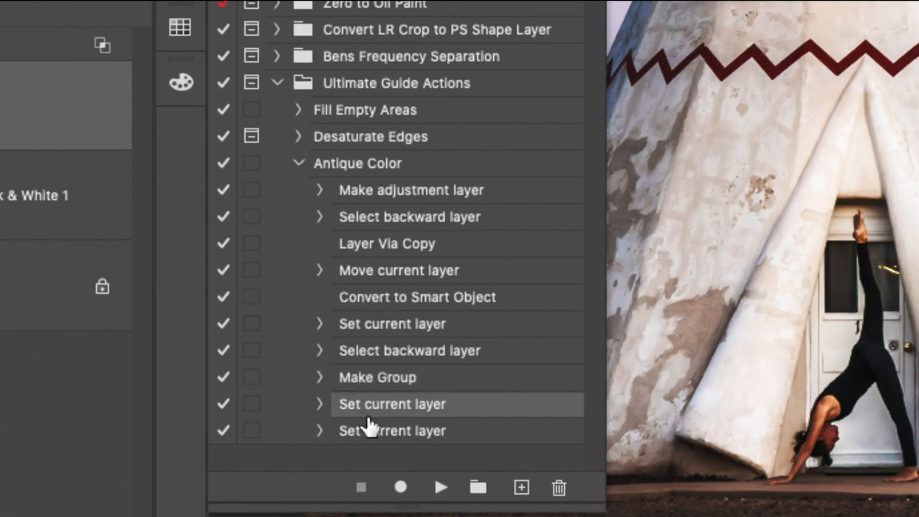
{"action": "left_click", "coordinate": [318, 404]}
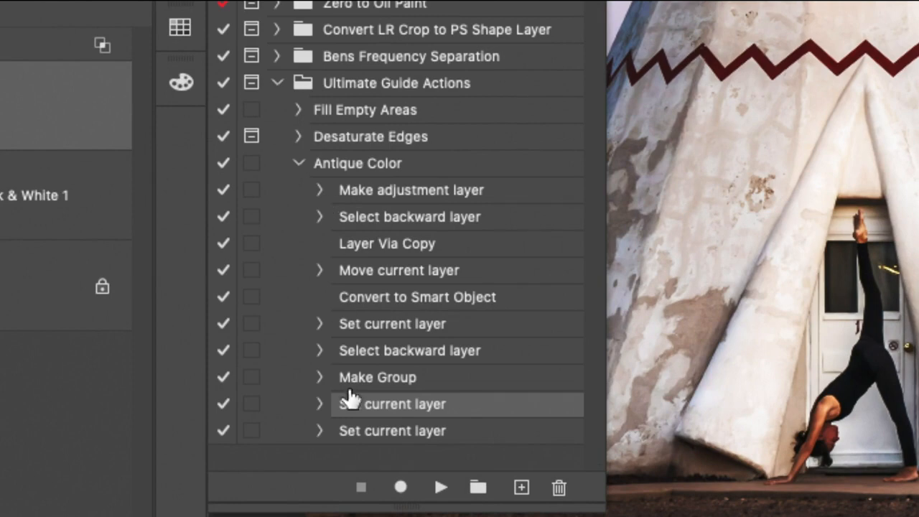
{"action": "left_click", "coordinate": [320, 416]}
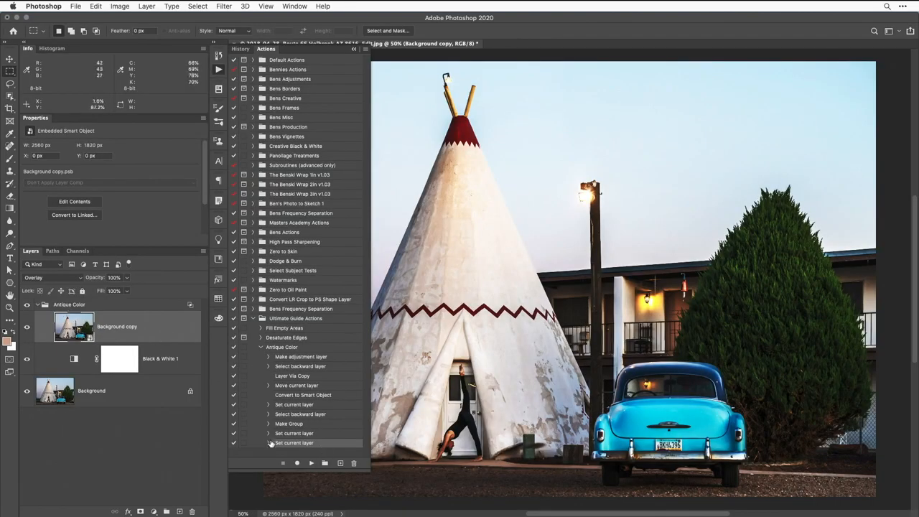
Record a Gaussian Blur smart filter on Background copy as the action's final step
{"action": "left_click", "coordinate": [69, 304]}
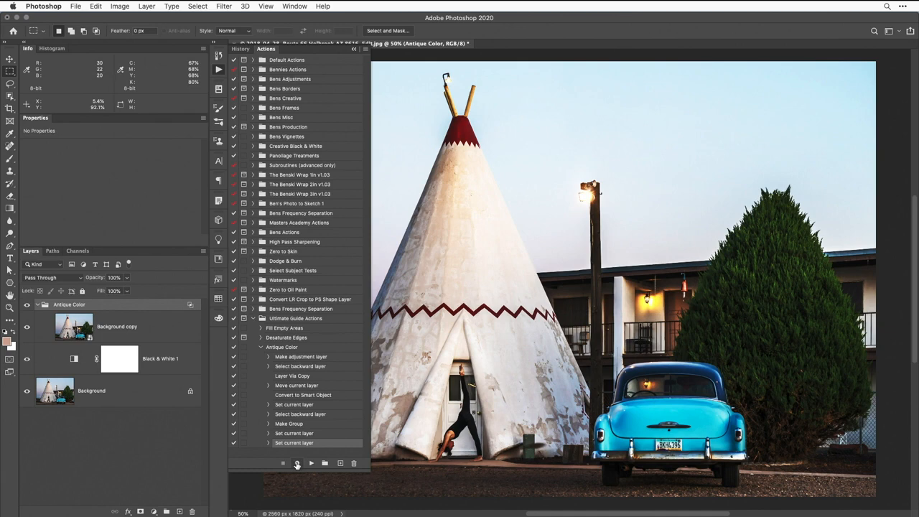
{"action": "mouse_move", "coordinate": [295, 462]}
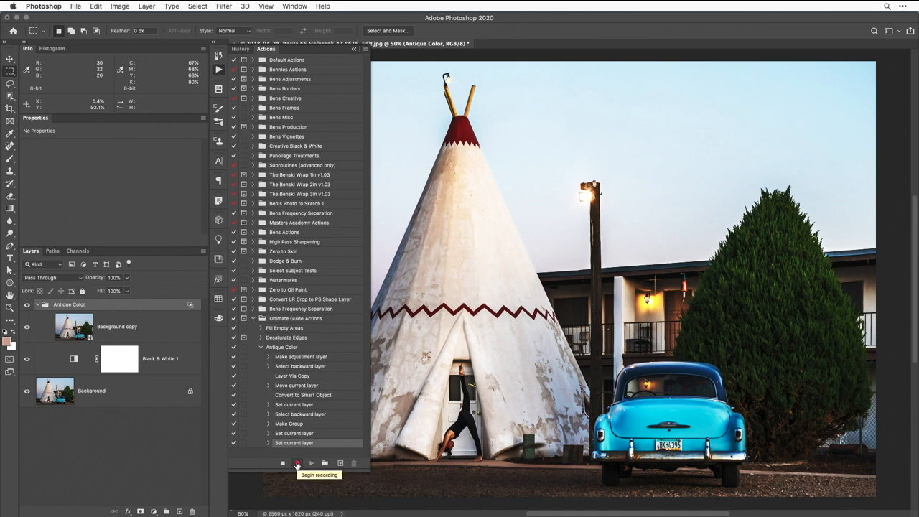
{"action": "left_click", "coordinate": [297, 462]}
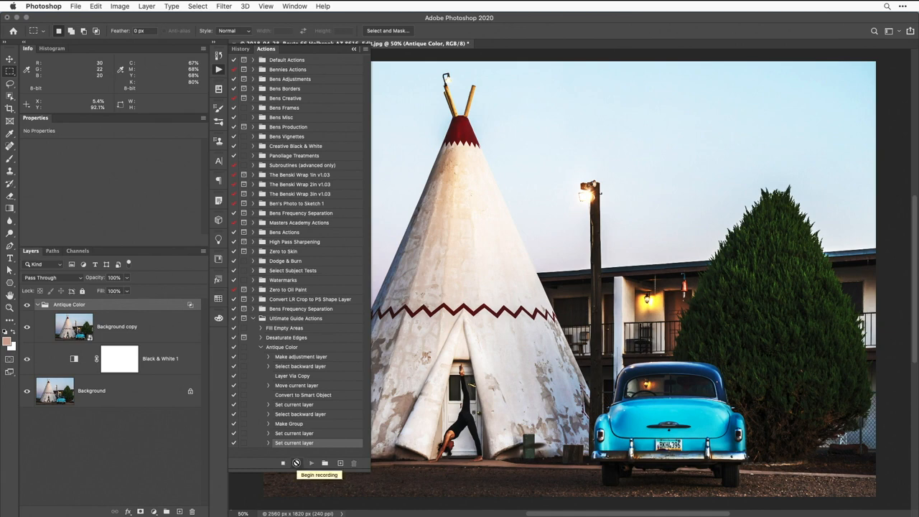
{"action": "left_click", "coordinate": [117, 326]}
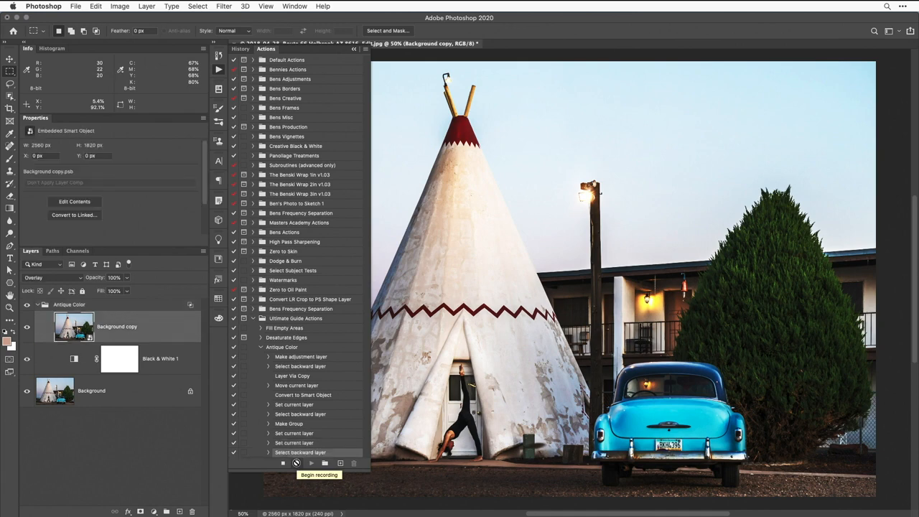
{"action": "left_click", "coordinate": [296, 463]}
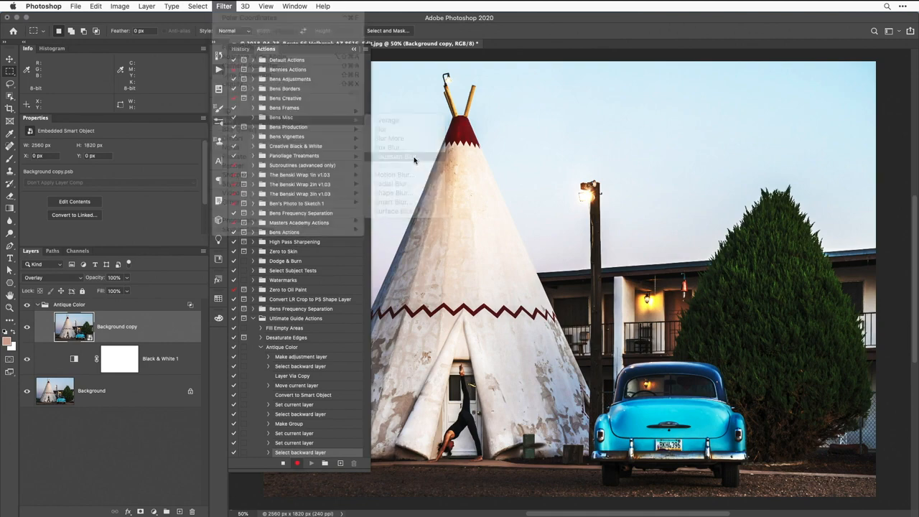
{"action": "left_click", "coordinate": [393, 157]}
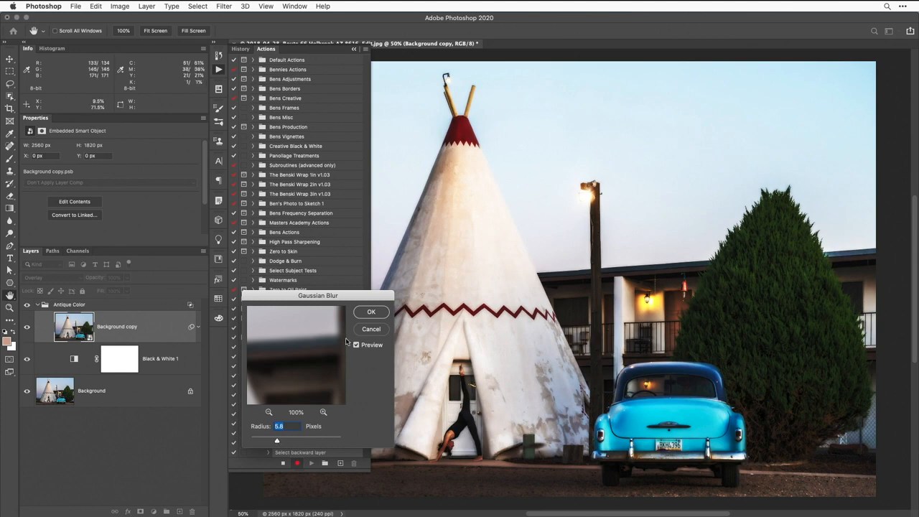
{"action": "left_click", "coordinate": [371, 310]}
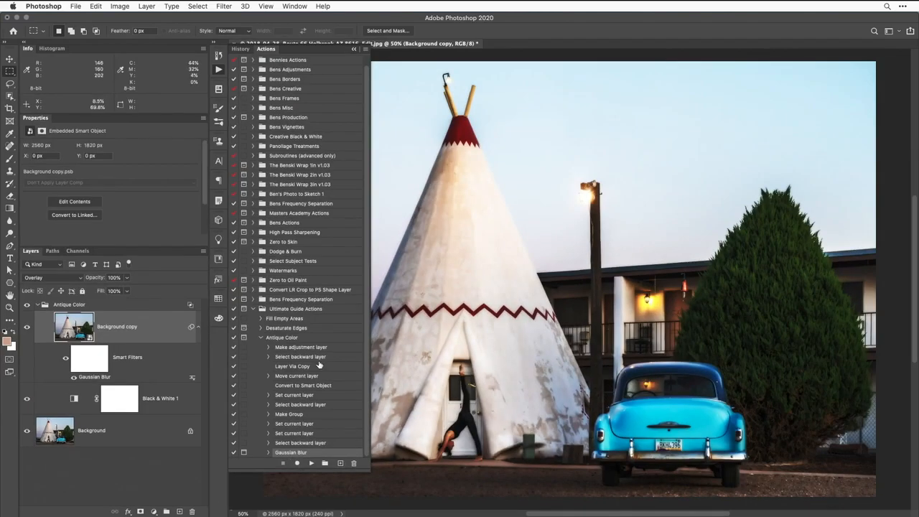
{"action": "mouse_move", "coordinate": [327, 353]}
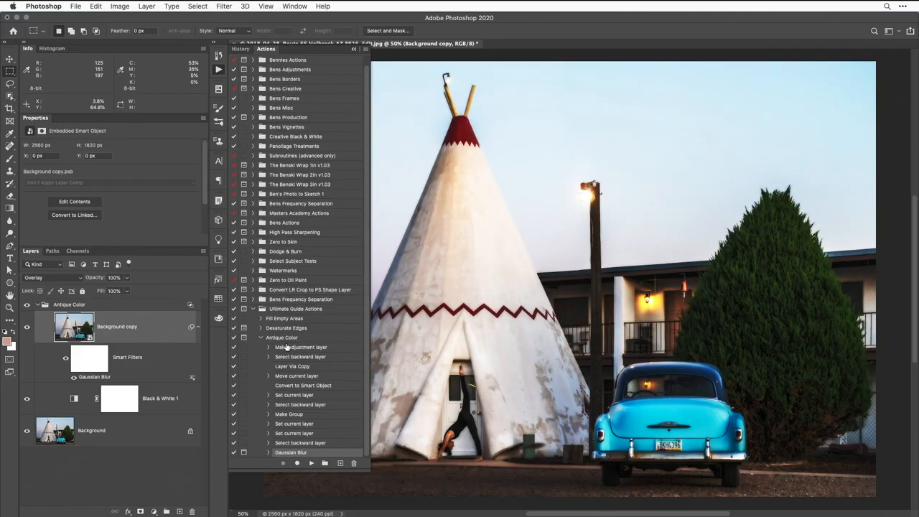
Show the File menu commands for the blurred teepee photo
{"action": "left_click", "coordinate": [75, 6]}
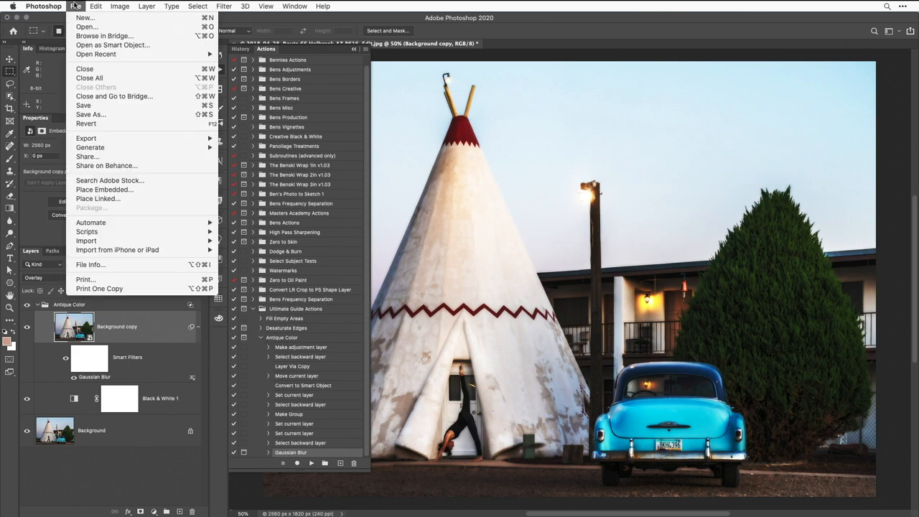
{"action": "mouse_move", "coordinate": [93, 130]}
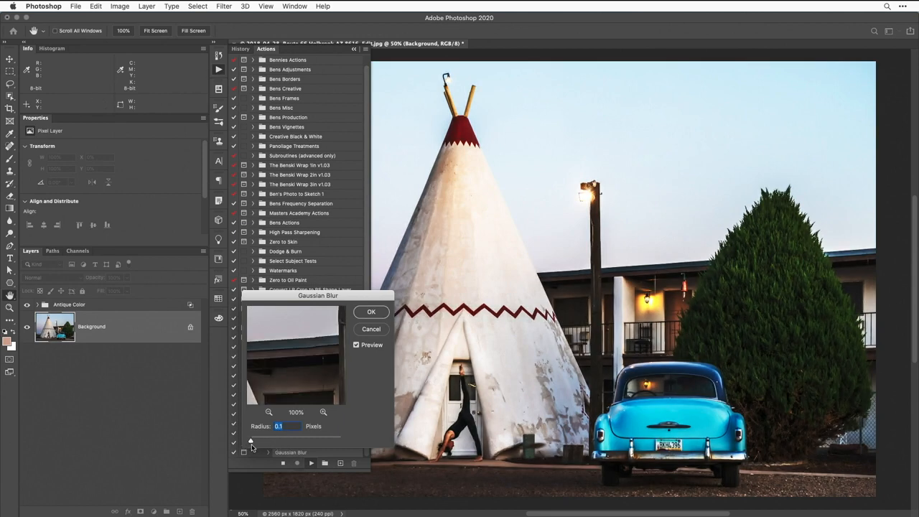
Drag the Gaussian Blur radius slider higher when the replayed action pauses
{"action": "left_click_drag", "start_coordinate": [250, 440], "coordinate": [263, 439]}
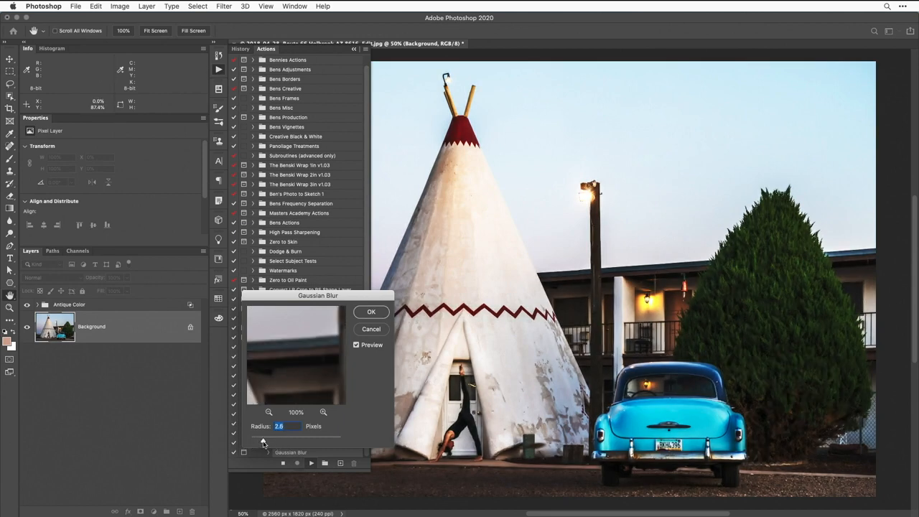
{"action": "left_click_drag", "start_coordinate": [262, 439], "coordinate": [276, 440]}
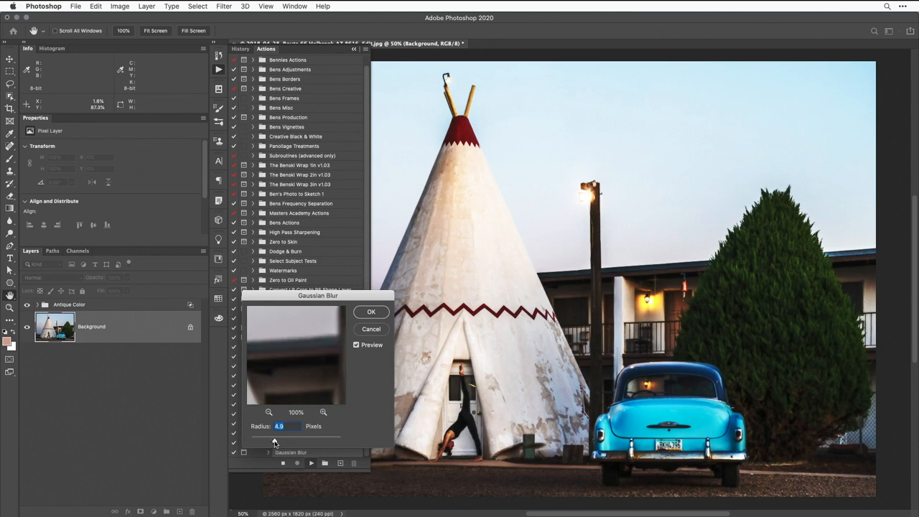